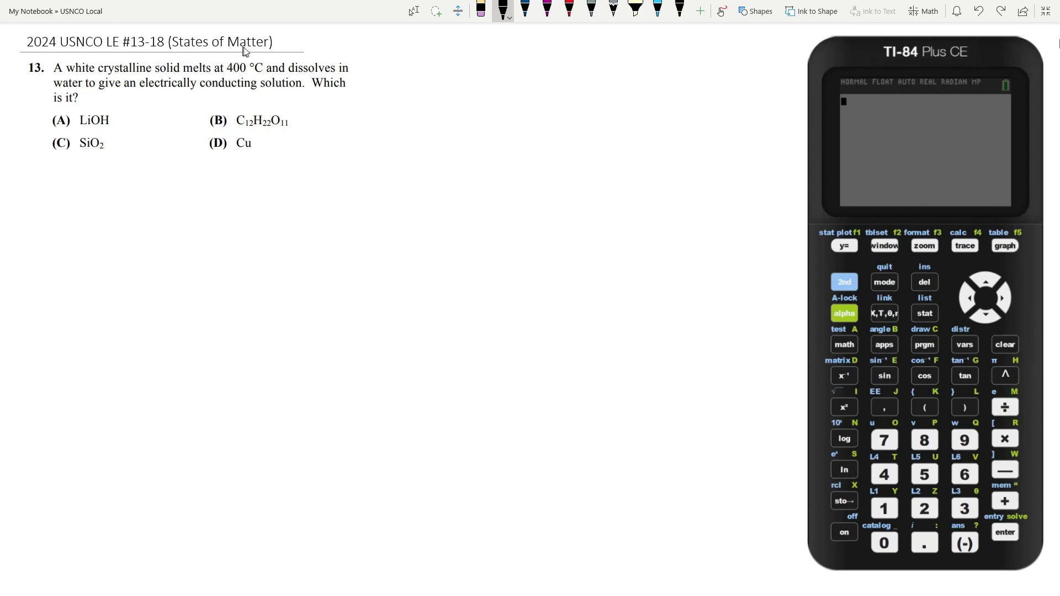
mouse_move(106, 53)
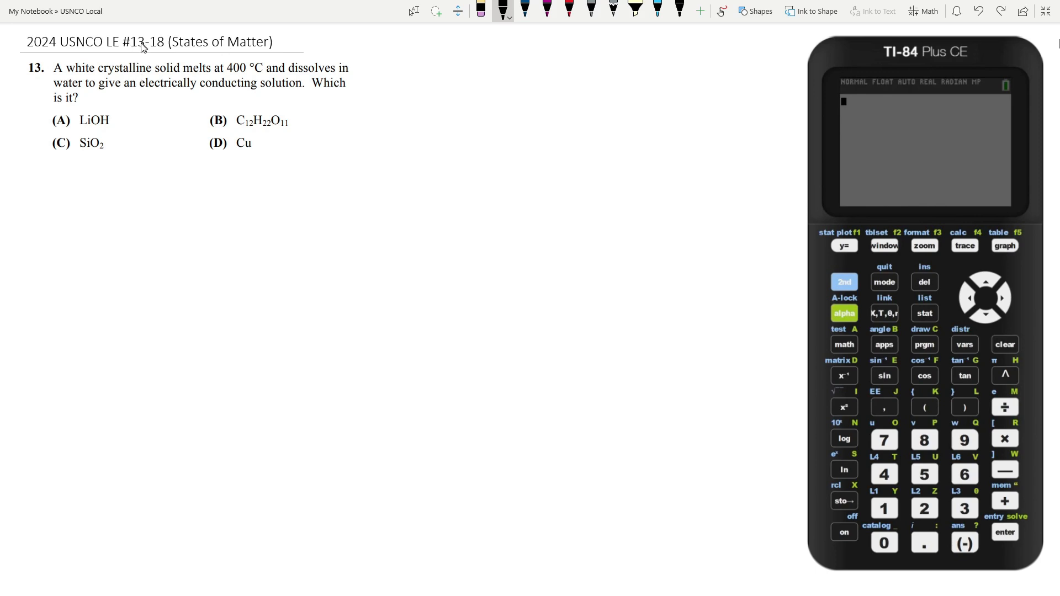
mouse_move(56, 81)
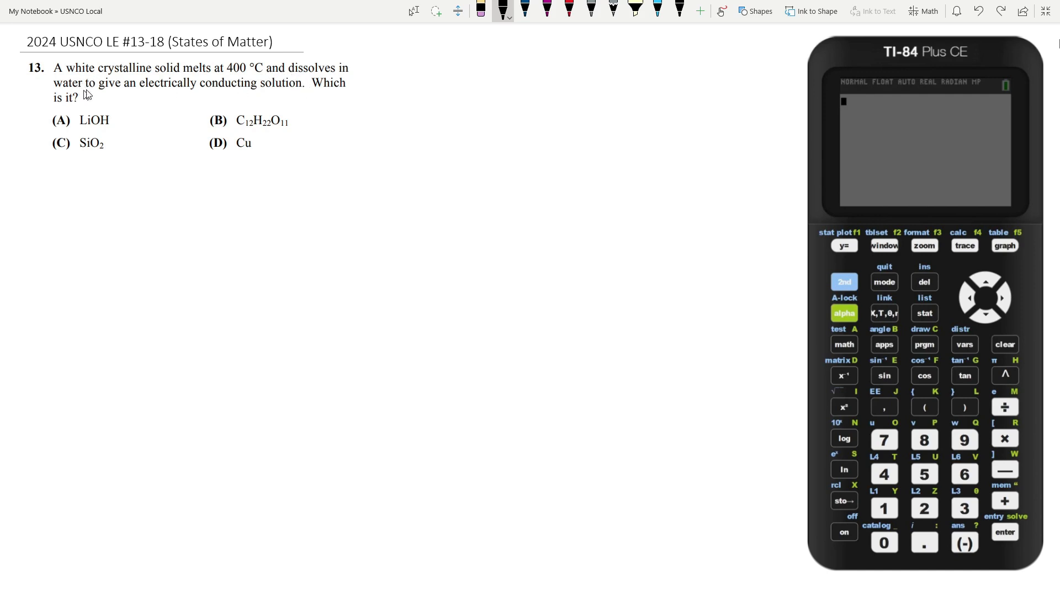
mouse_move(227, 108)
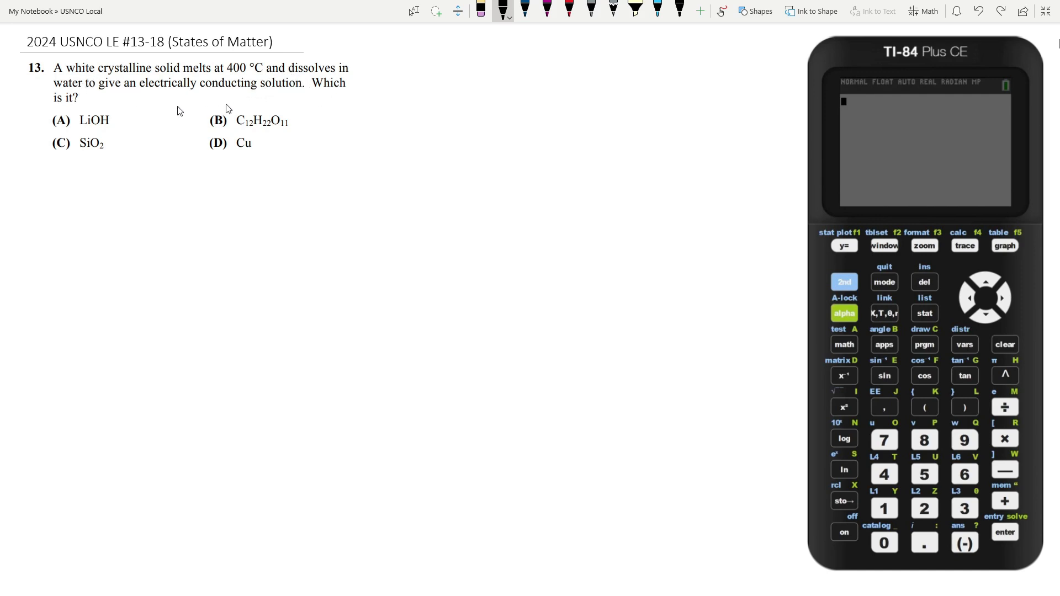
mouse_move(161, 104)
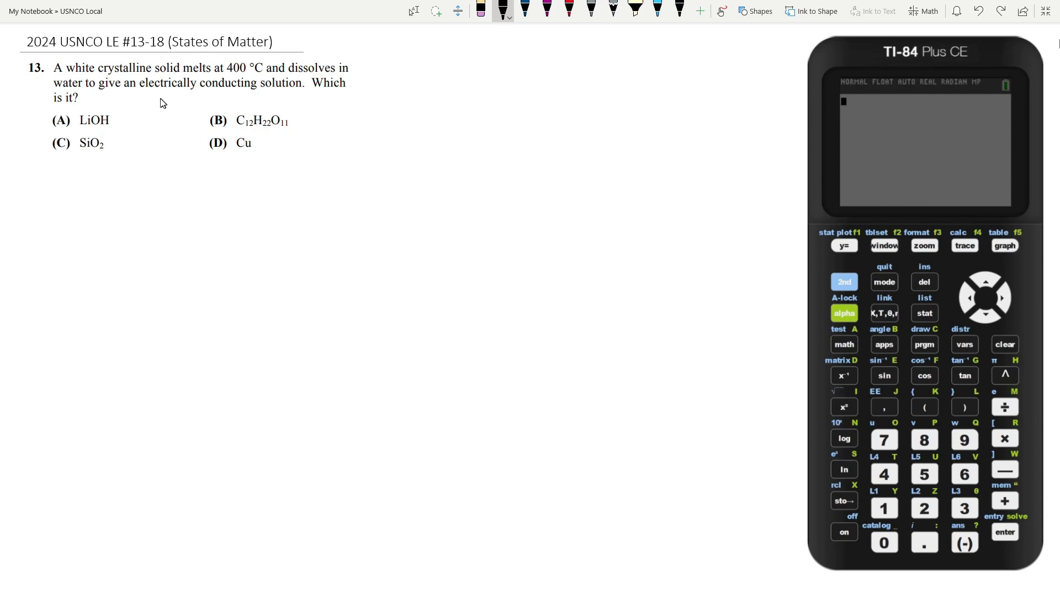
- Underline 'electrically conducting' in question 13 with black ink
left_click_drag(143, 89, 257, 89)
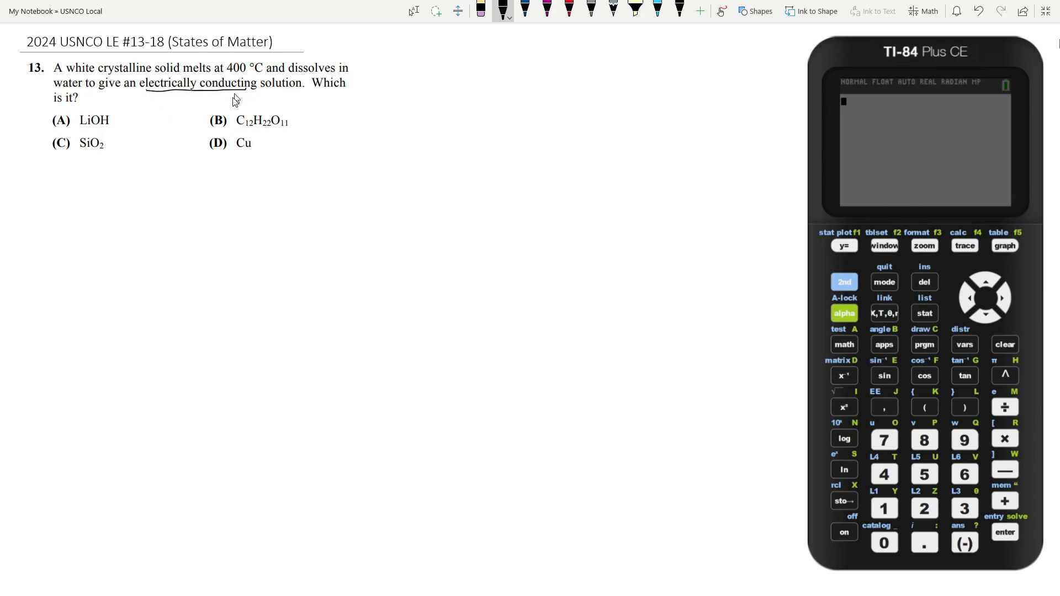
mouse_move(168, 93)
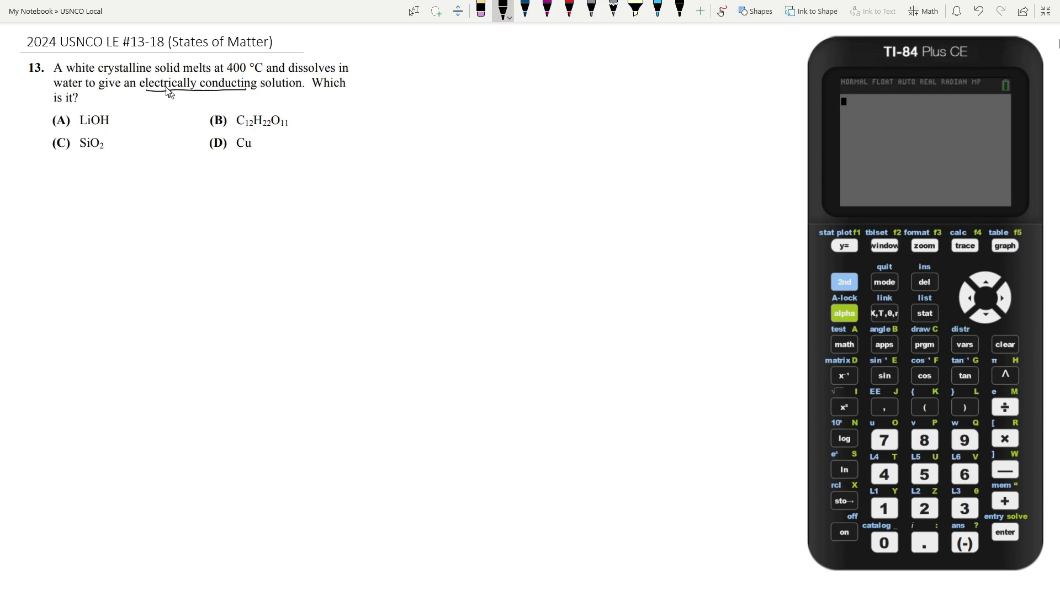
mouse_move(181, 82)
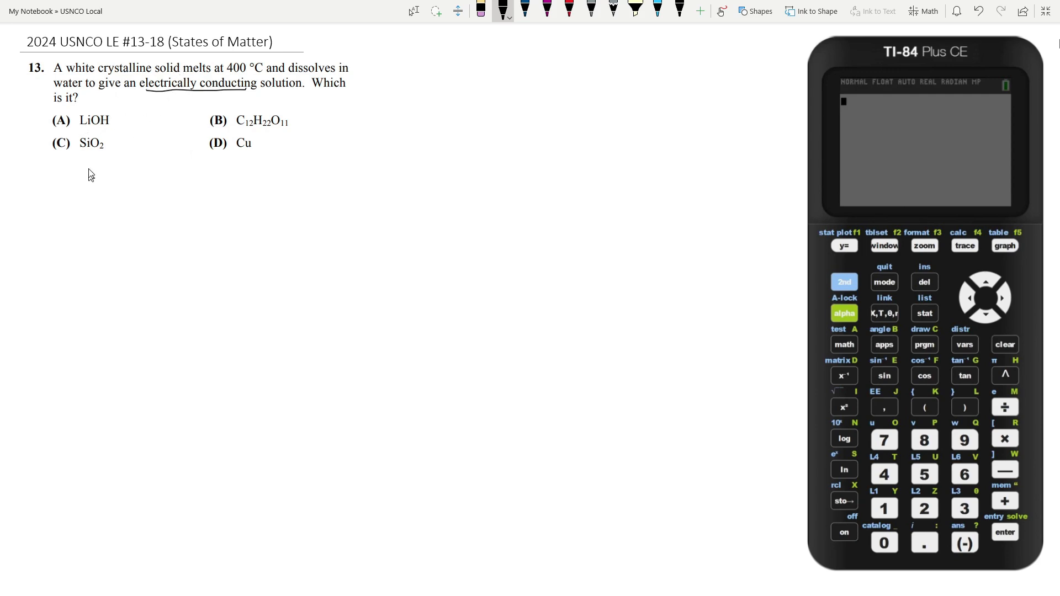
mouse_move(83, 210)
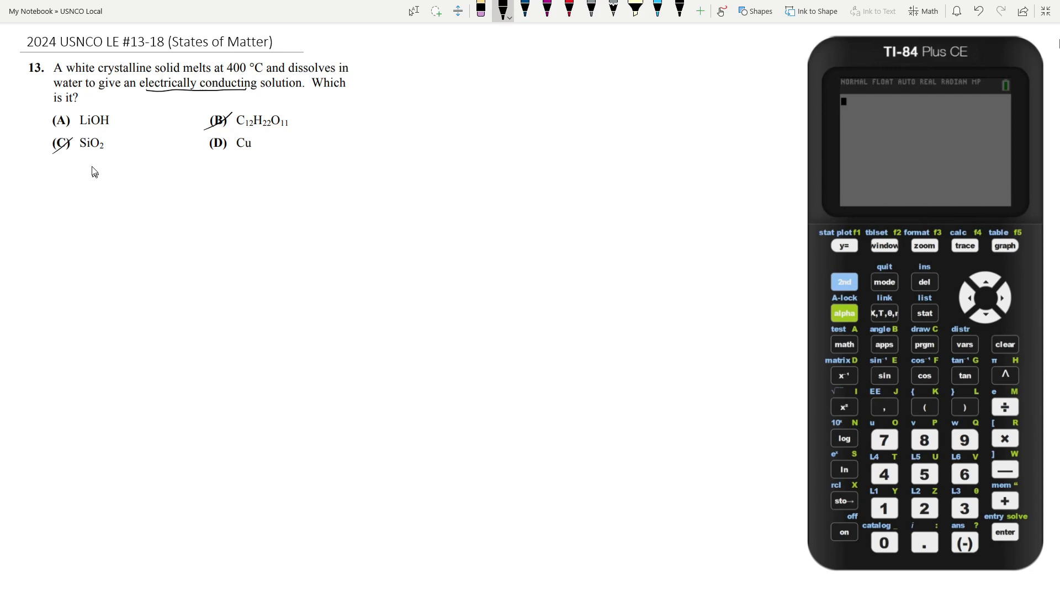
mouse_move(84, 165)
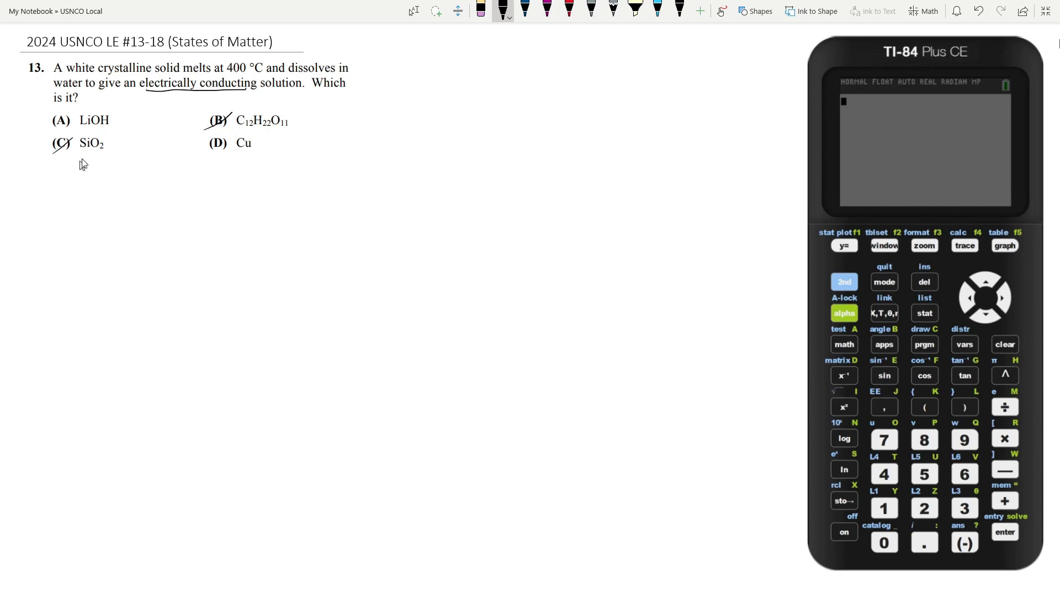
mouse_move(91, 153)
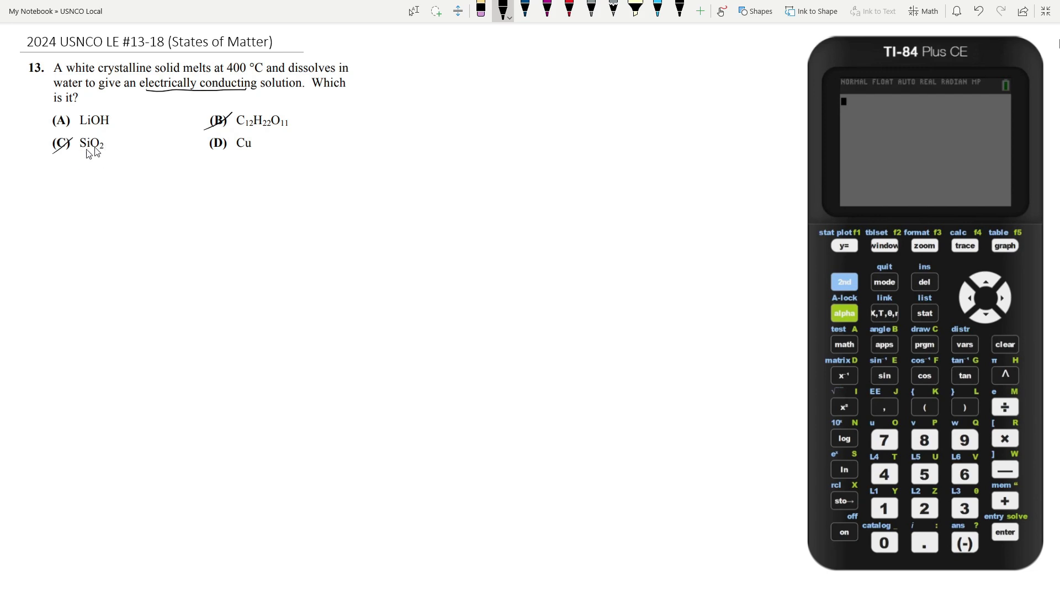
mouse_move(46, 137)
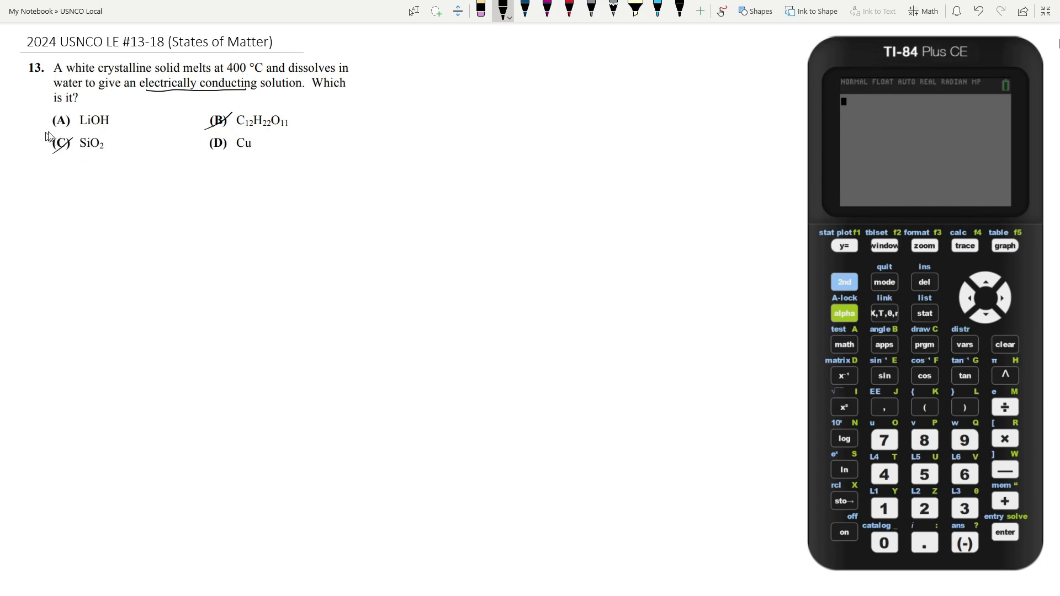
- Write Li+ and OH- ions below the choices, then draw a pink arrow beneath choice D Cu
left_click_drag(47, 143, 64, 200)
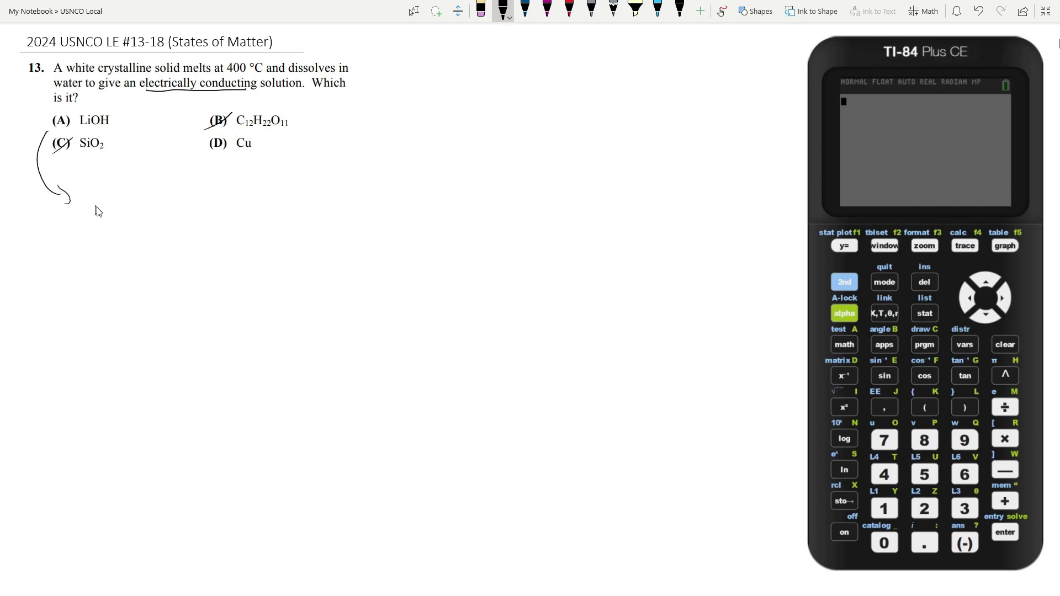
left_click_drag(98, 192, 95, 216)
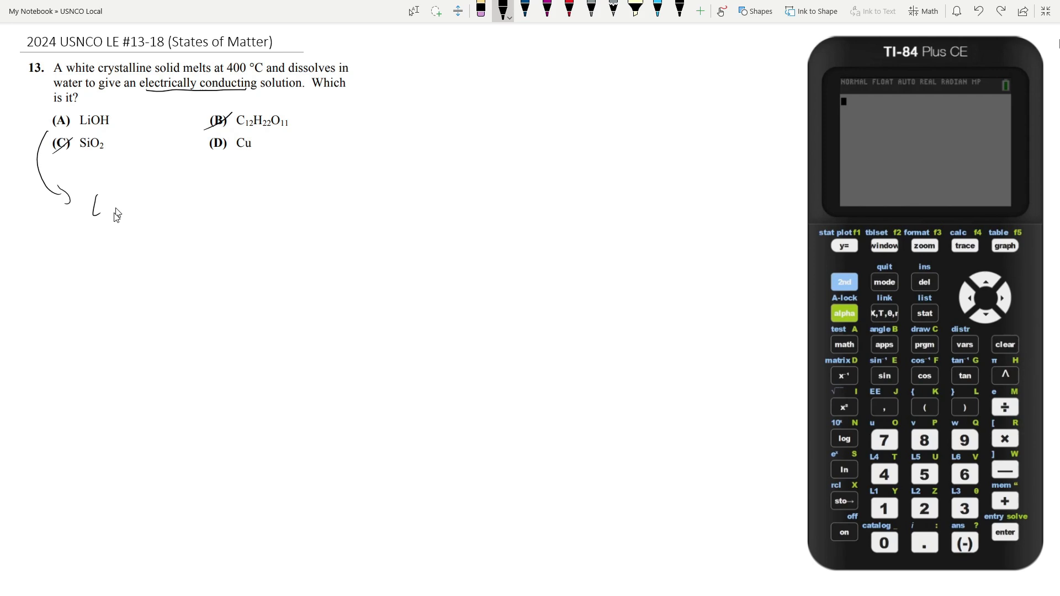
left_click_drag(102, 210, 132, 192)
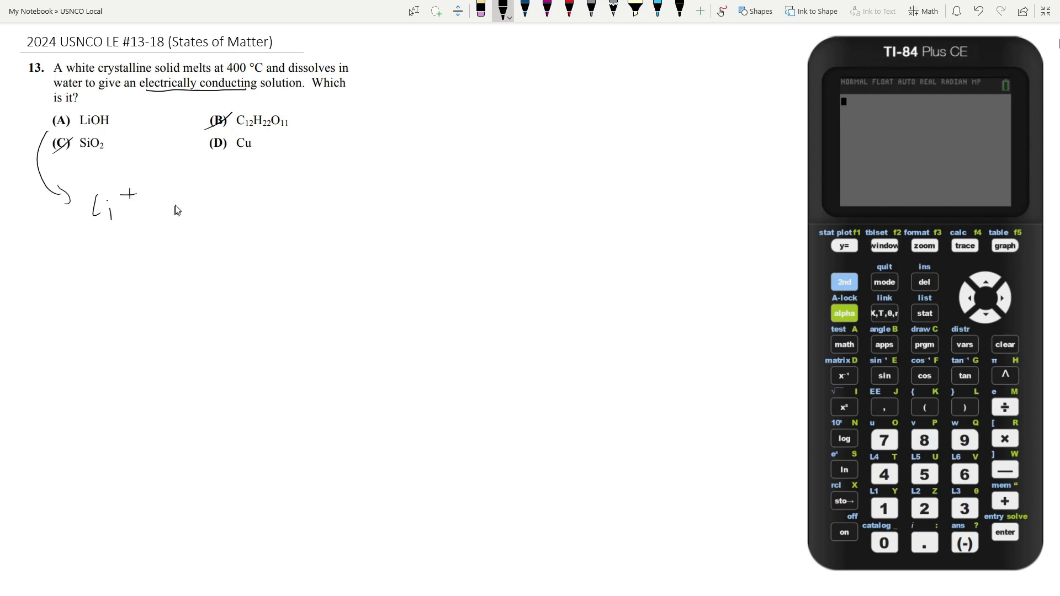
left_click_drag(165, 204, 214, 185)
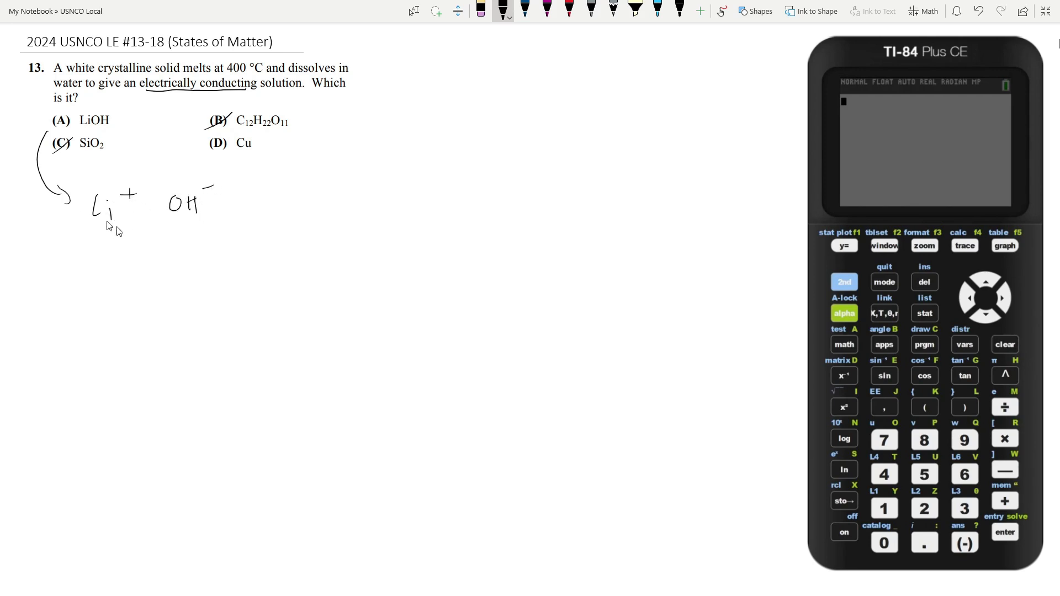
mouse_move(171, 232)
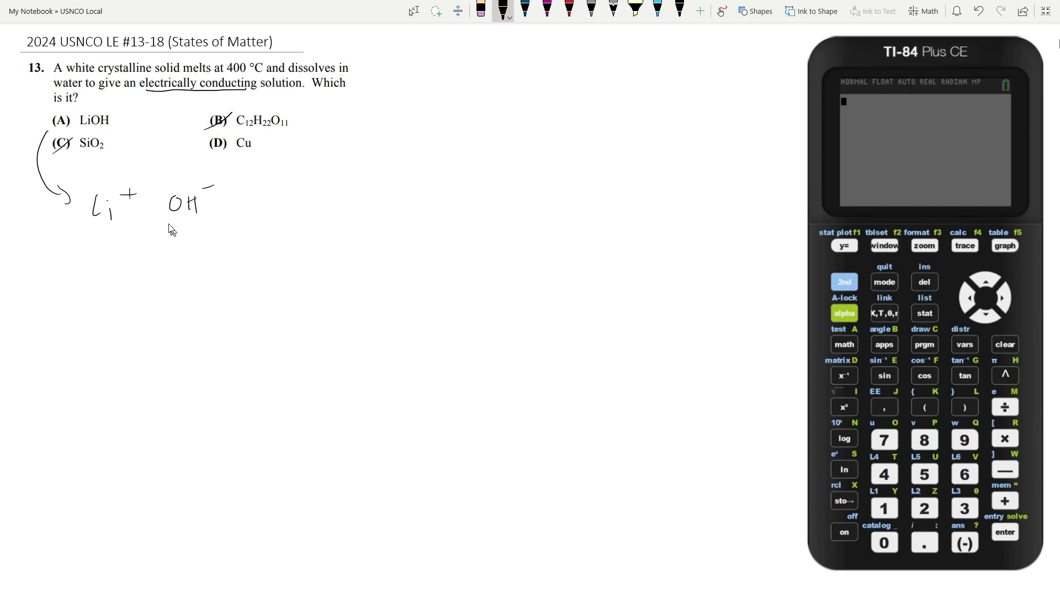
mouse_move(112, 135)
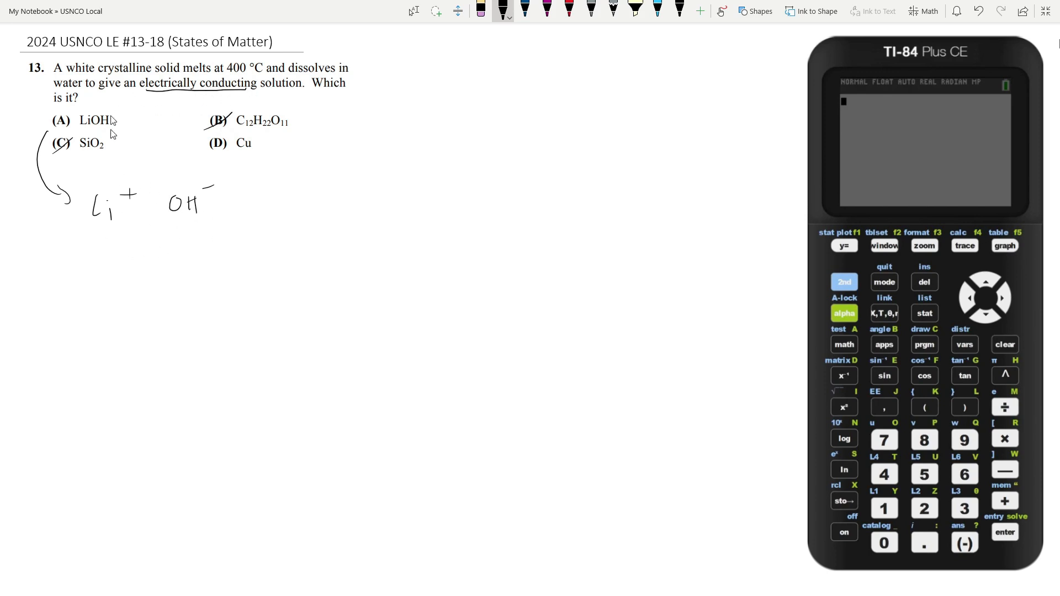
left_click(543, 11)
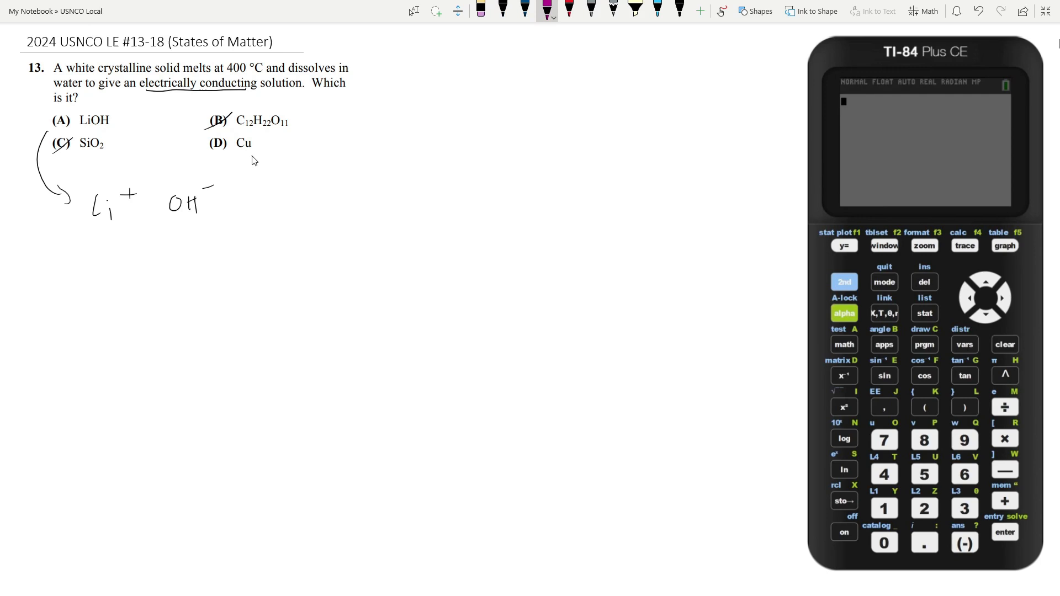
left_click_drag(254, 155, 267, 172)
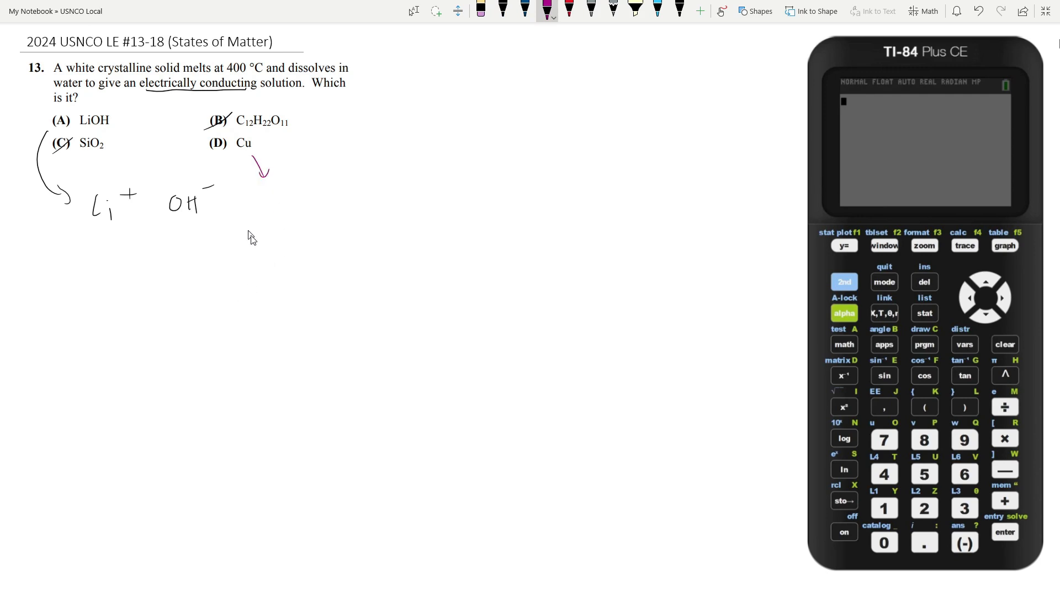
mouse_move(267, 197)
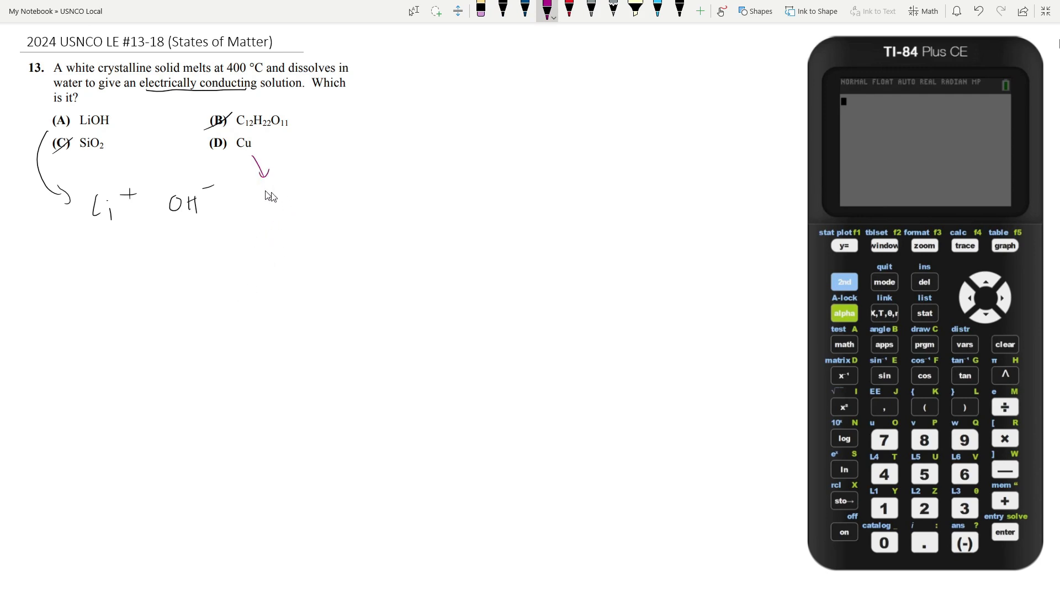
mouse_move(171, 75)
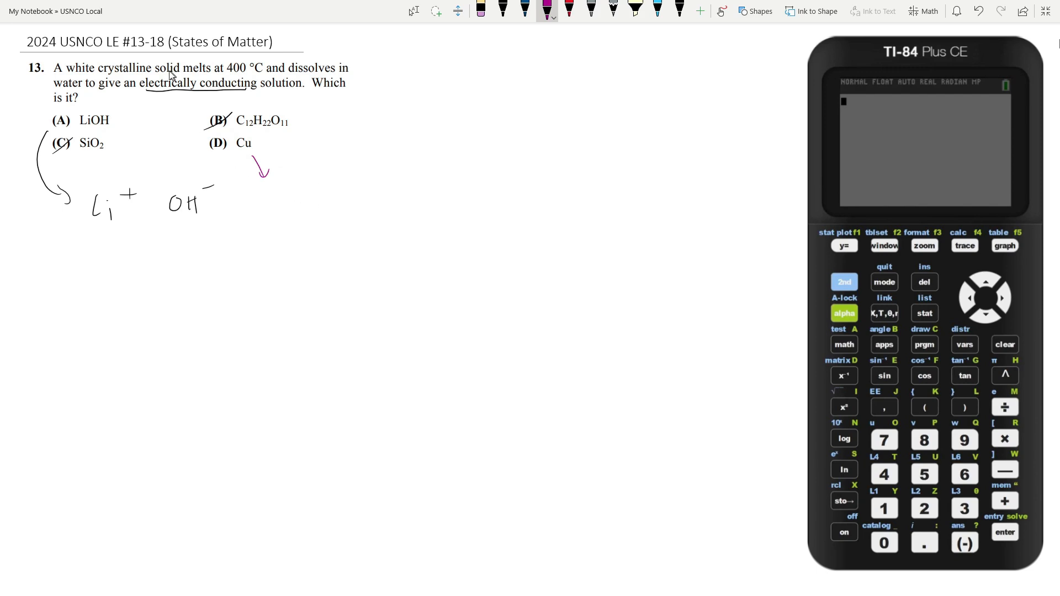
mouse_move(228, 120)
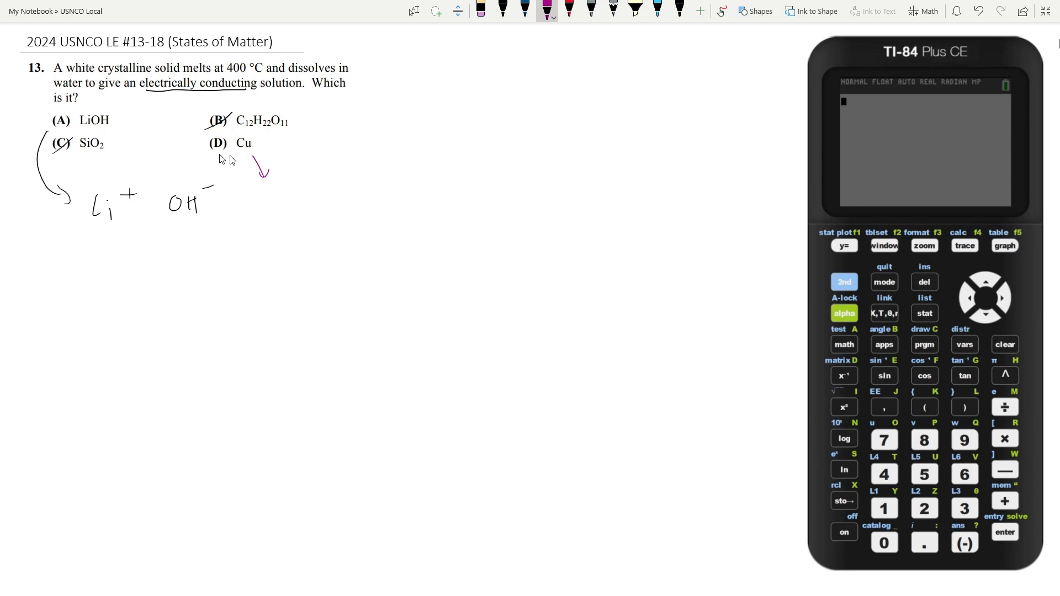
mouse_move(103, 75)
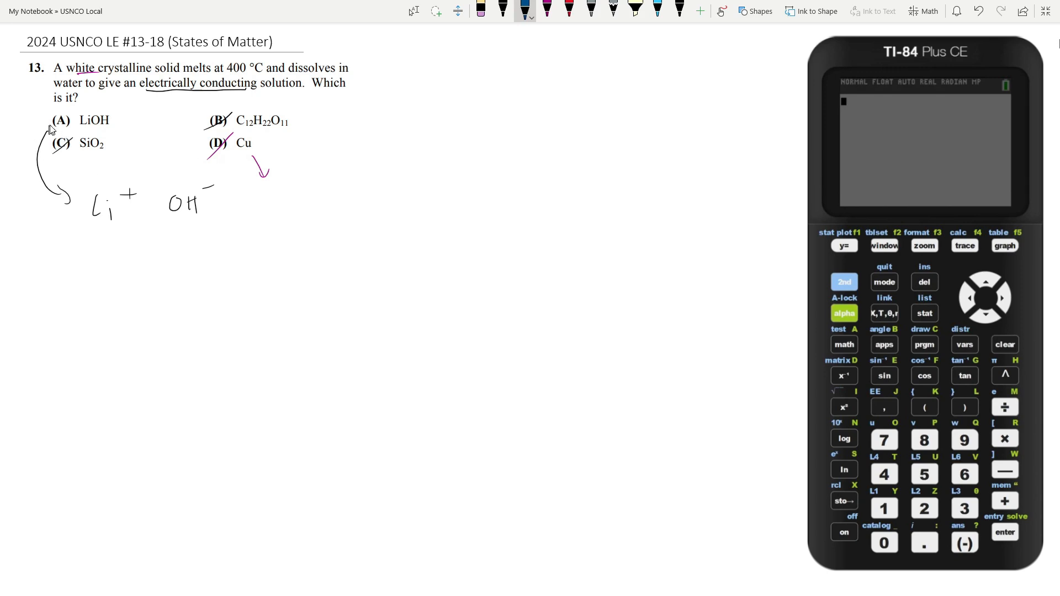
- Scroll down the page to bring question 14 on mixing He and Ar into view
scroll("down", 3)
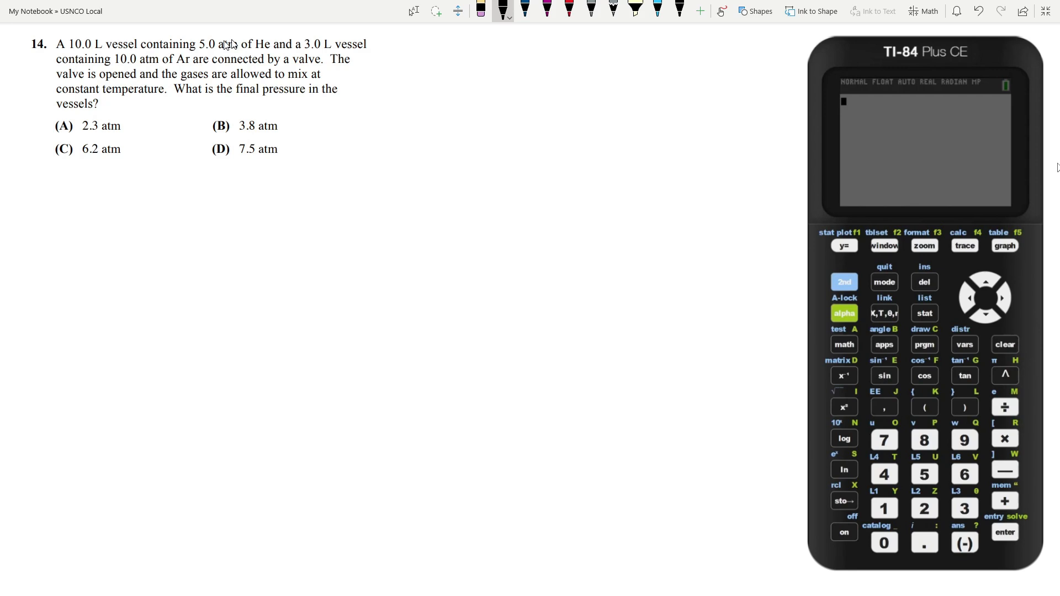
mouse_move(282, 45)
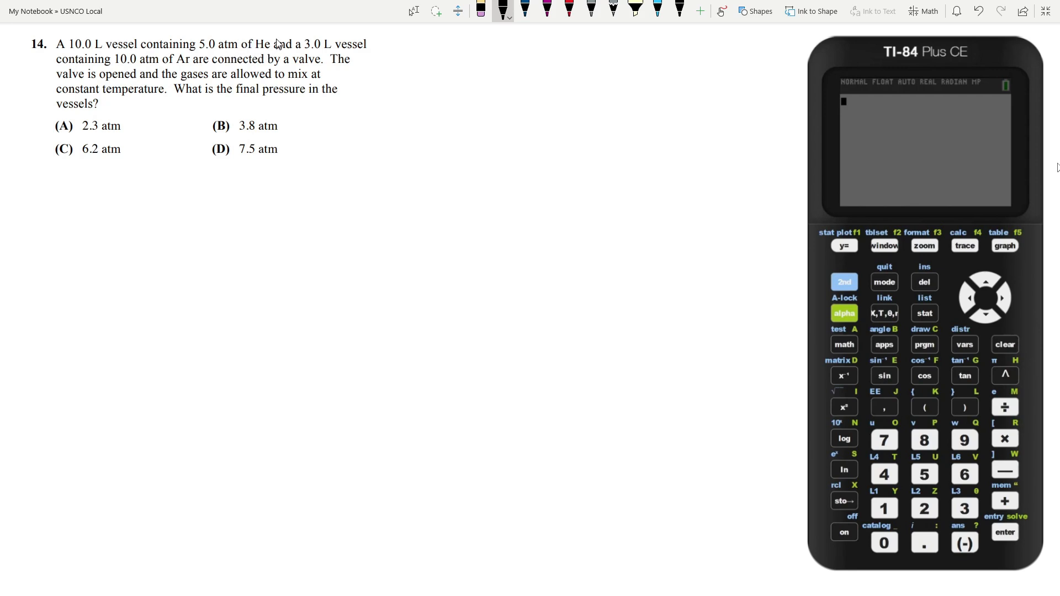
mouse_move(159, 66)
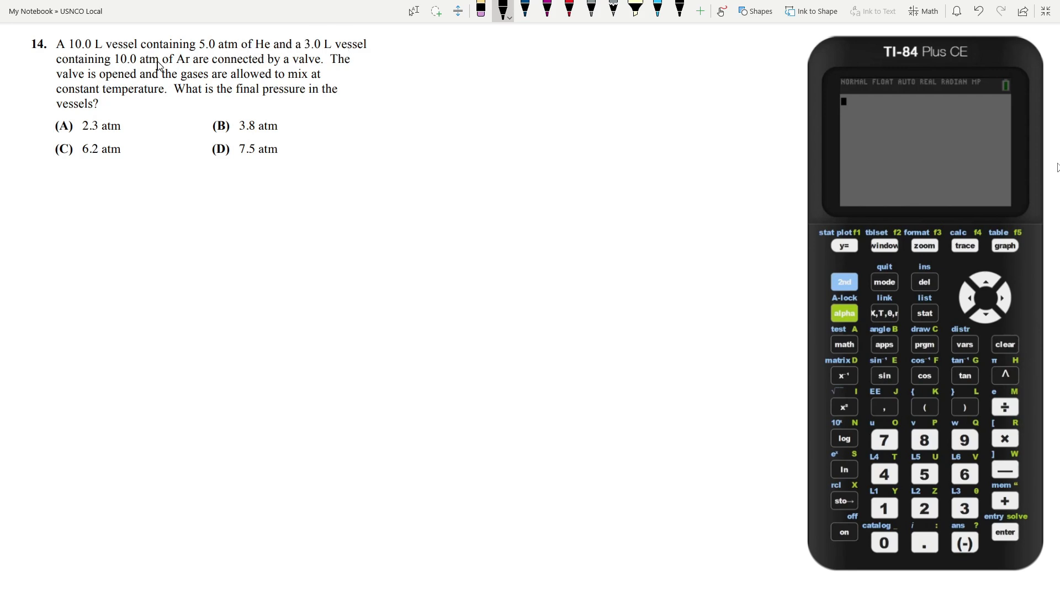
mouse_move(318, 68)
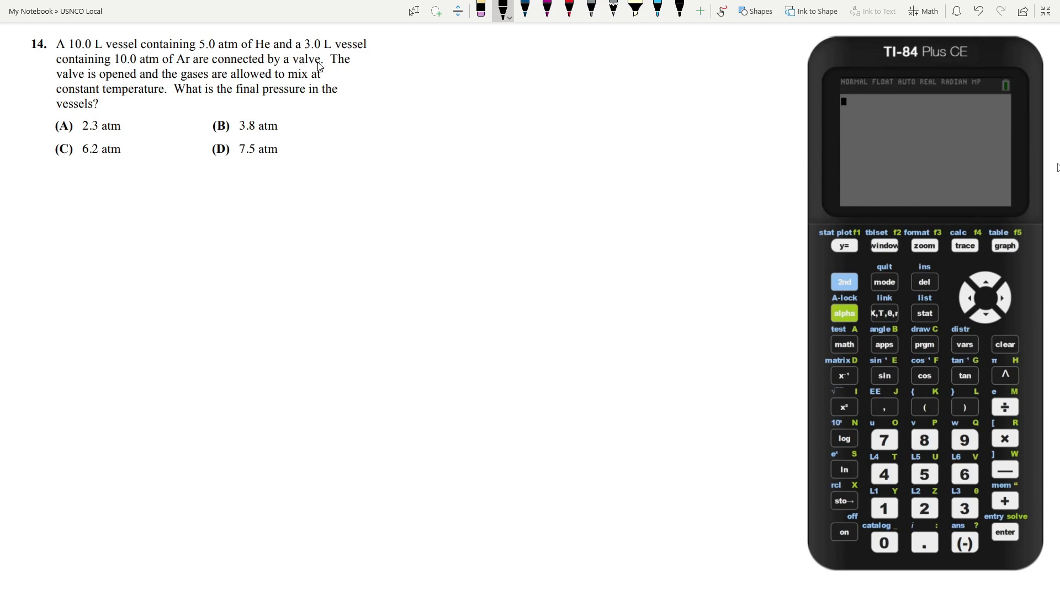
mouse_move(203, 80)
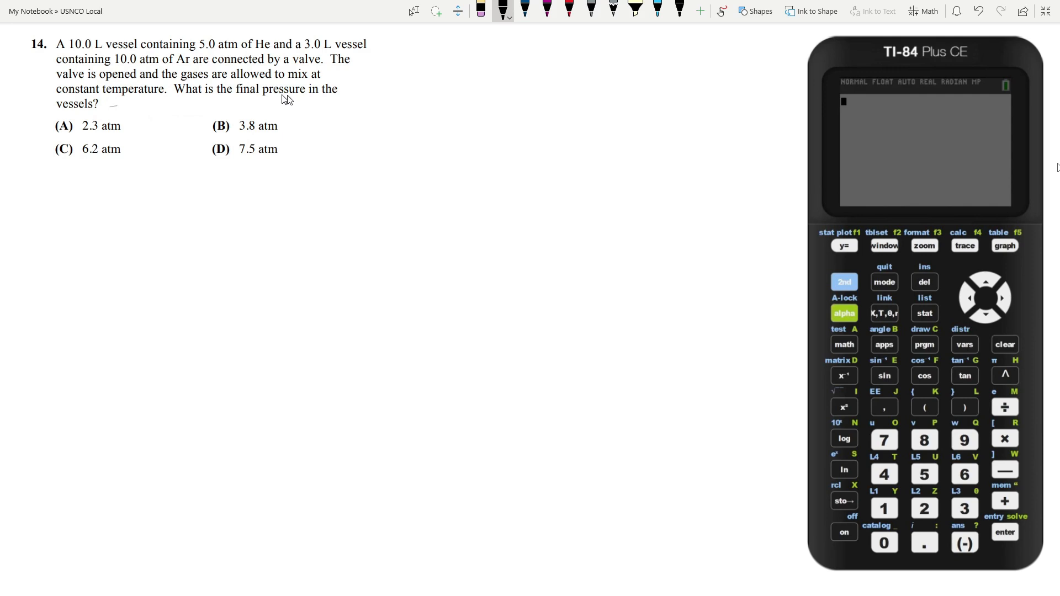
mouse_move(108, 113)
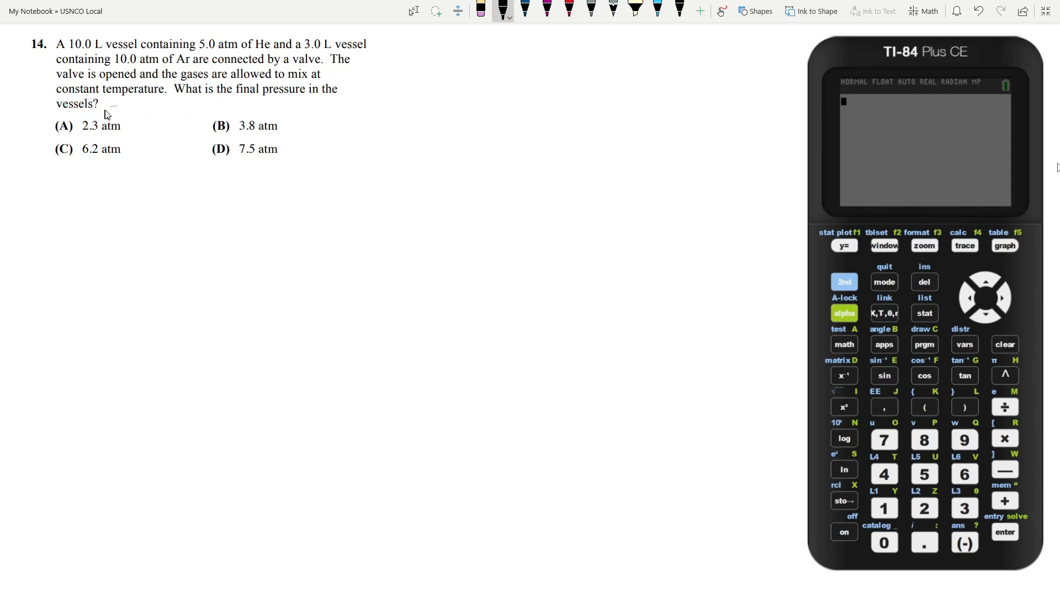
- Sketch and label the 10 L at 5 atm and 3 L at 10 atm vessel boxes
left_click_drag(73, 197, 73, 277)
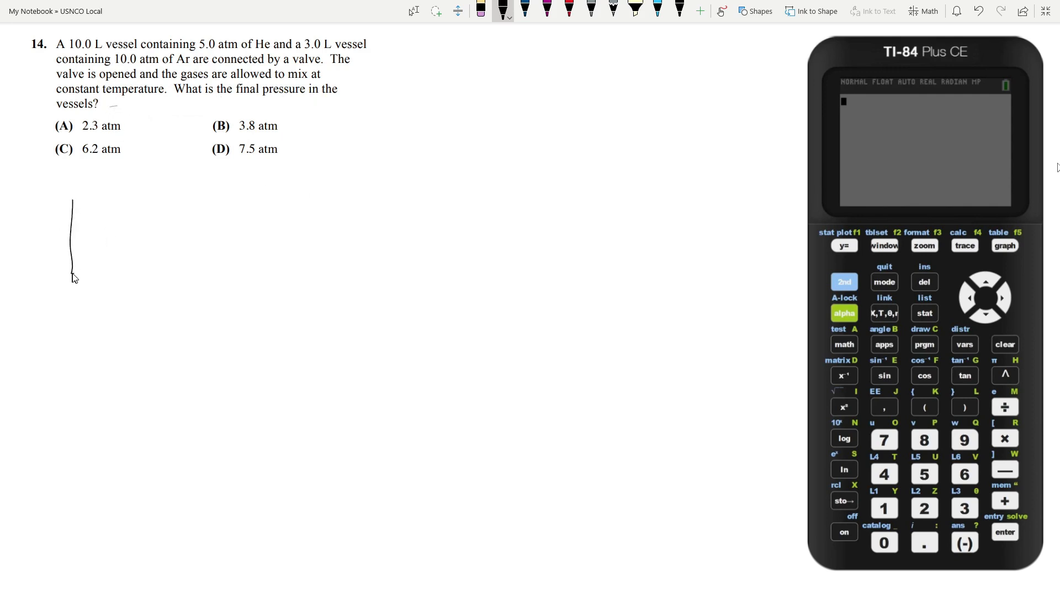
left_click_drag(73, 197, 128, 274)
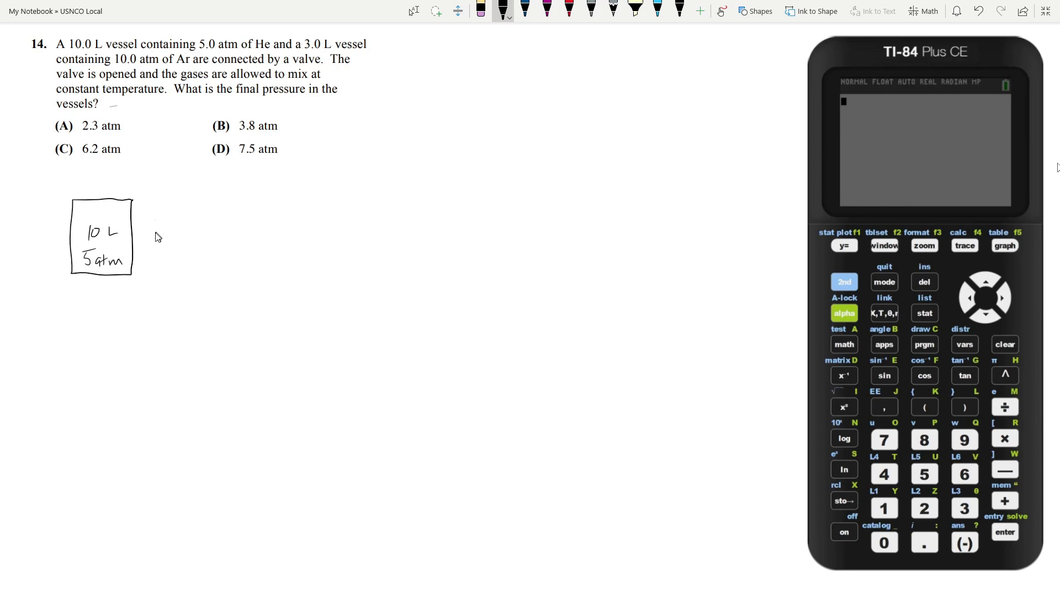
left_click_drag(154, 230, 200, 274)
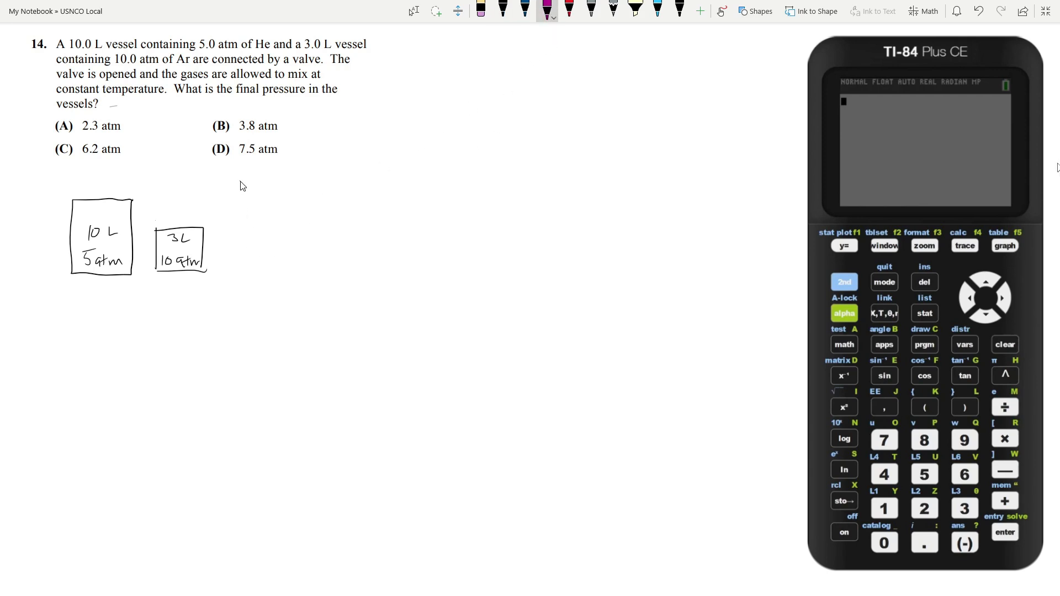
left_click_drag(243, 172, 312, 287)
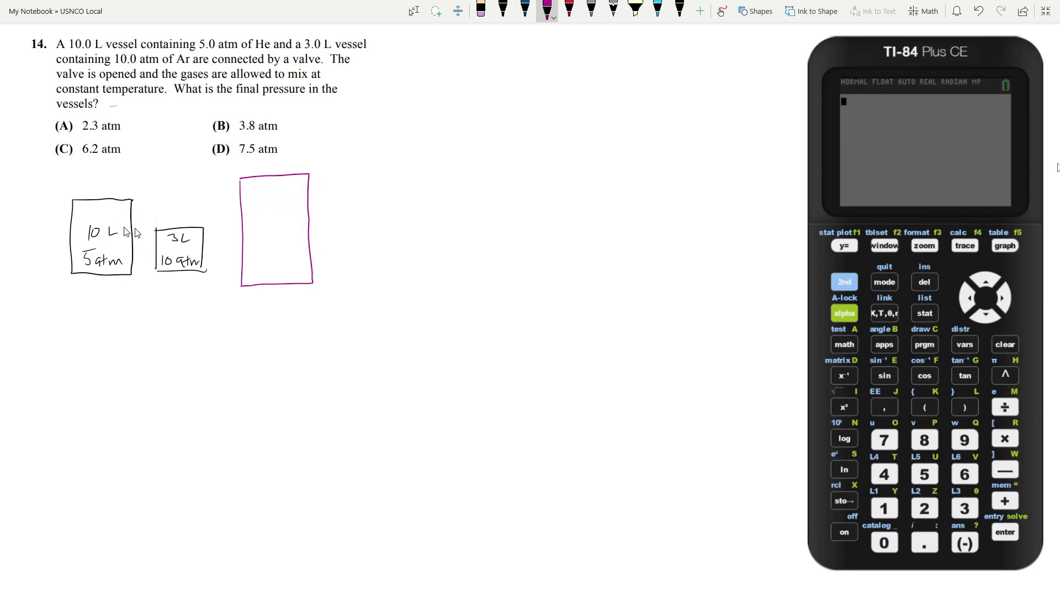
- Draw a tall box for the combined vessel and label it 13 with ? atm
left_click_drag(264, 196, 280, 203)
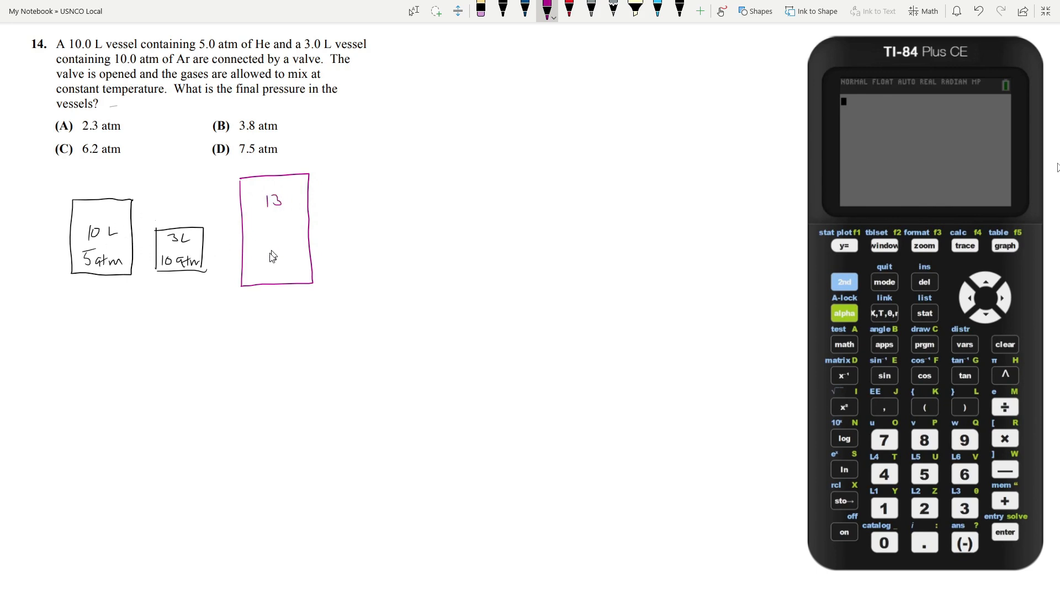
left_click_drag(254, 243, 270, 261)
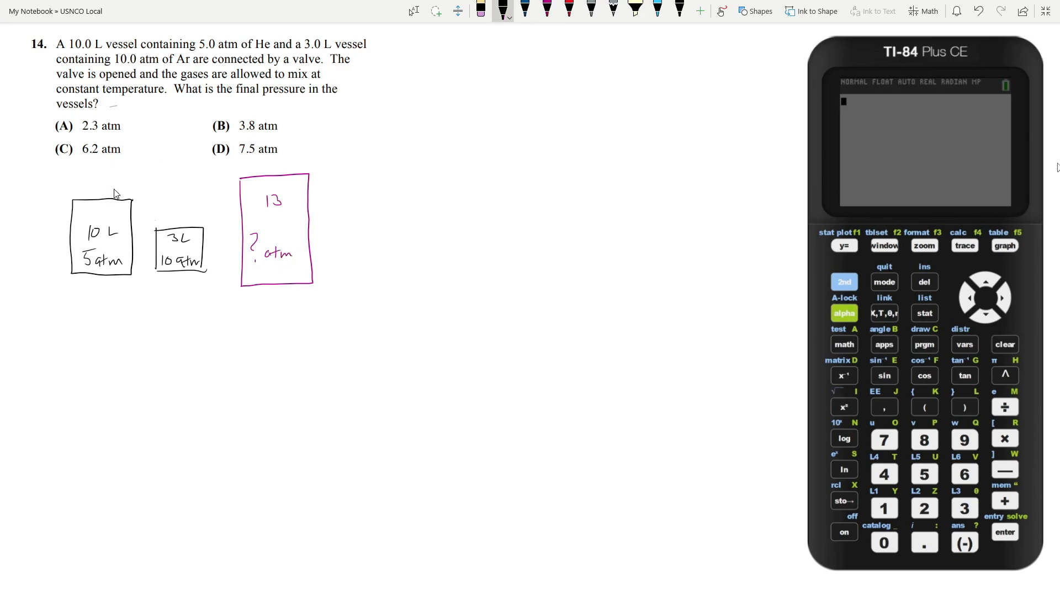
mouse_move(133, 324)
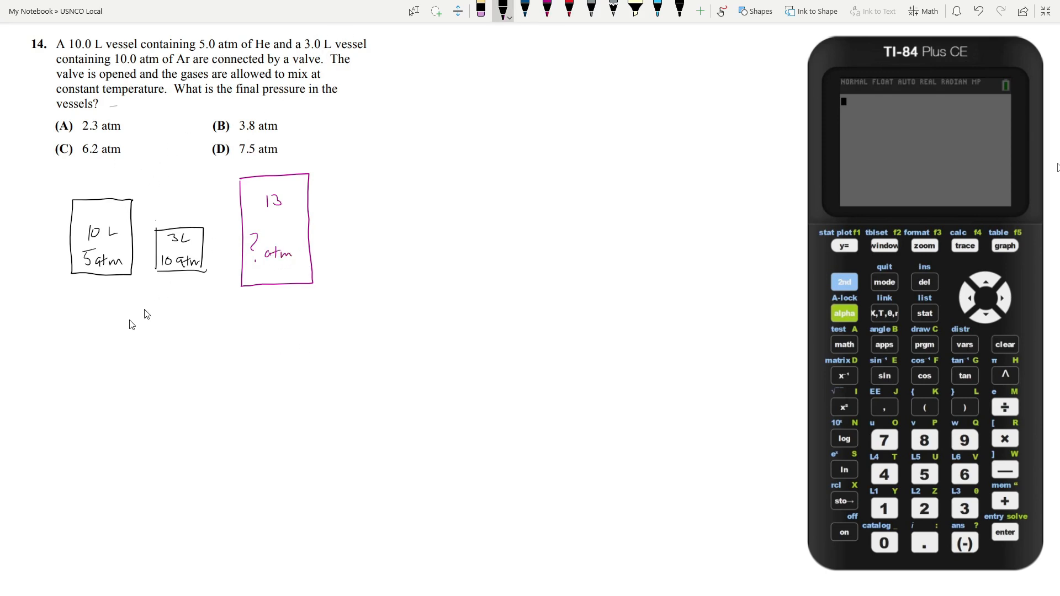
- Handwrite PV = nRT and rearrange it to n = PV/RT below the sketches
left_click_drag(108, 315, 115, 324)
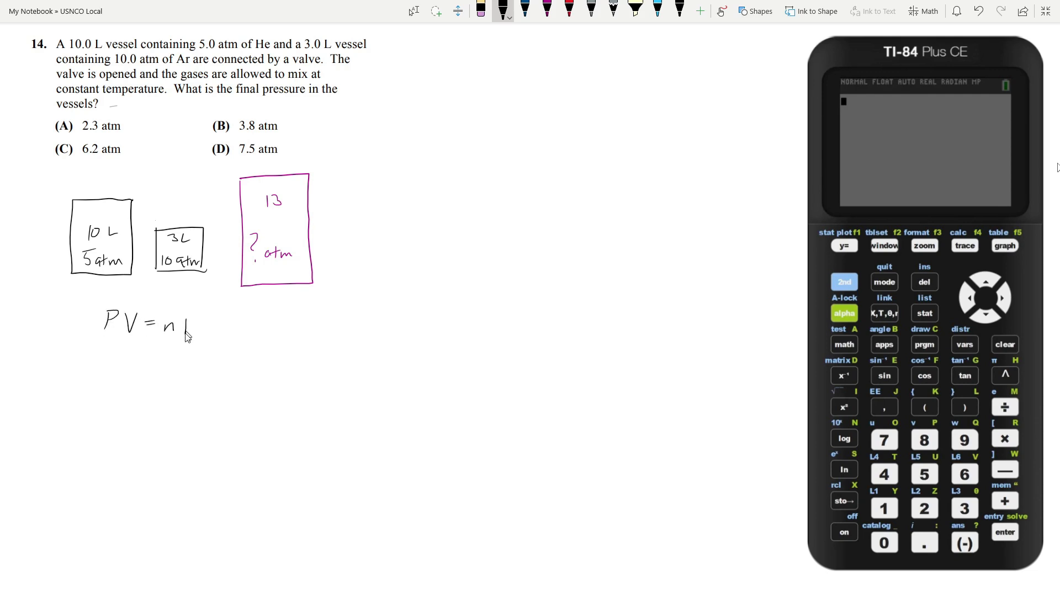
left_click_drag(185, 328, 217, 328)
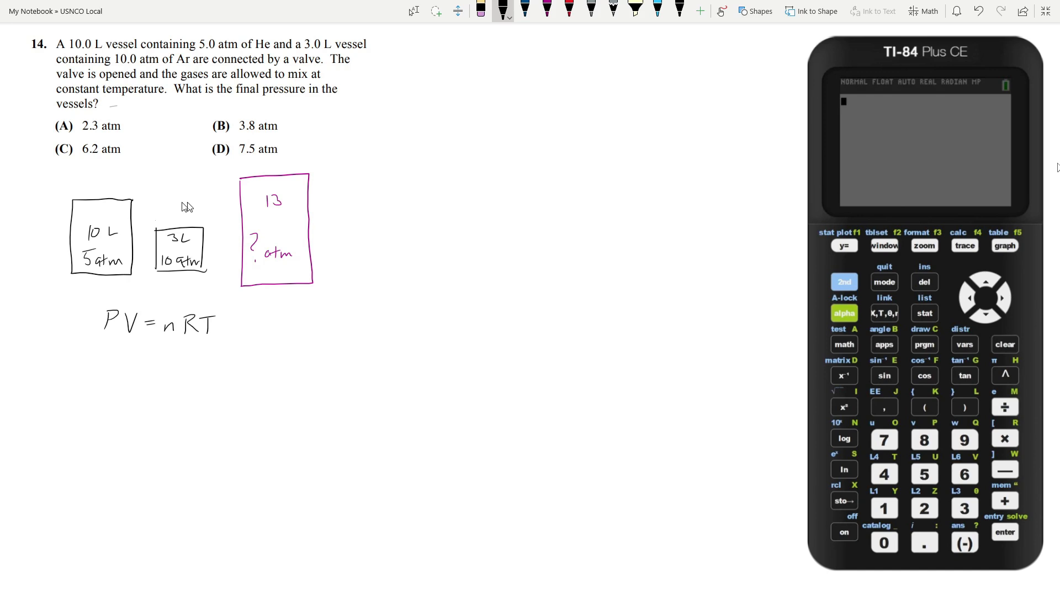
mouse_move(81, 260)
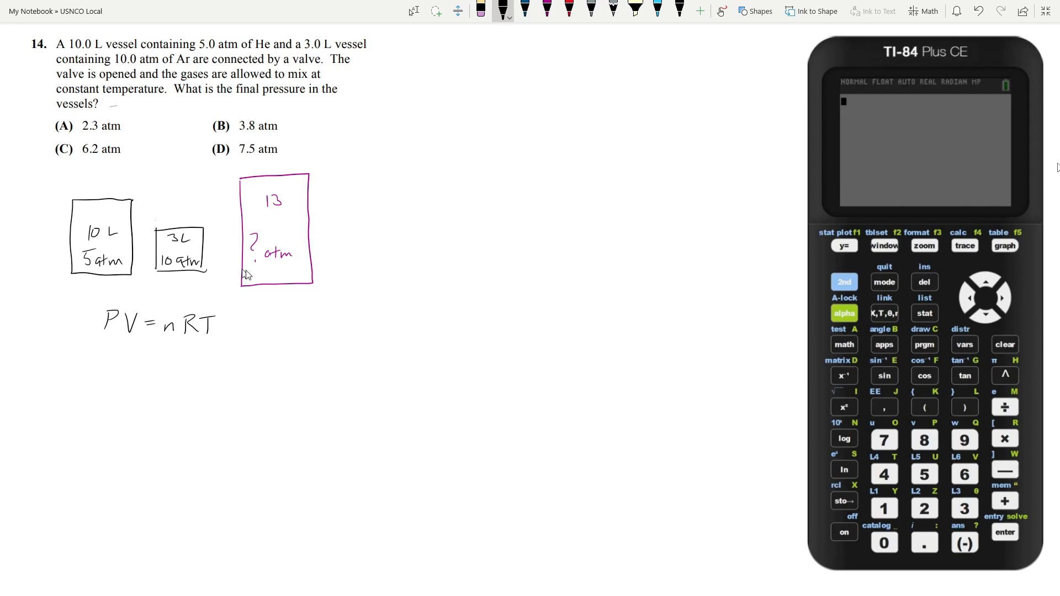
mouse_move(166, 321)
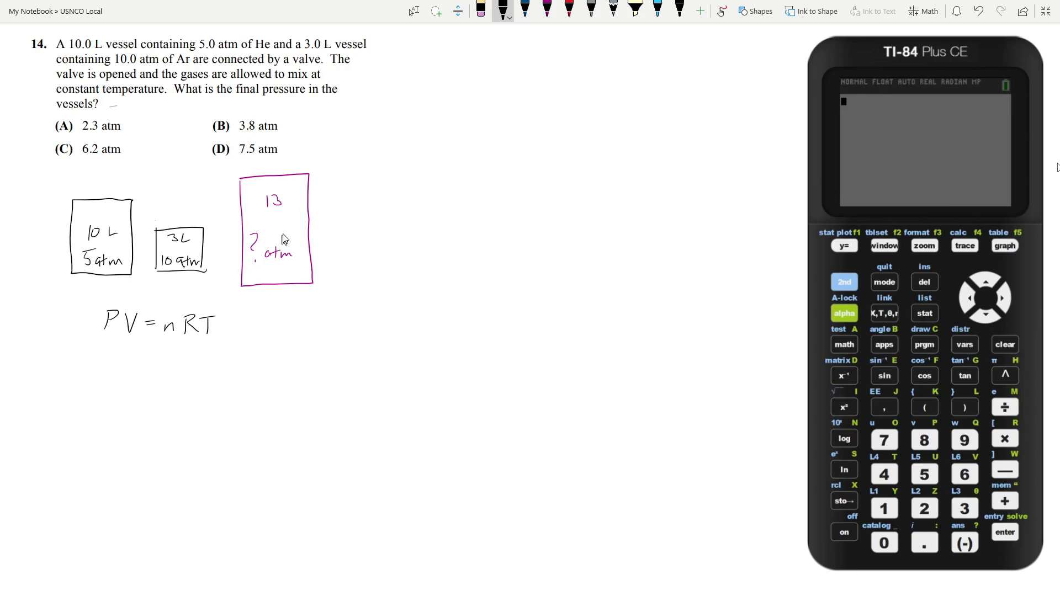
mouse_move(526, 73)
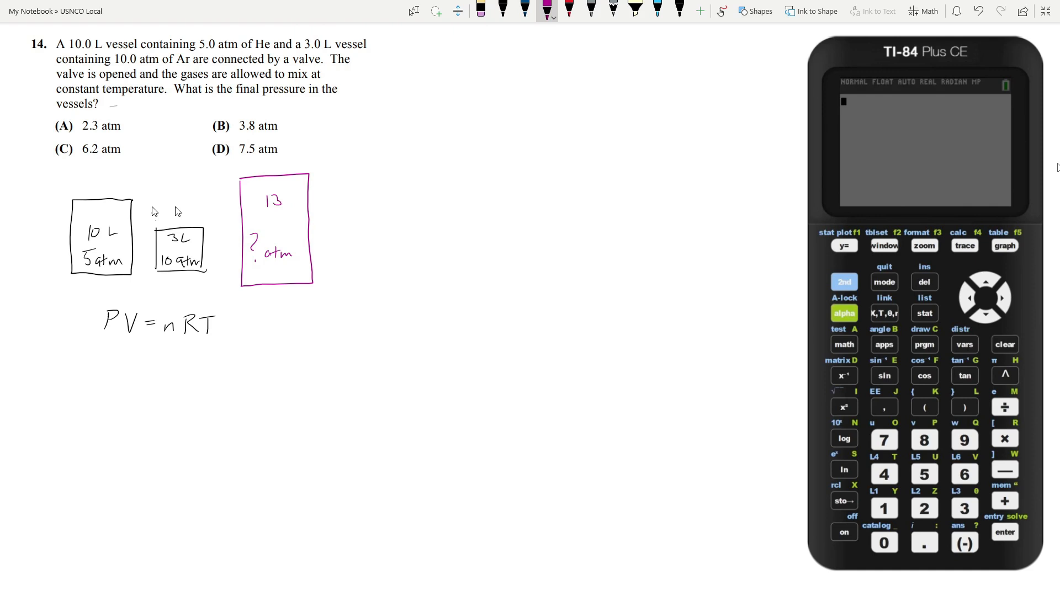
mouse_move(87, 260)
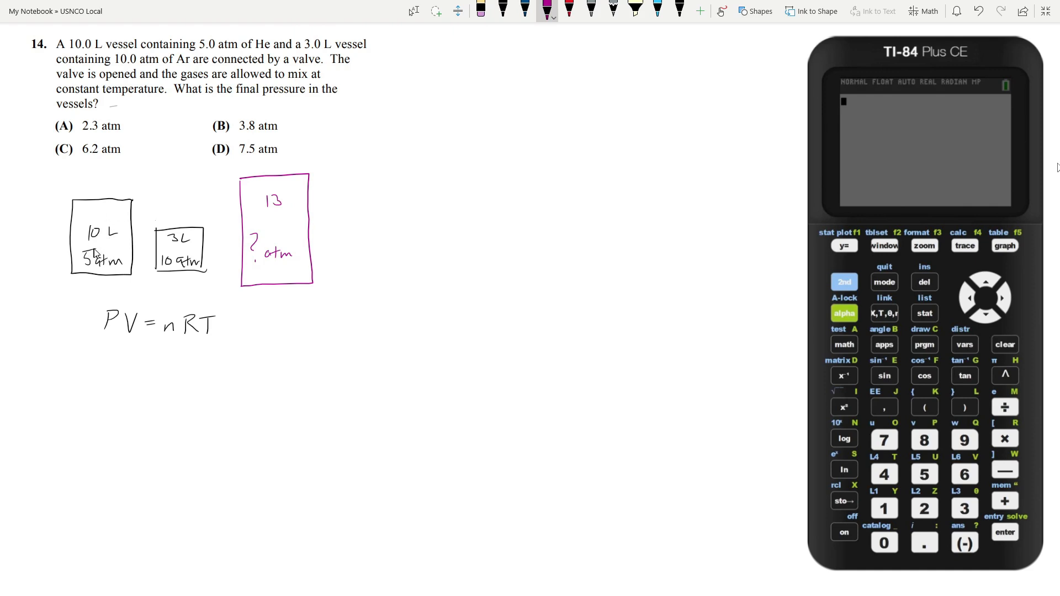
mouse_move(72, 393)
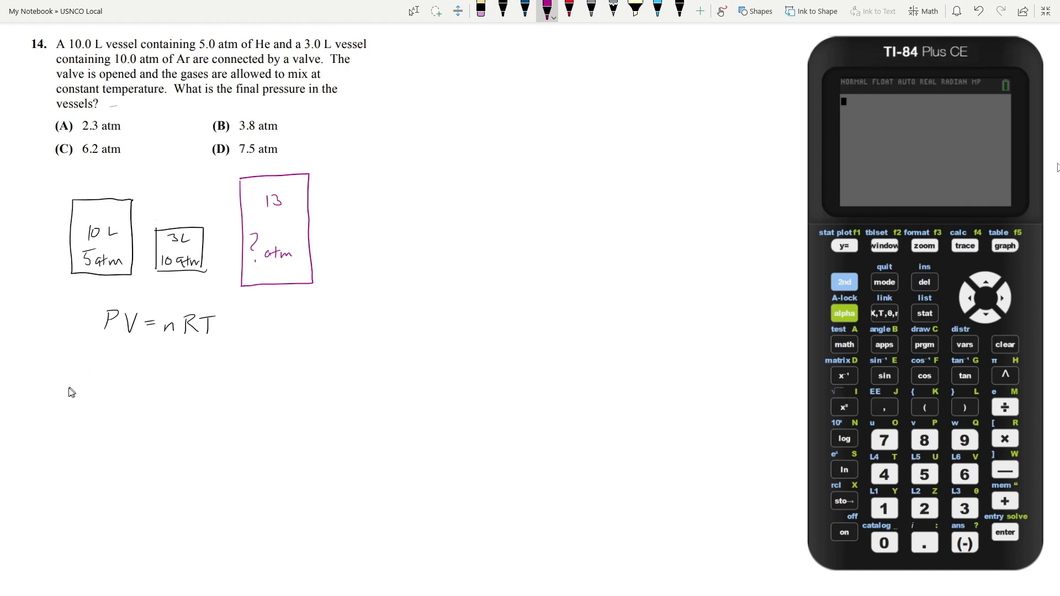
left_click_drag(74, 389, 111, 385)
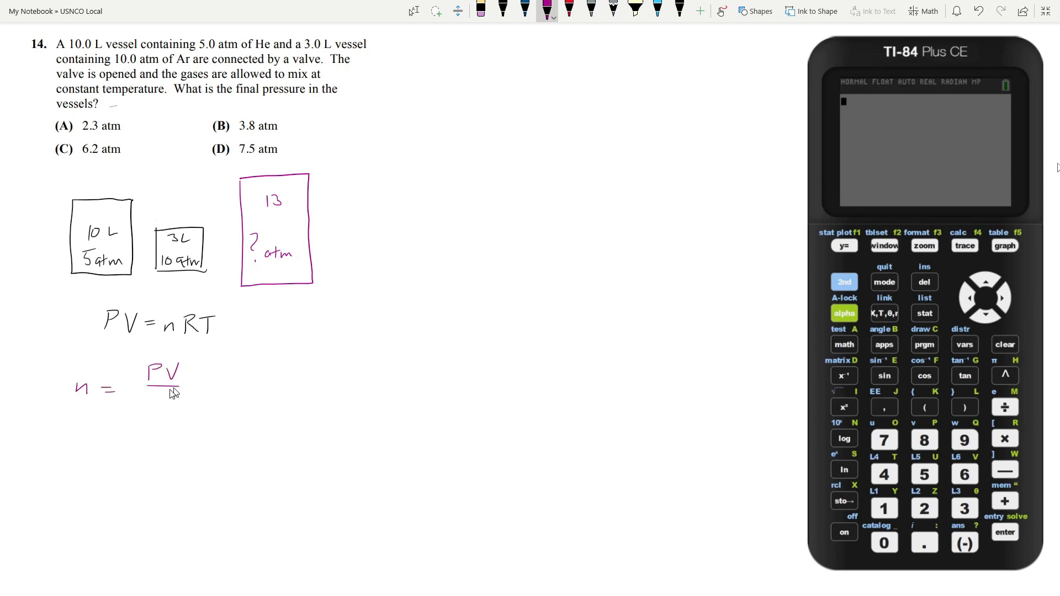
left_click_drag(156, 402, 182, 402)
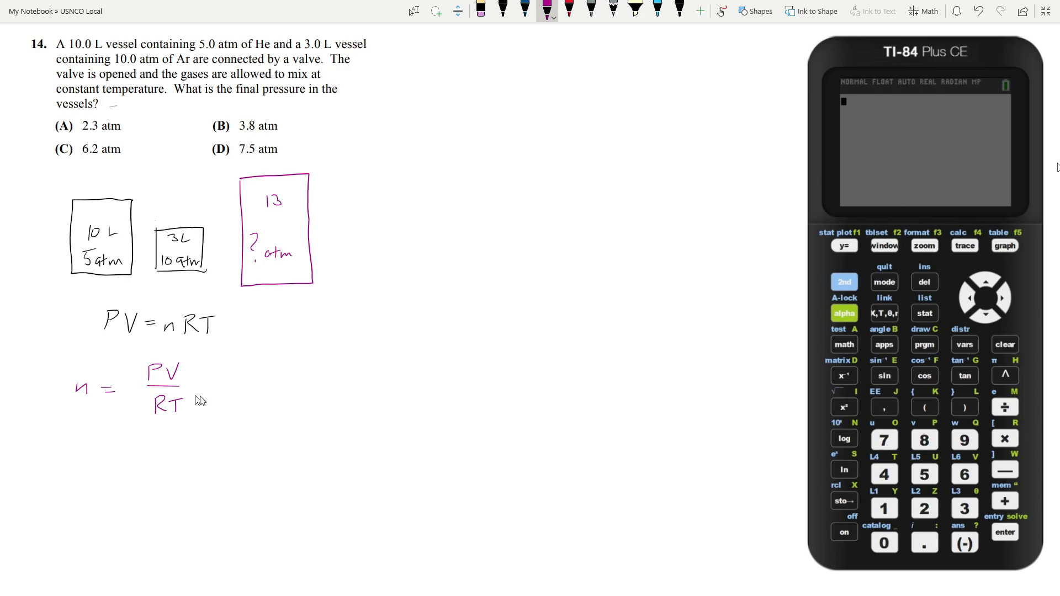
left_click_drag(189, 381, 215, 381)
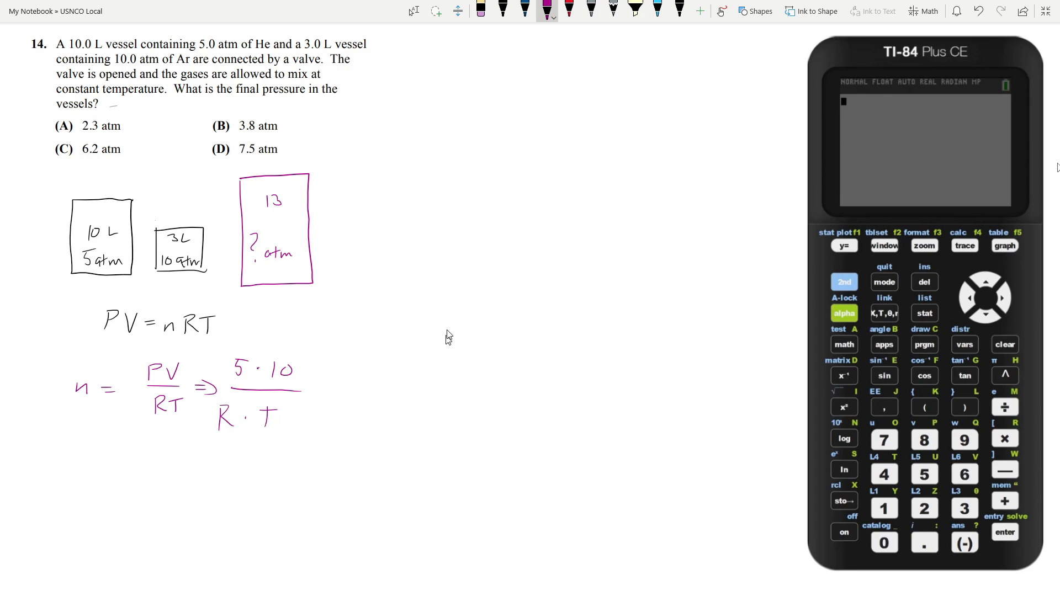
mouse_move(335, 395)
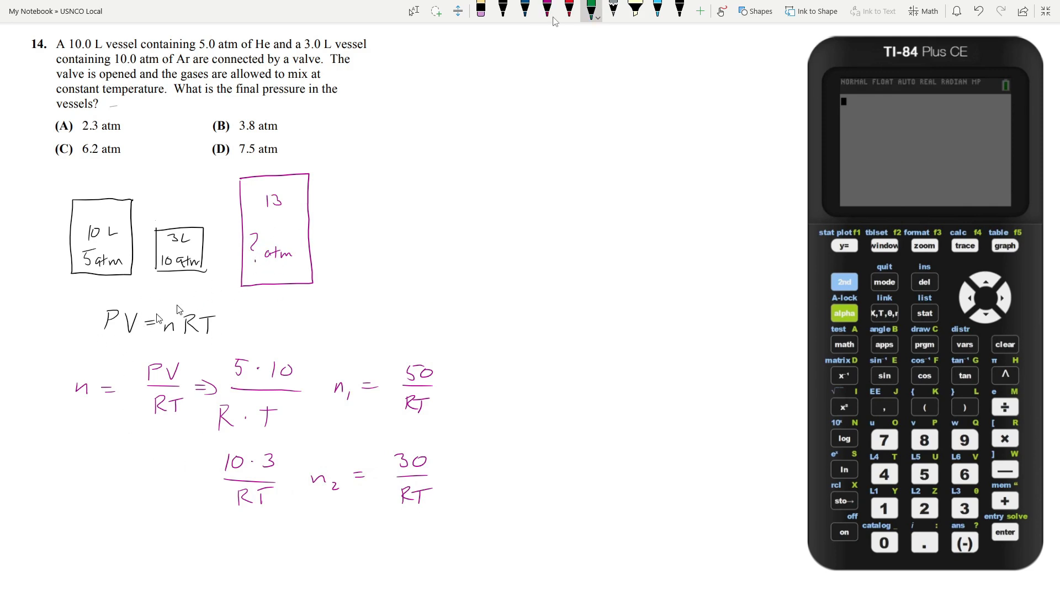
mouse_move(152, 317)
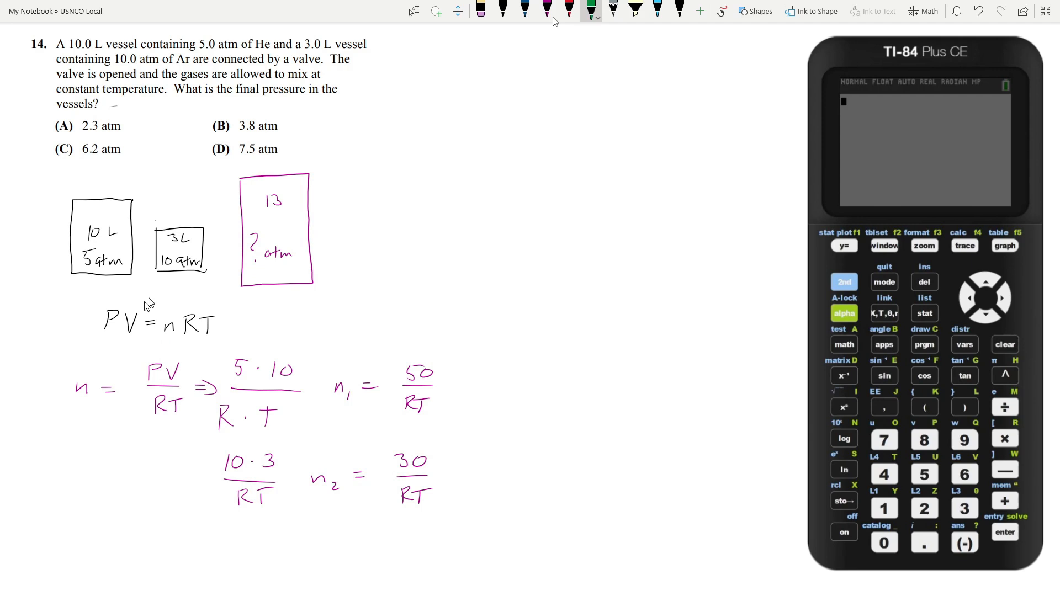
- In green ink derive P = nRT/V, summing 50/RT + 30/RT over 13 L to get 6.15 atm
left_click_drag(358, 200, 368, 186)
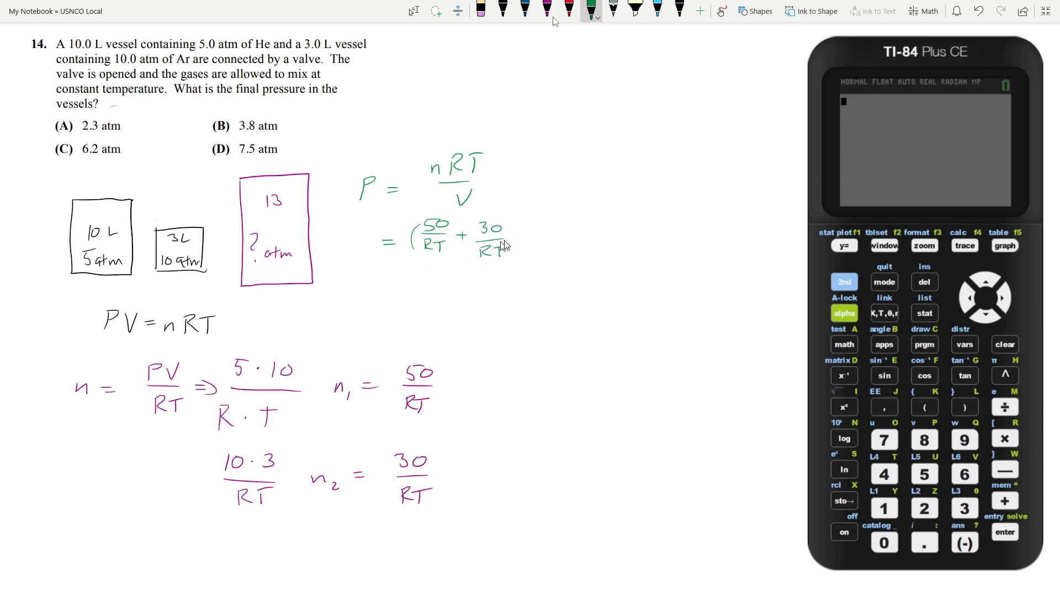
left_click_drag(531, 239, 554, 240)
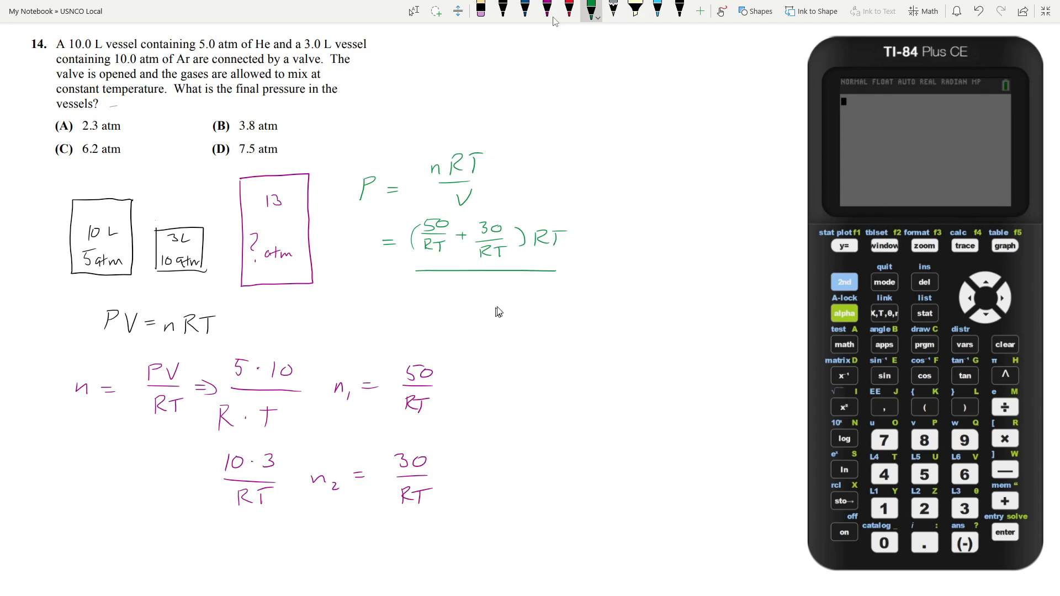
left_click_drag(466, 284, 507, 287)
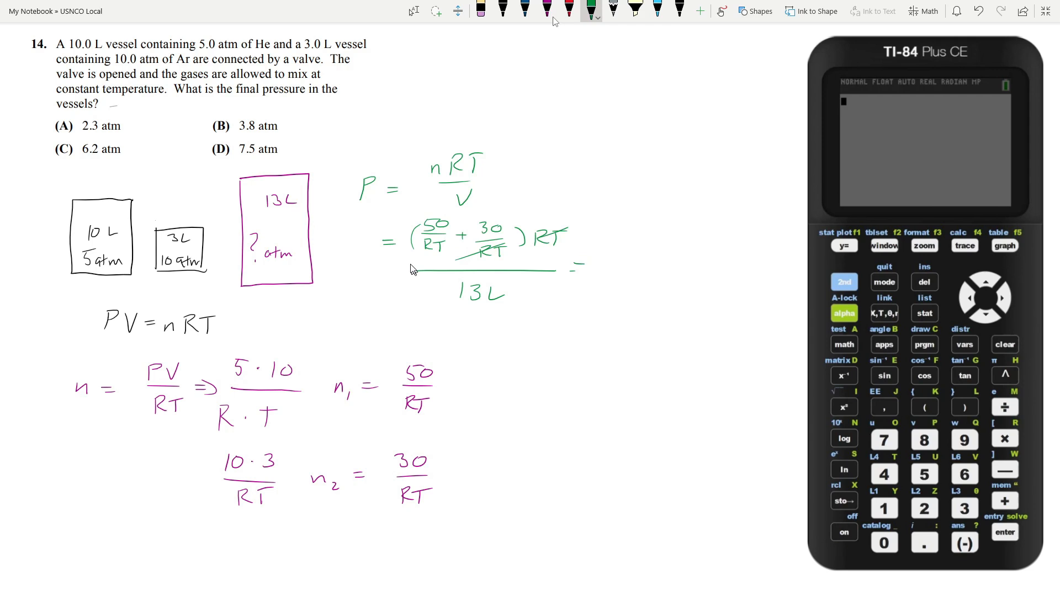
left_click_drag(621, 243, 636, 251)
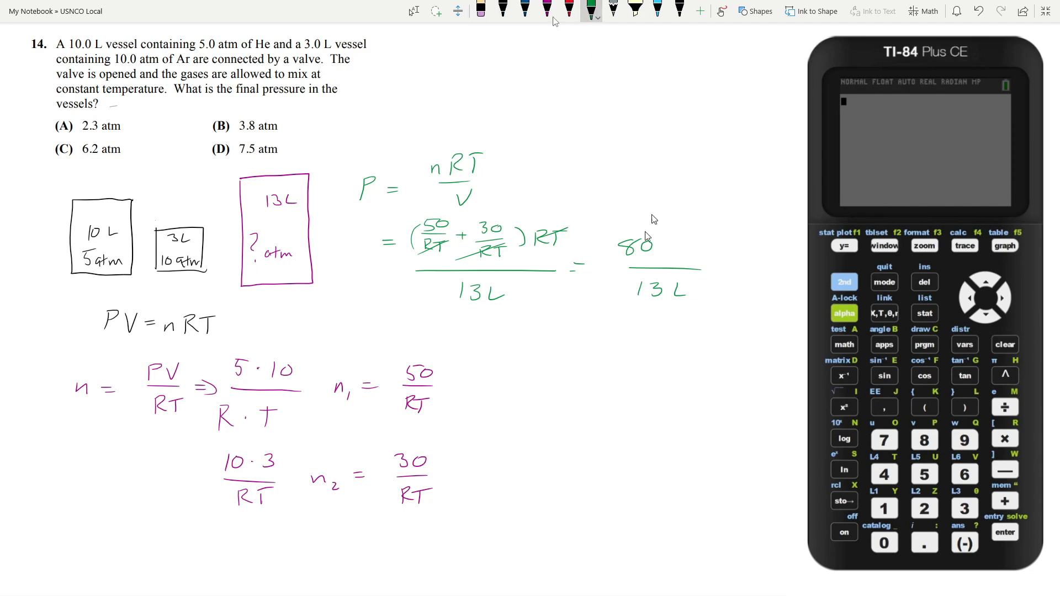
mouse_move(654, 298)
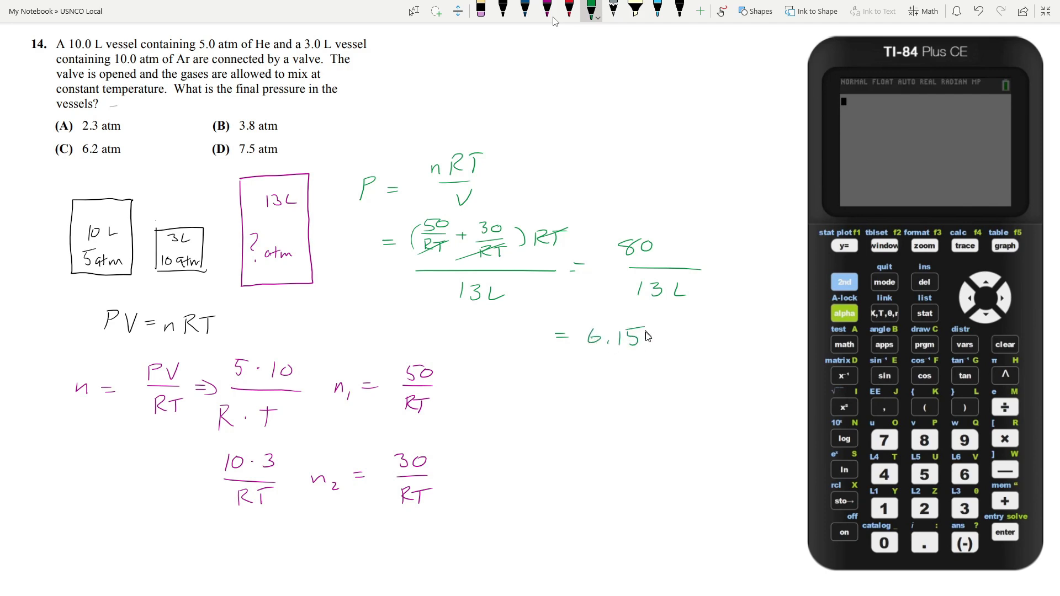
left_click_drag(656, 338, 697, 338)
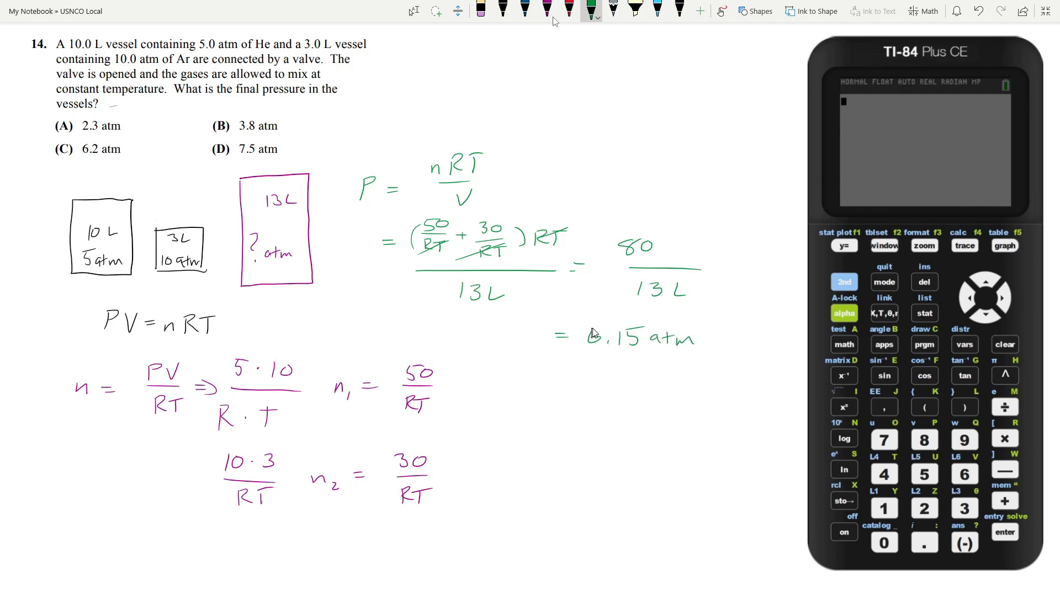
left_click(524, 11)
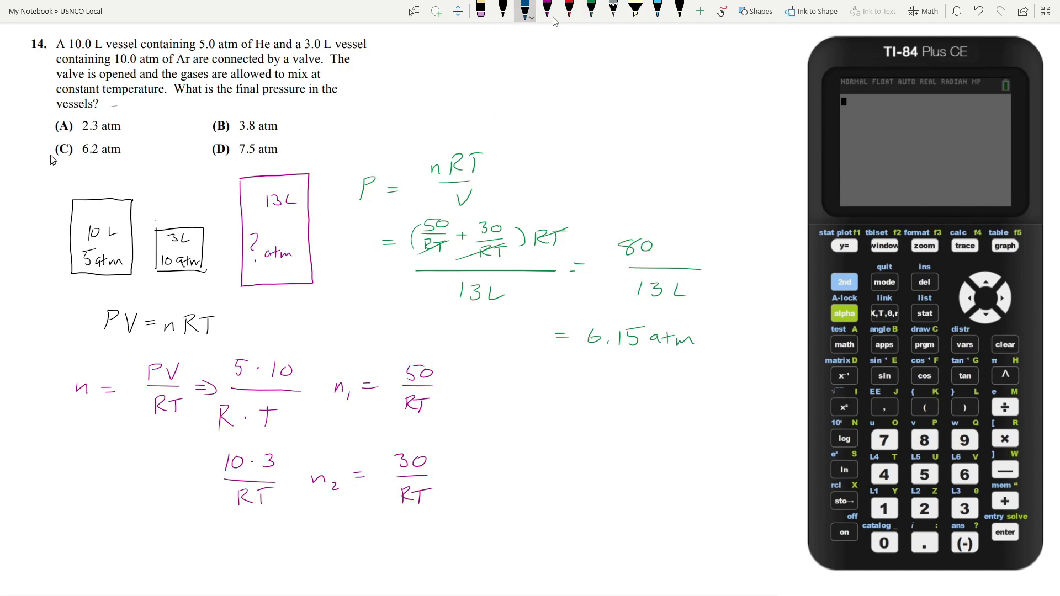
- Circle He in question 14's text with the blue pen
left_click_drag(47, 139, 80, 162)
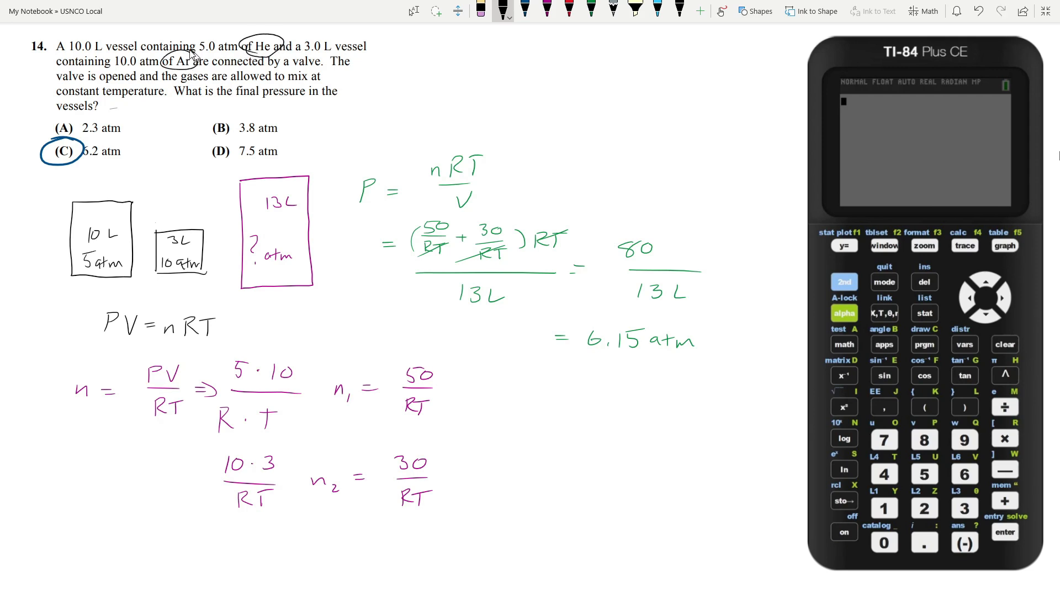
mouse_move(132, 458)
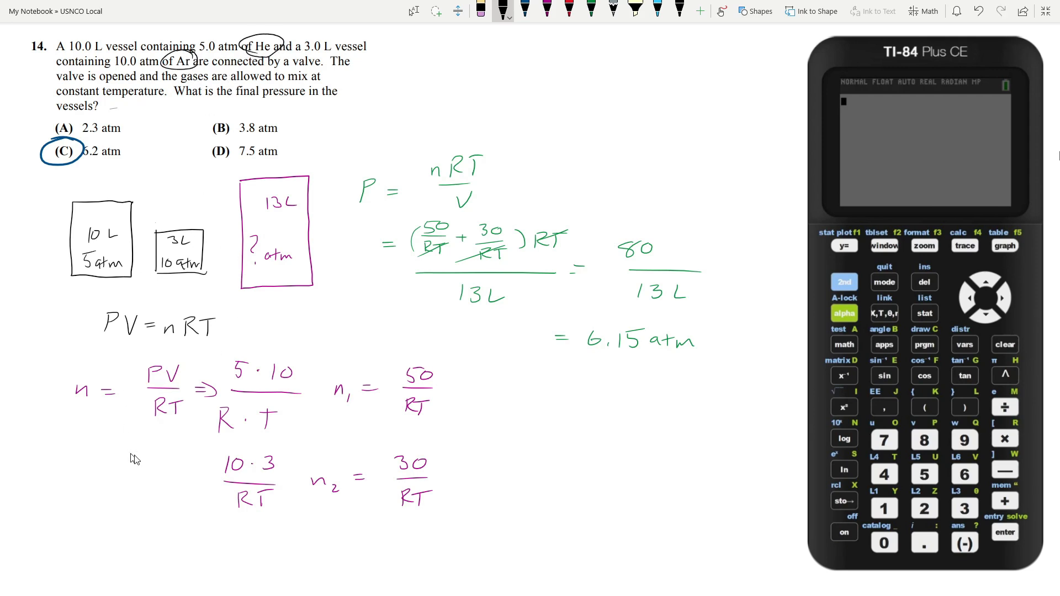
mouse_move(632, 173)
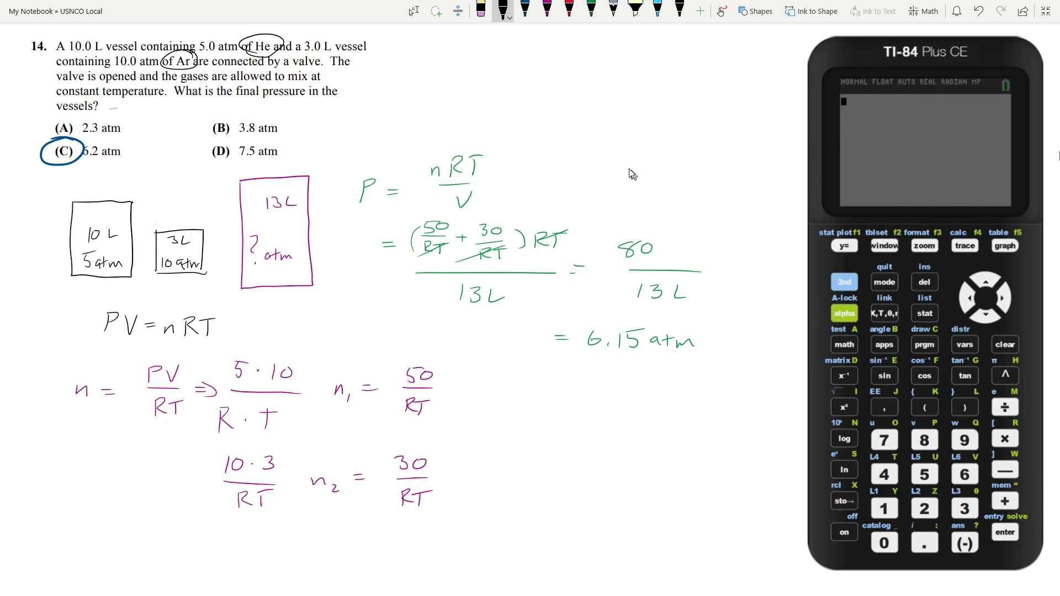
mouse_move(247, 79)
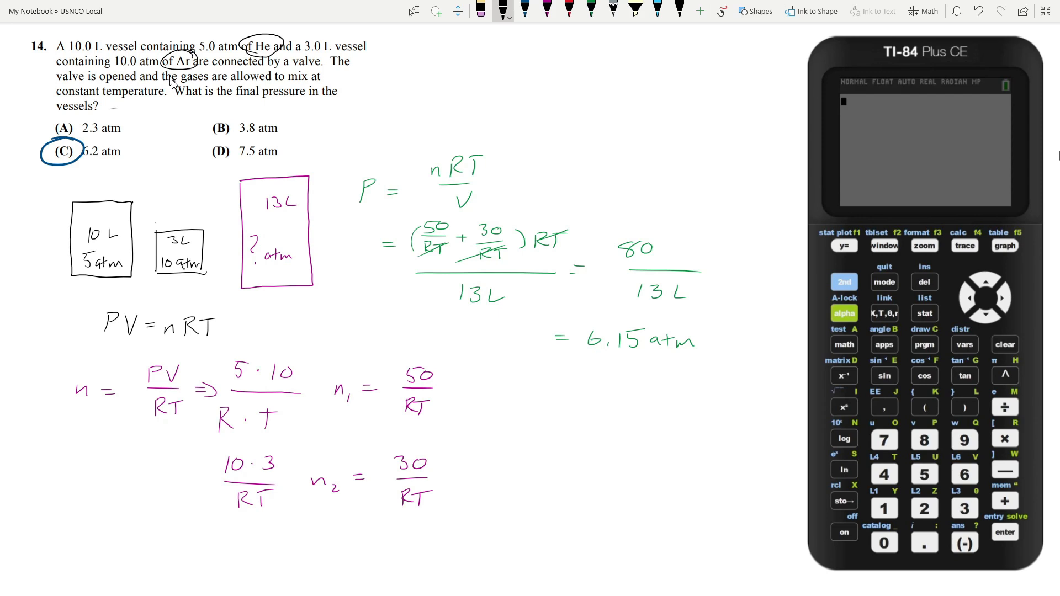
mouse_move(304, 86)
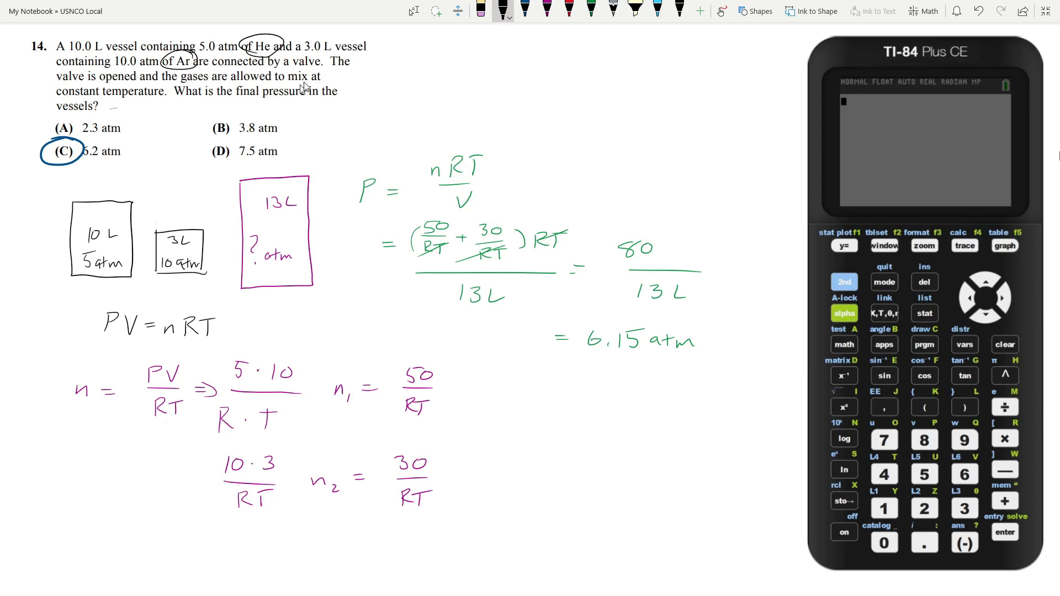
mouse_move(214, 332)
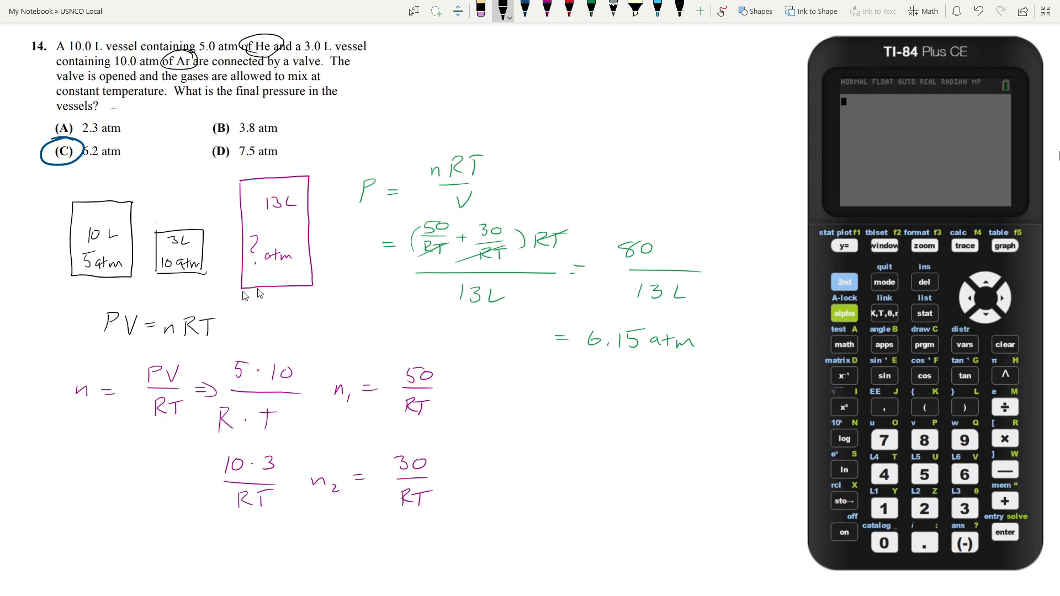
mouse_move(465, 320)
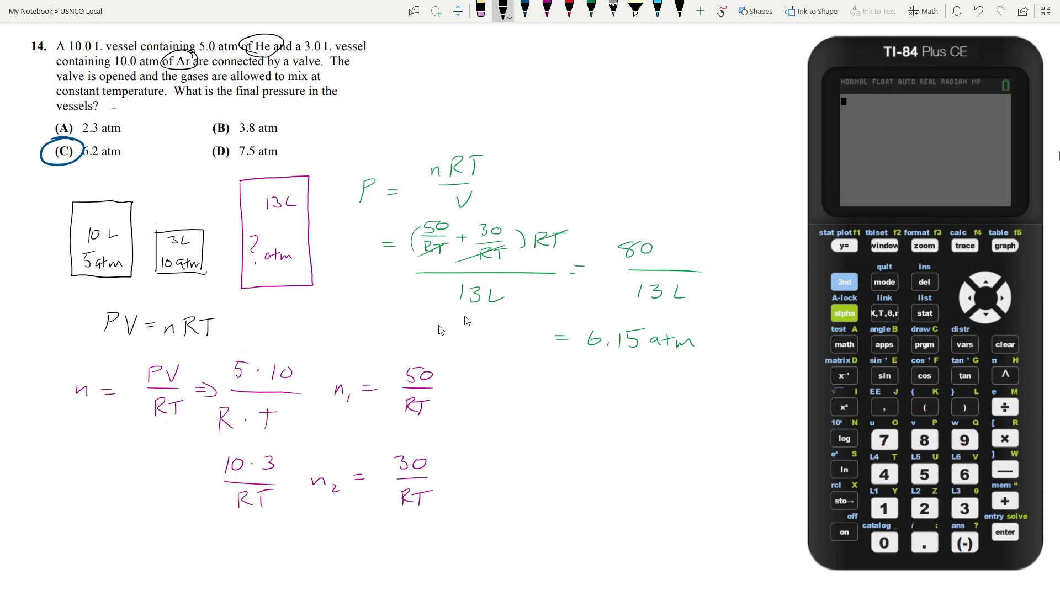
mouse_move(605, 301)
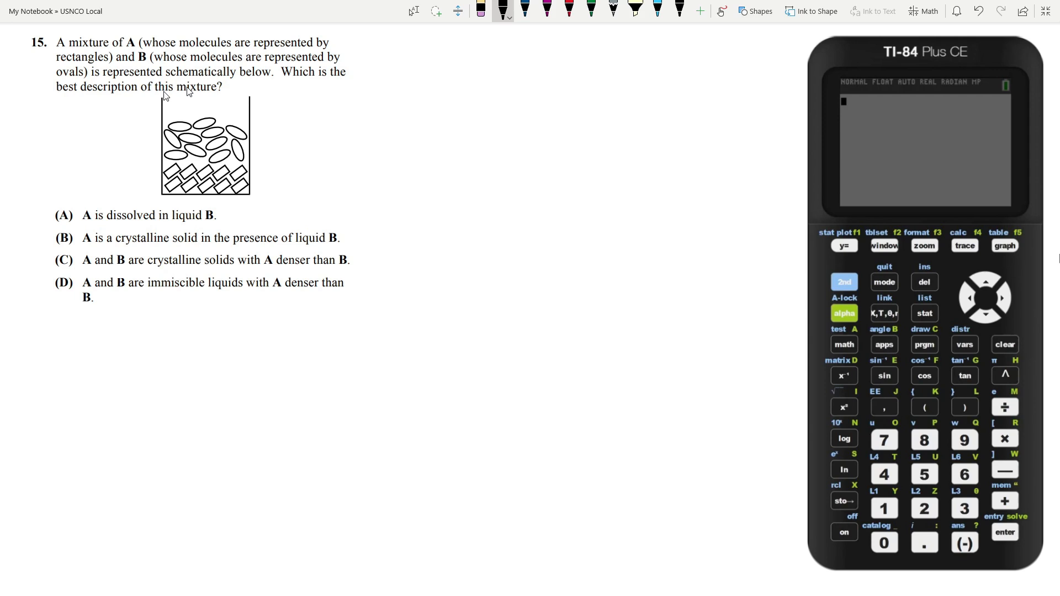
mouse_move(310, 84)
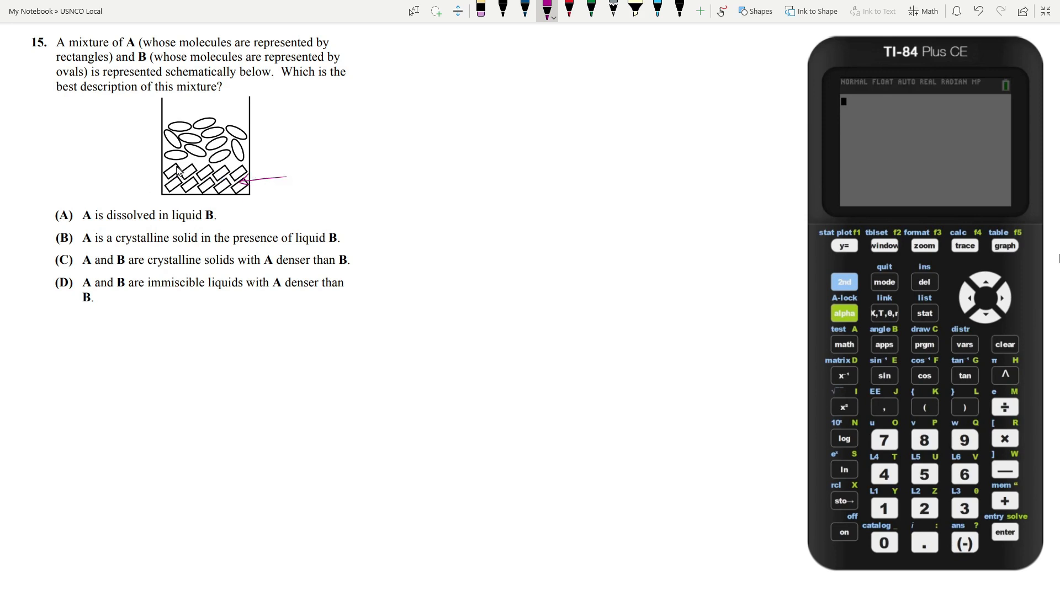
mouse_move(179, 190)
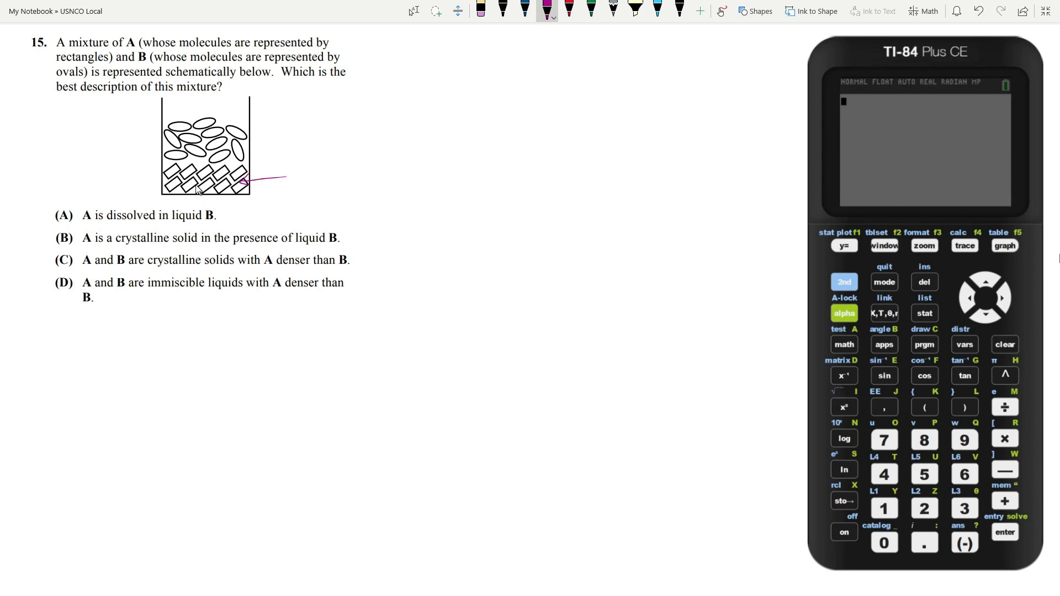
mouse_move(237, 128)
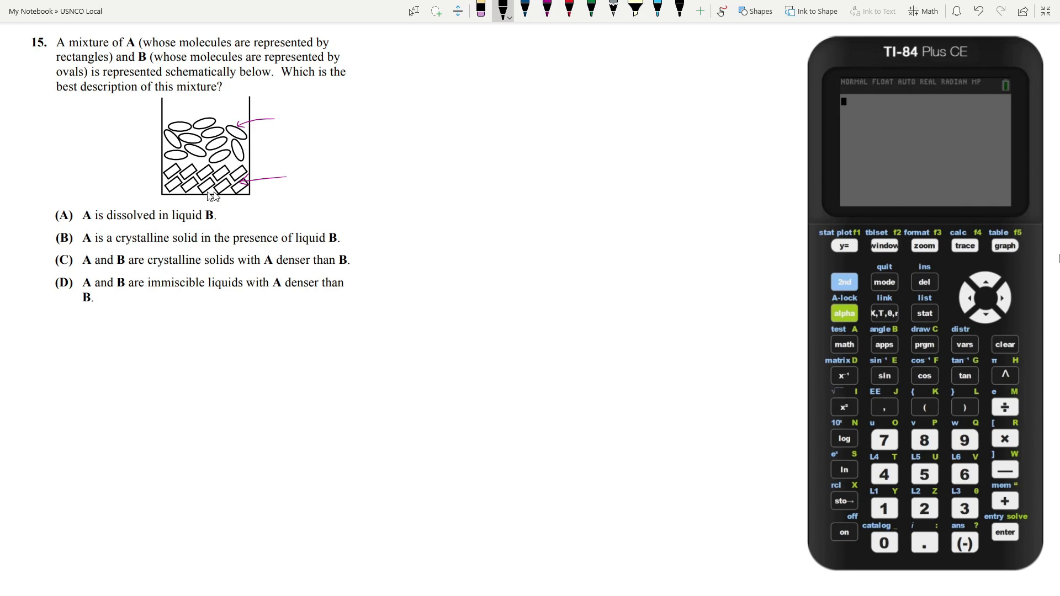
mouse_move(170, 182)
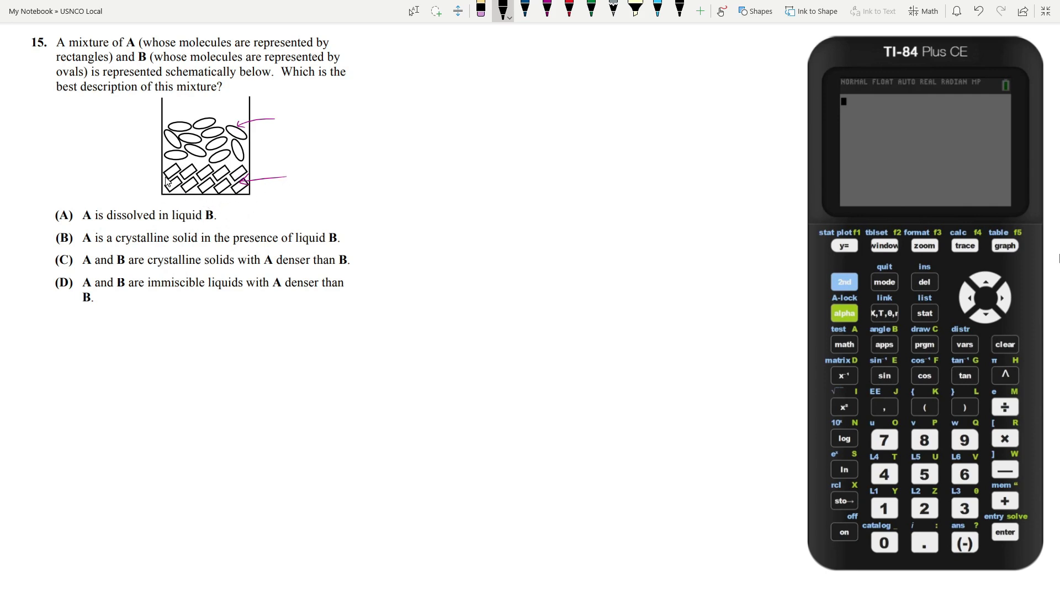
mouse_move(151, 200)
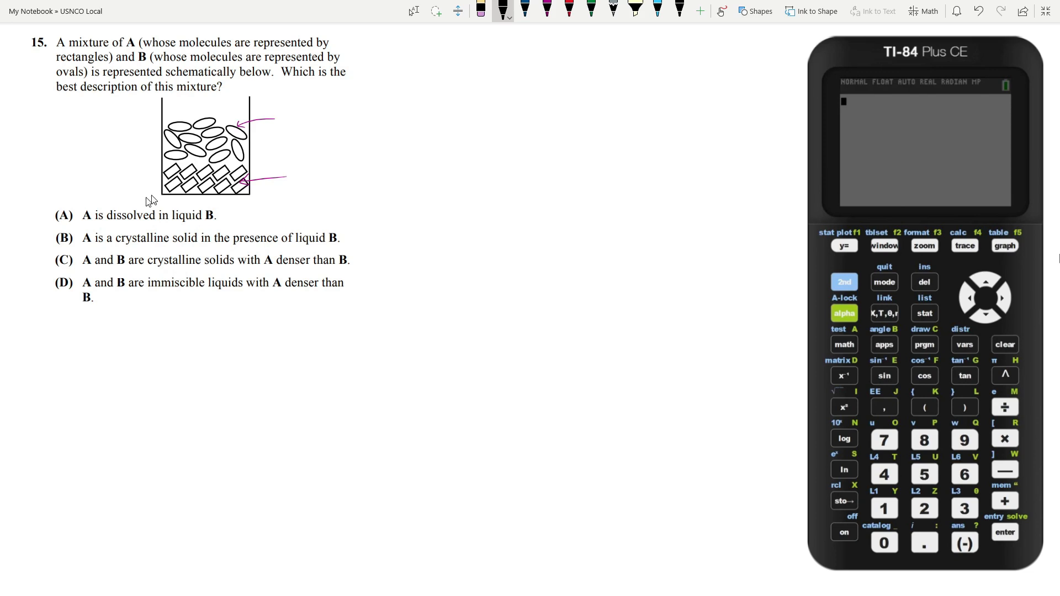
mouse_move(295, 185)
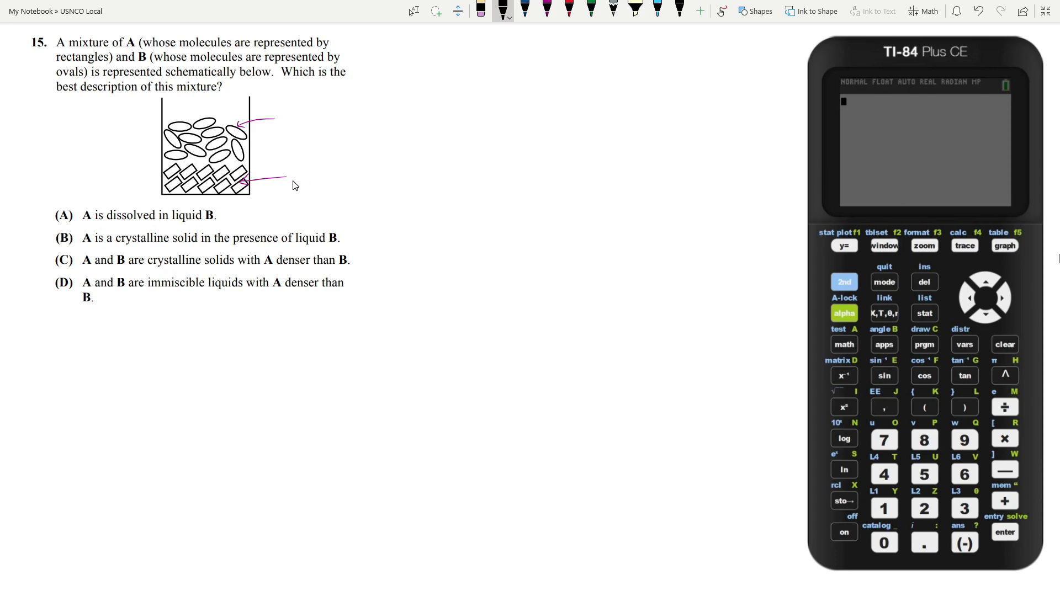
- Label the beaker's rectangle layer A: CS and the oval layer B: L
left_click_drag(290, 174, 352, 174)
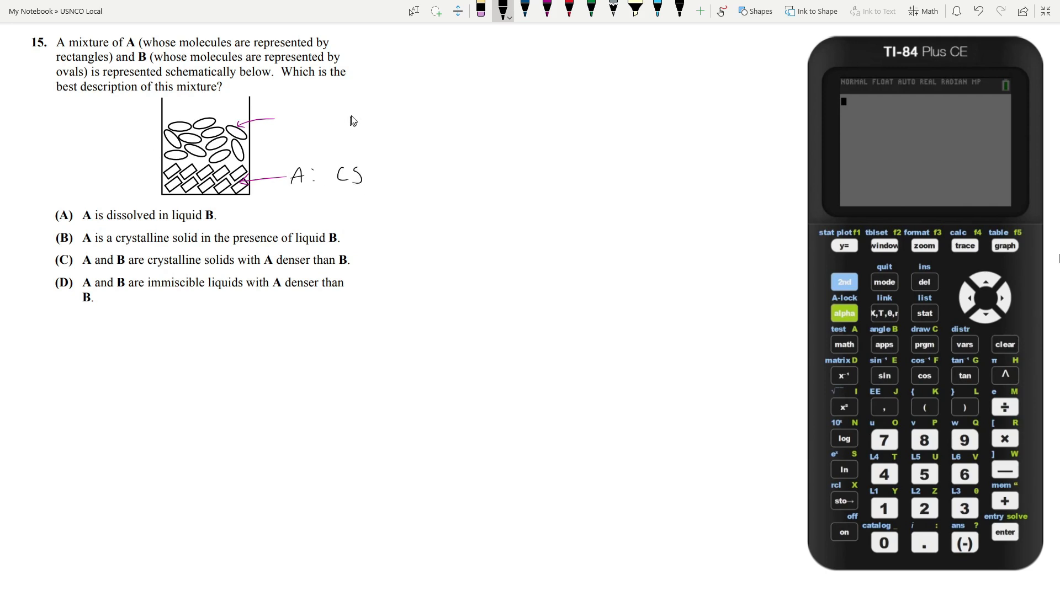
mouse_move(212, 168)
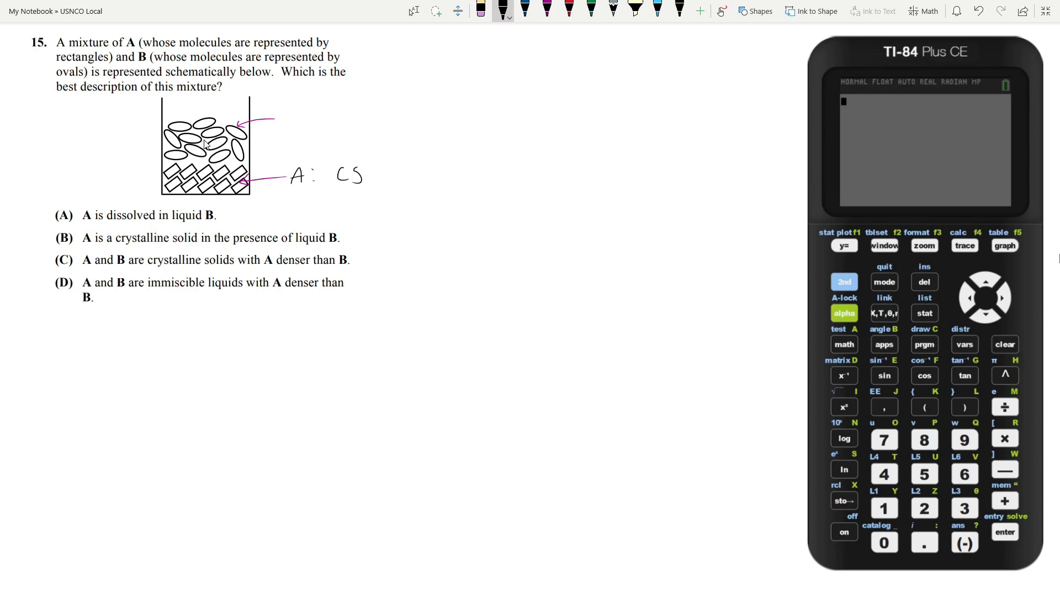
mouse_move(187, 155)
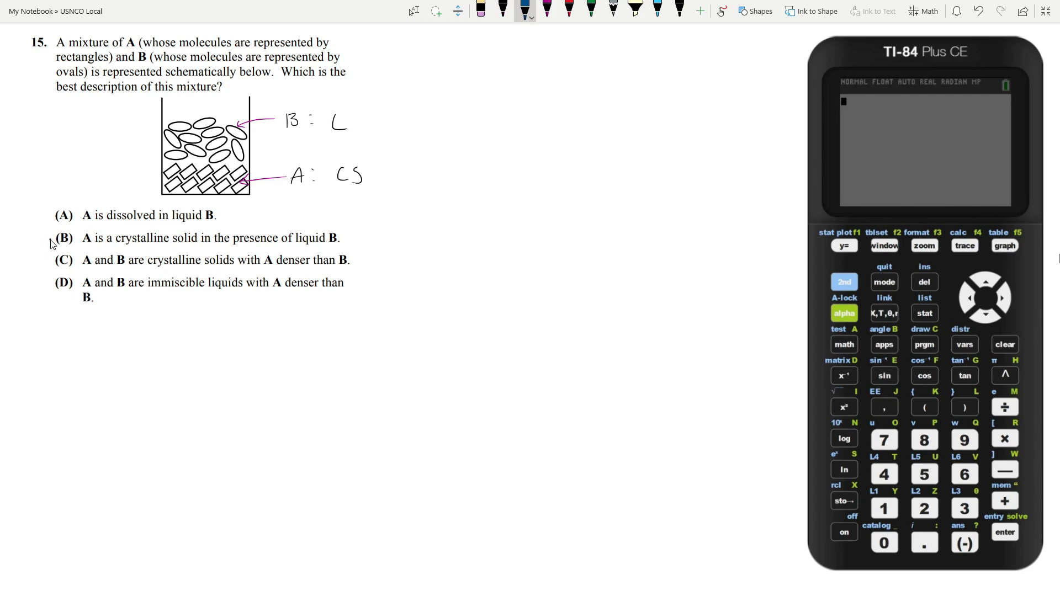
left_click_drag(51, 226, 81, 250)
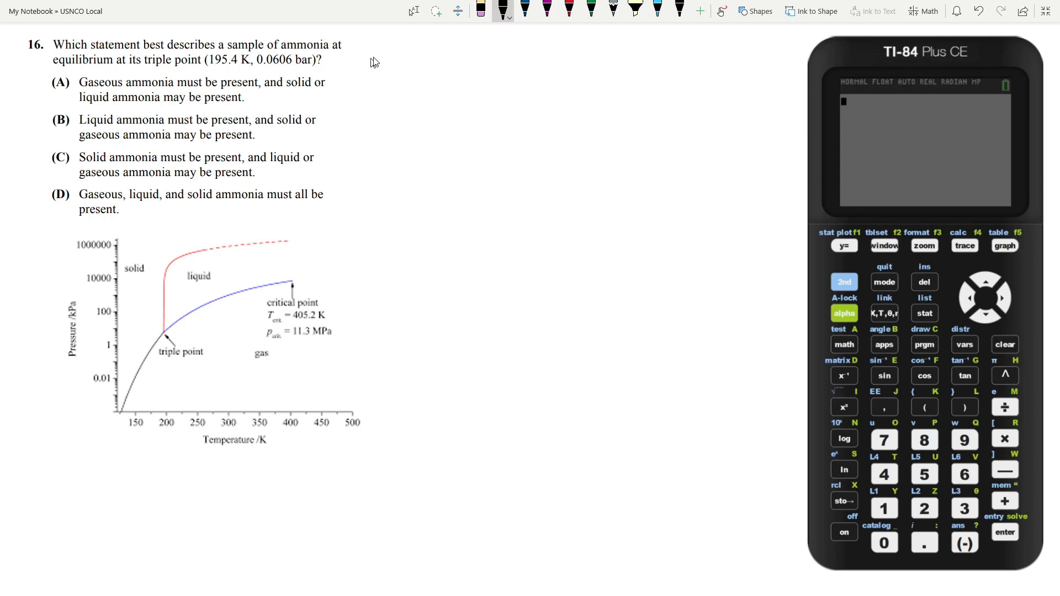
mouse_move(170, 65)
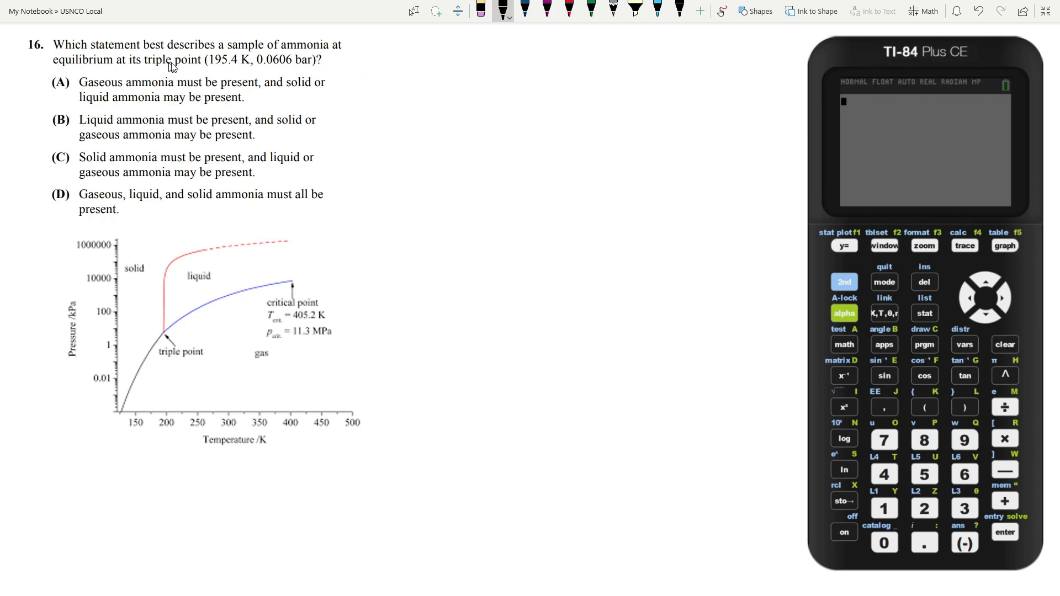
mouse_move(171, 331)
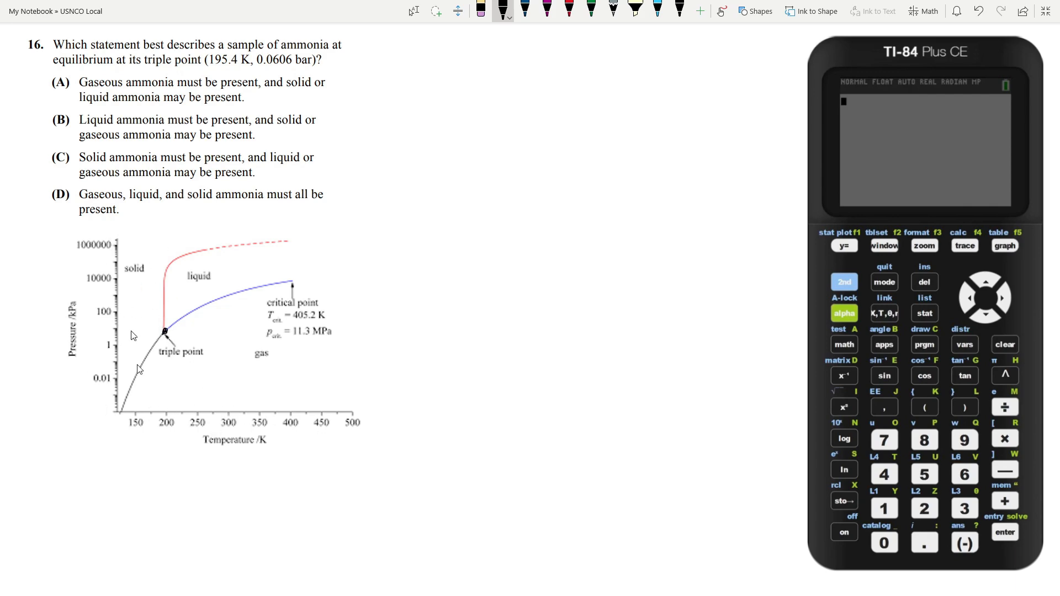
mouse_move(178, 313)
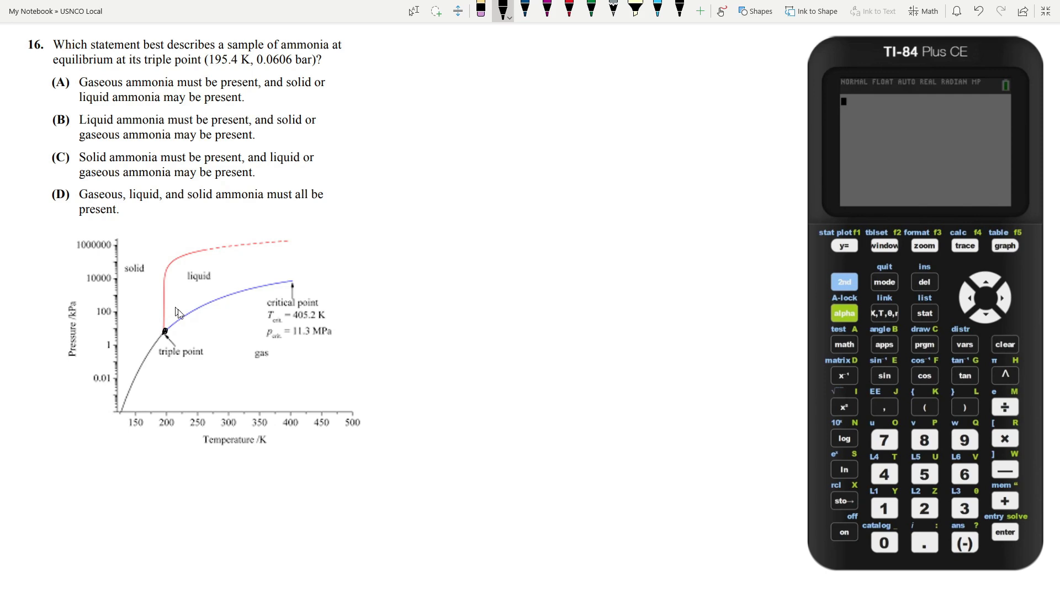
mouse_move(163, 354)
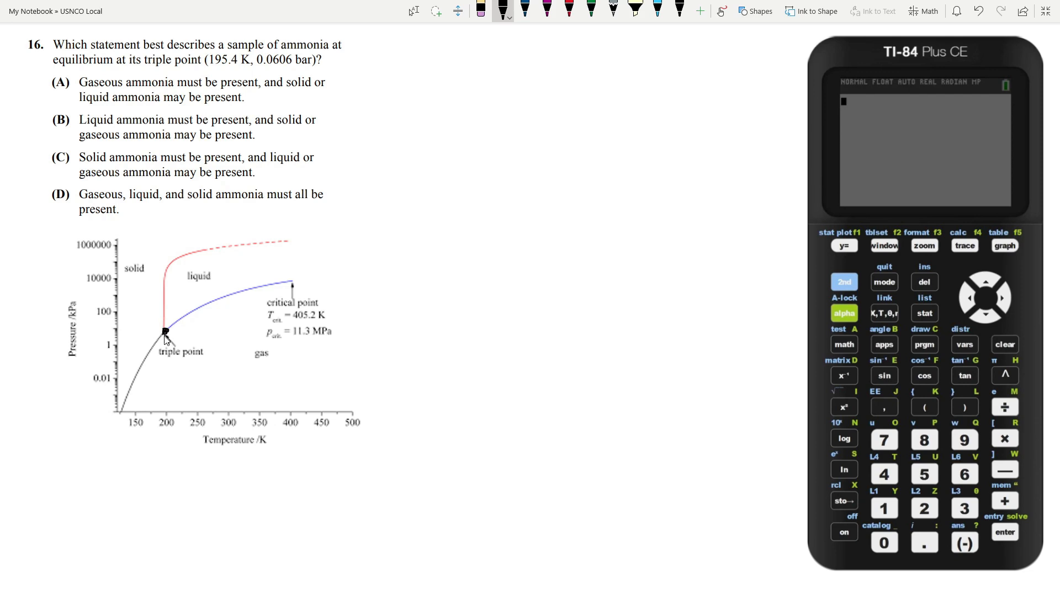
mouse_move(178, 349)
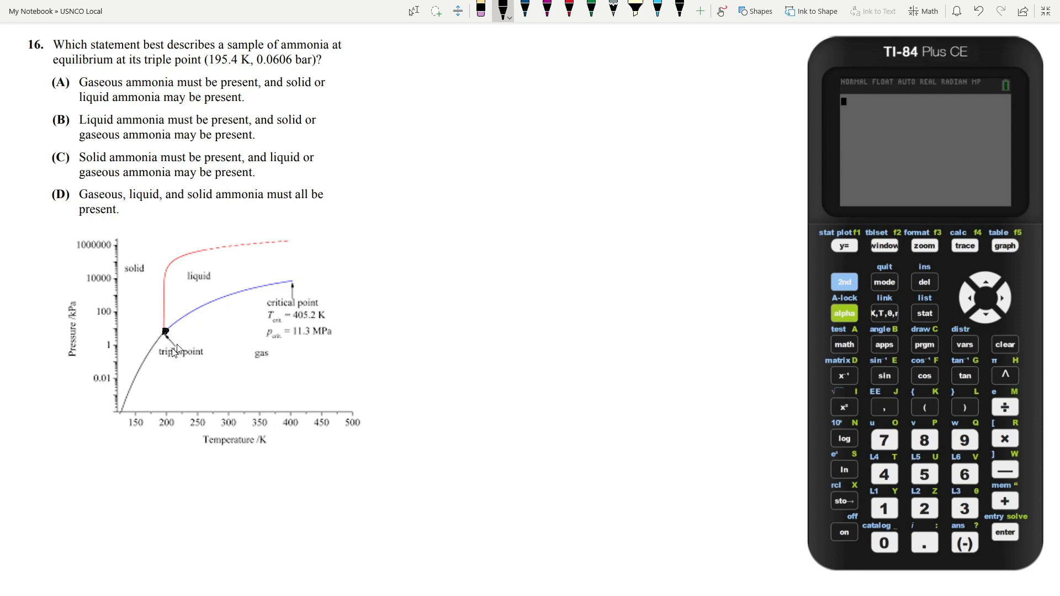
mouse_move(172, 323)
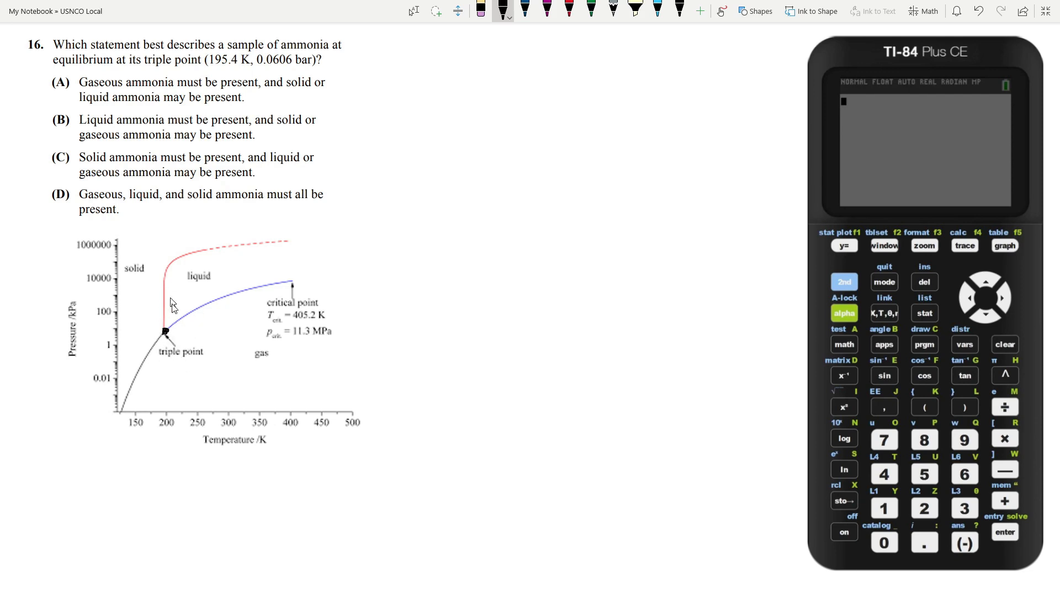
mouse_move(238, 354)
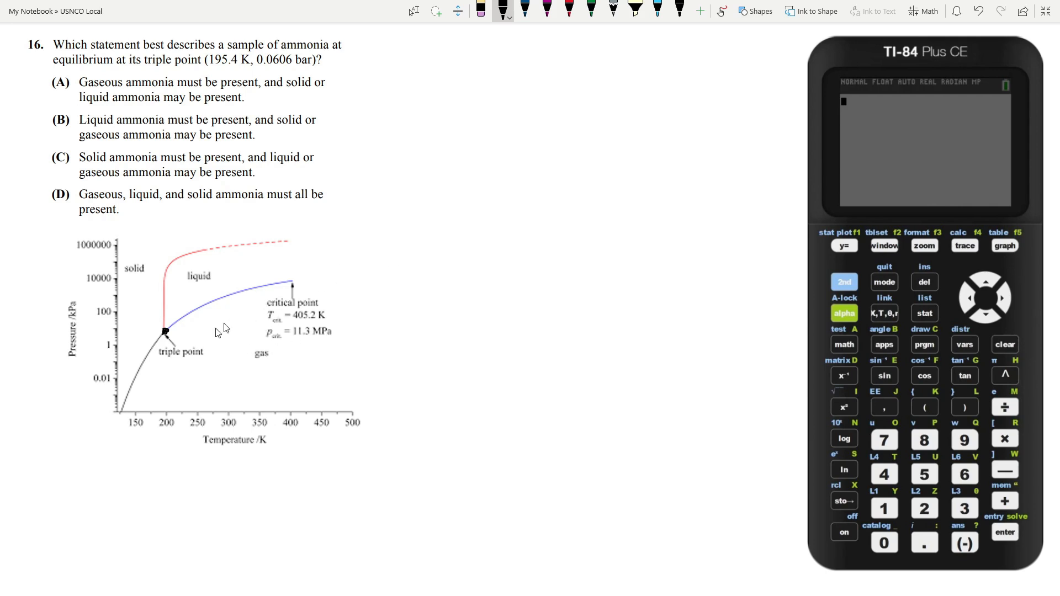
mouse_move(207, 338)
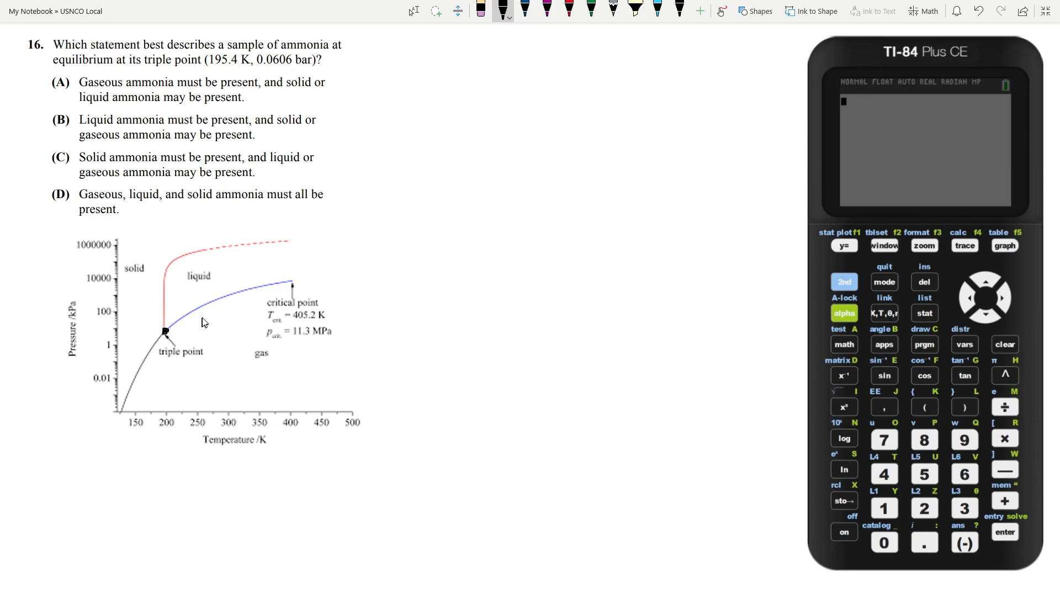
mouse_move(204, 325)
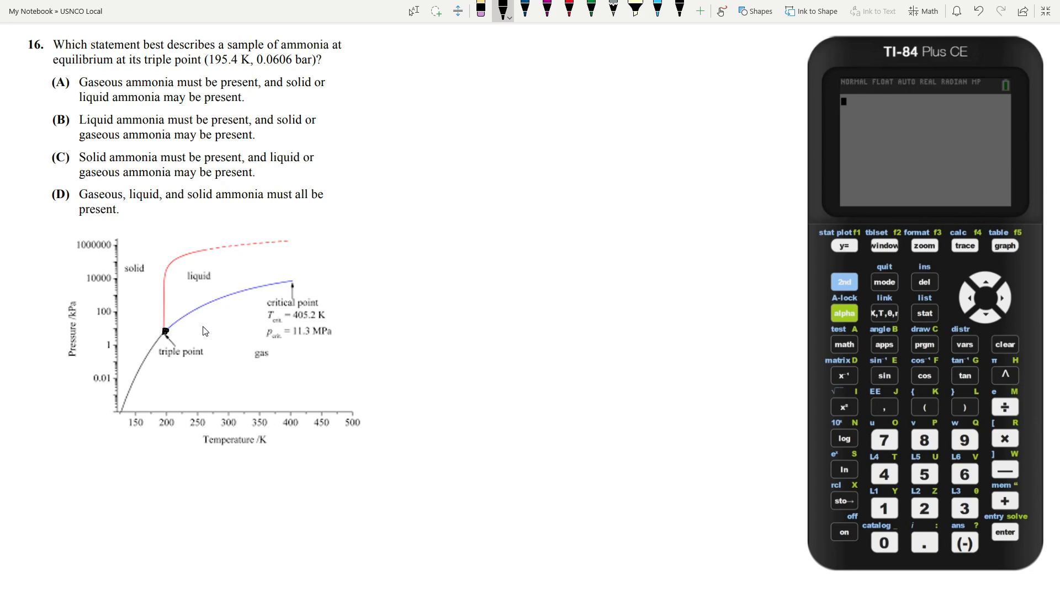
mouse_move(272, 71)
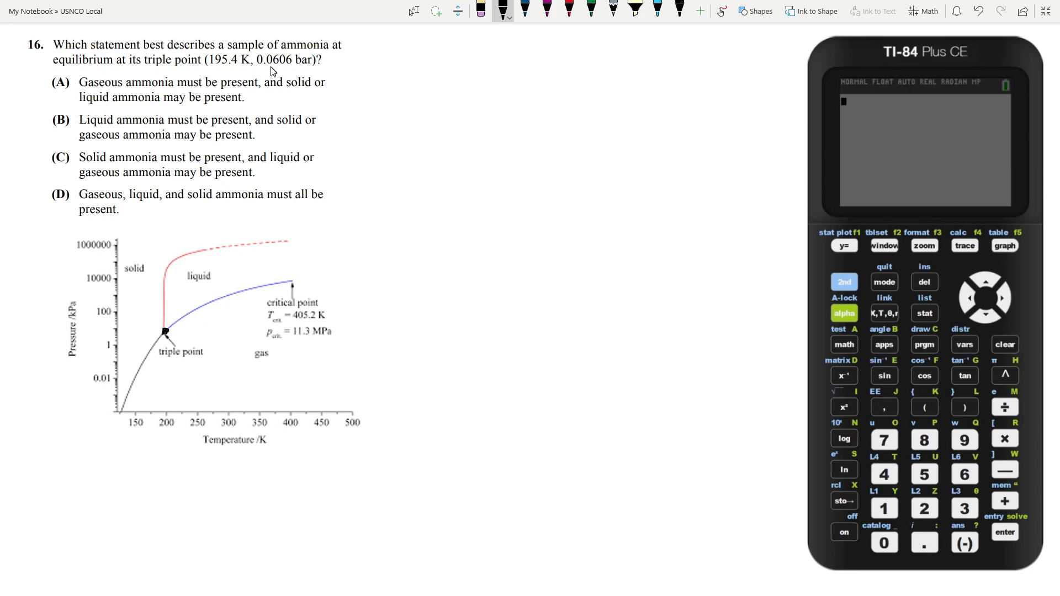
mouse_move(266, 77)
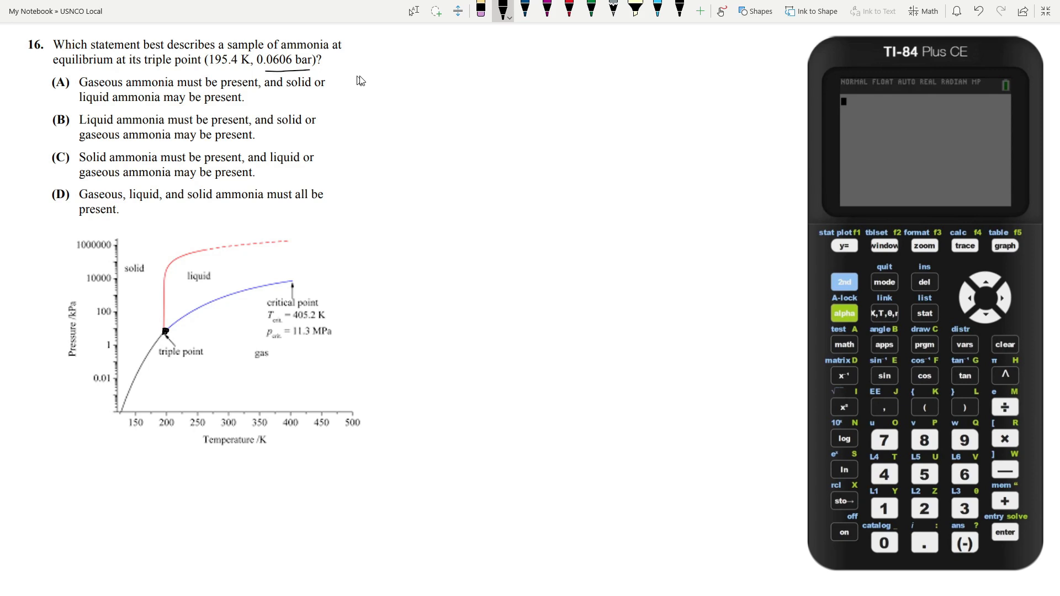
mouse_move(305, 135)
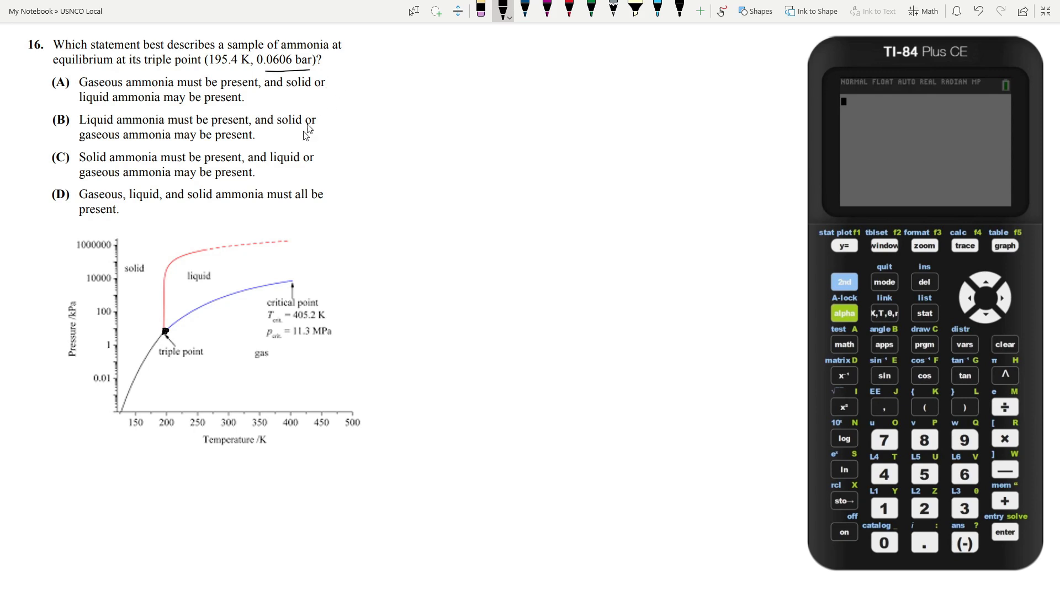
mouse_move(380, 148)
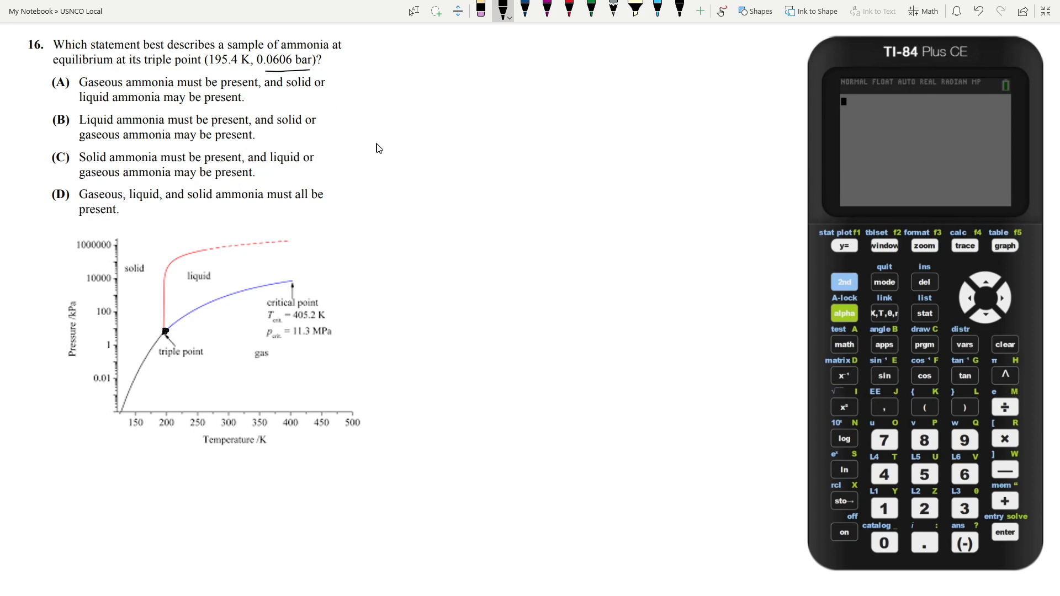
mouse_move(347, 101)
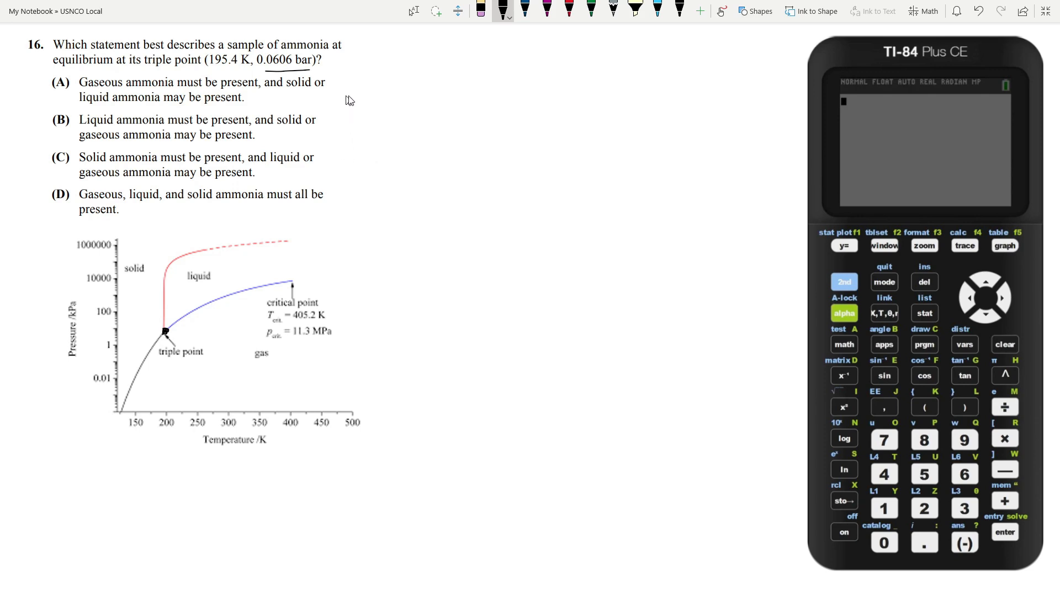
mouse_move(347, 82)
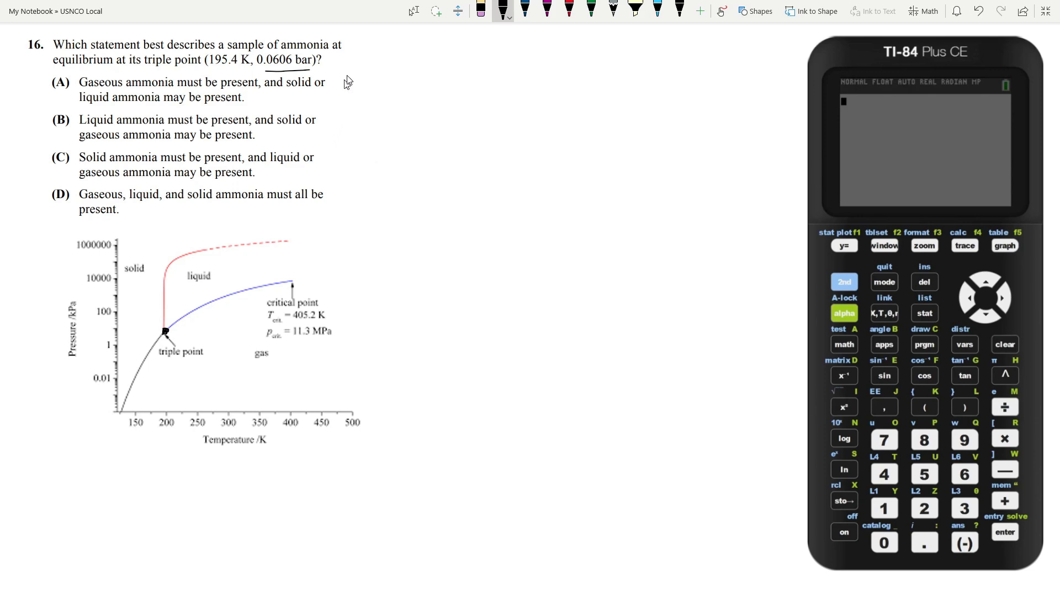
mouse_move(309, 84)
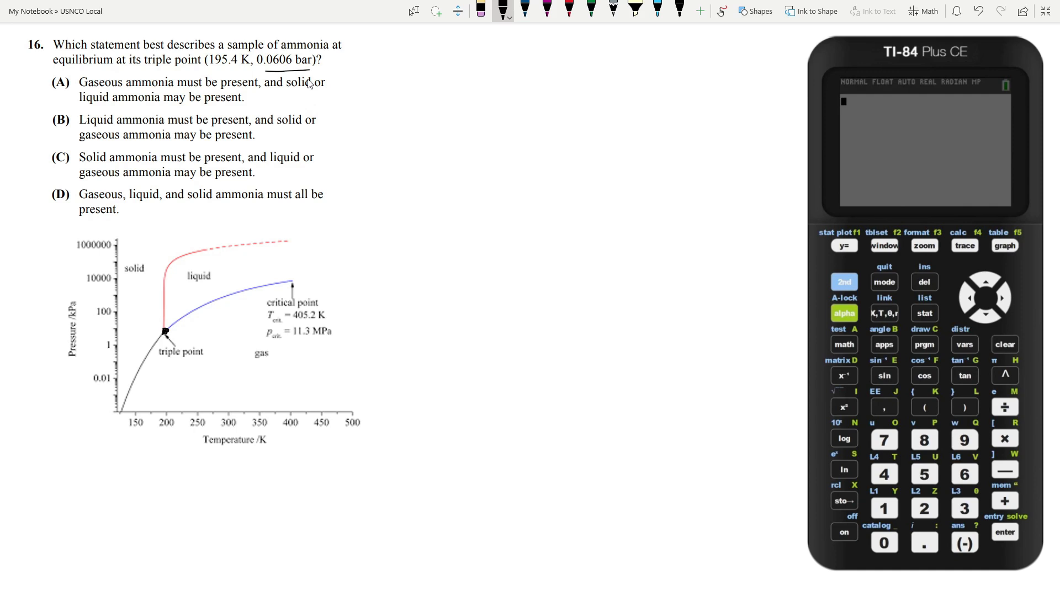
mouse_move(316, 80)
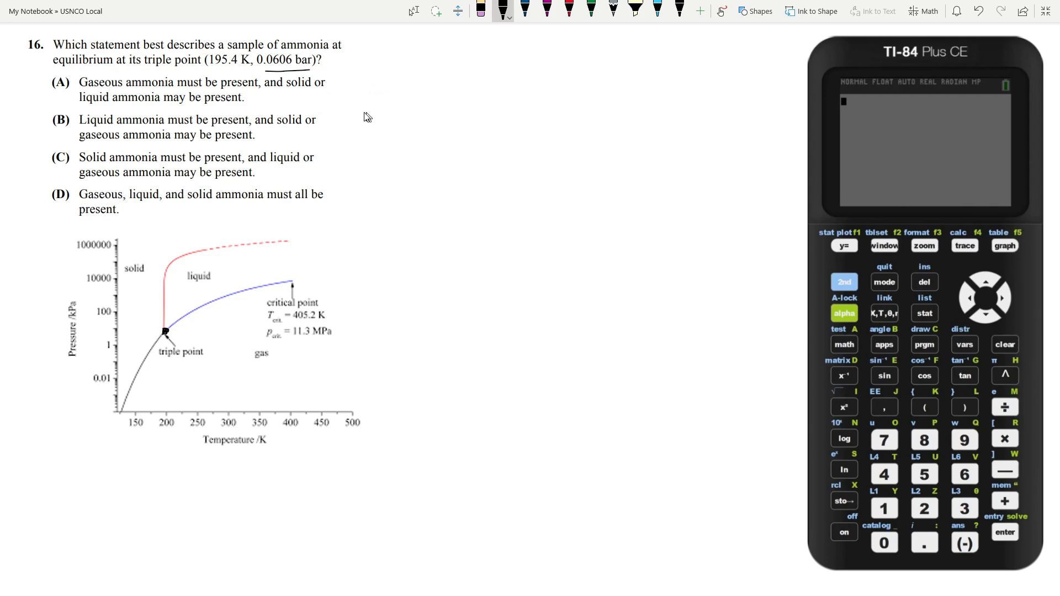
mouse_move(341, 83)
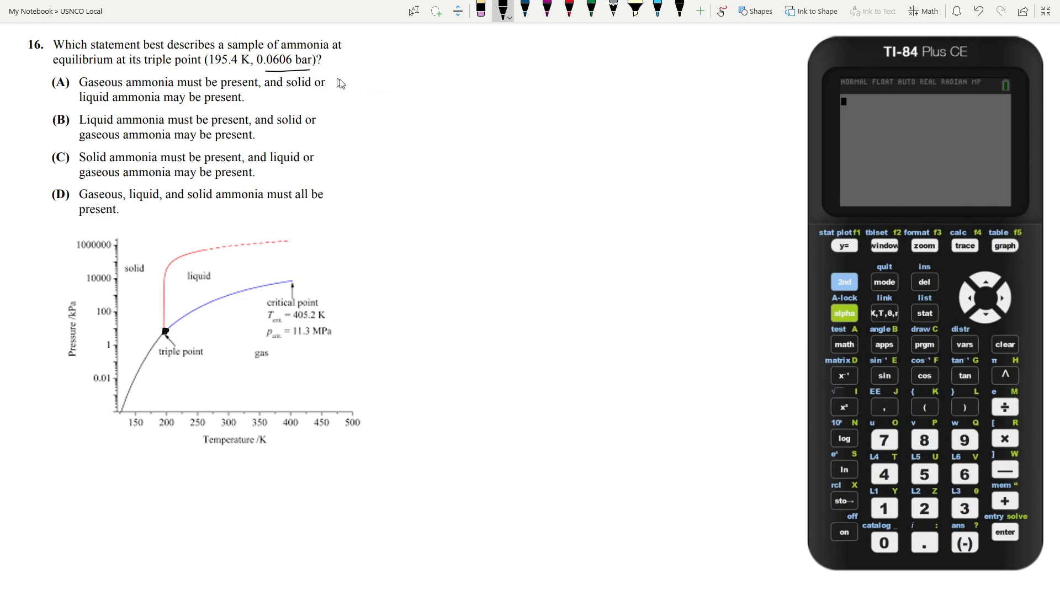
mouse_move(377, 88)
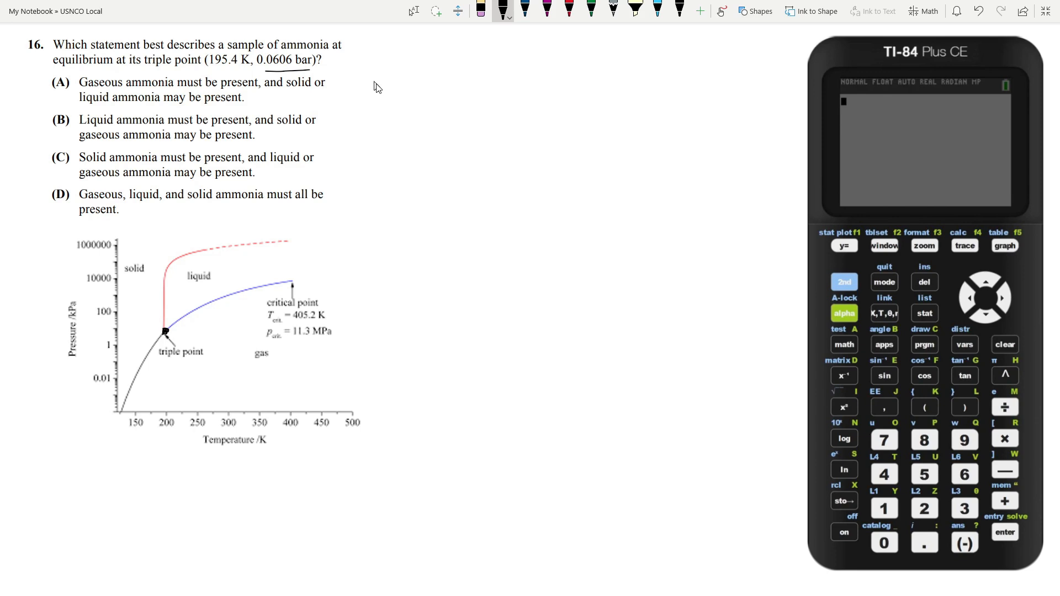
mouse_move(335, 184)
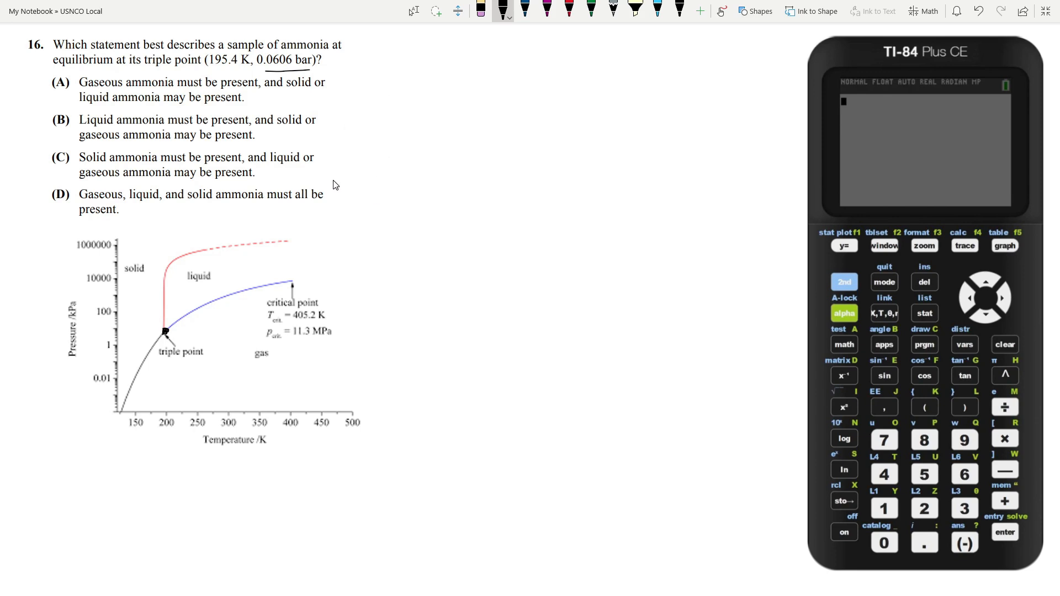
mouse_move(309, 66)
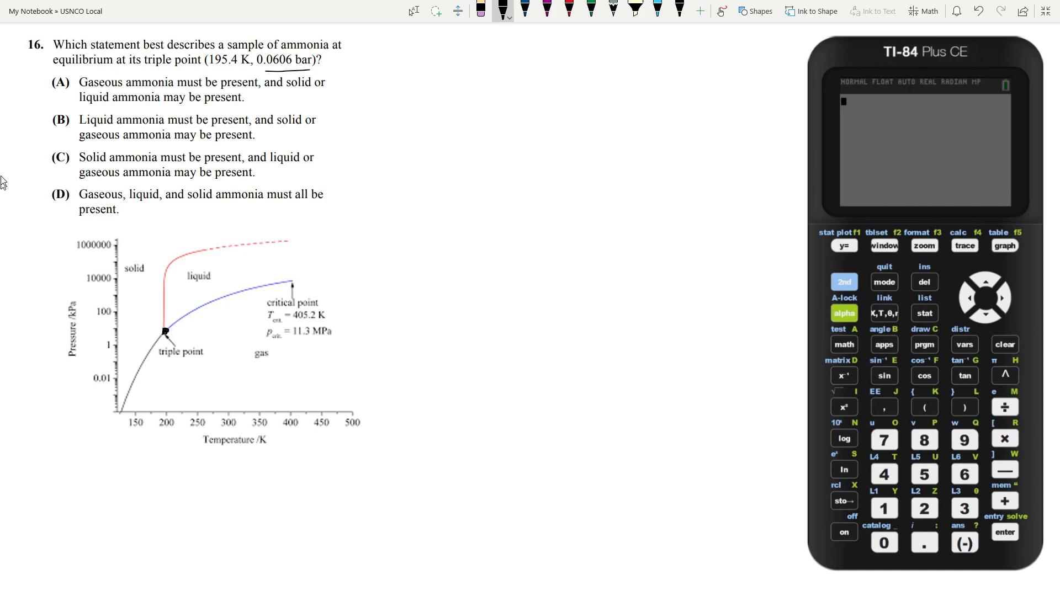
mouse_move(249, 96)
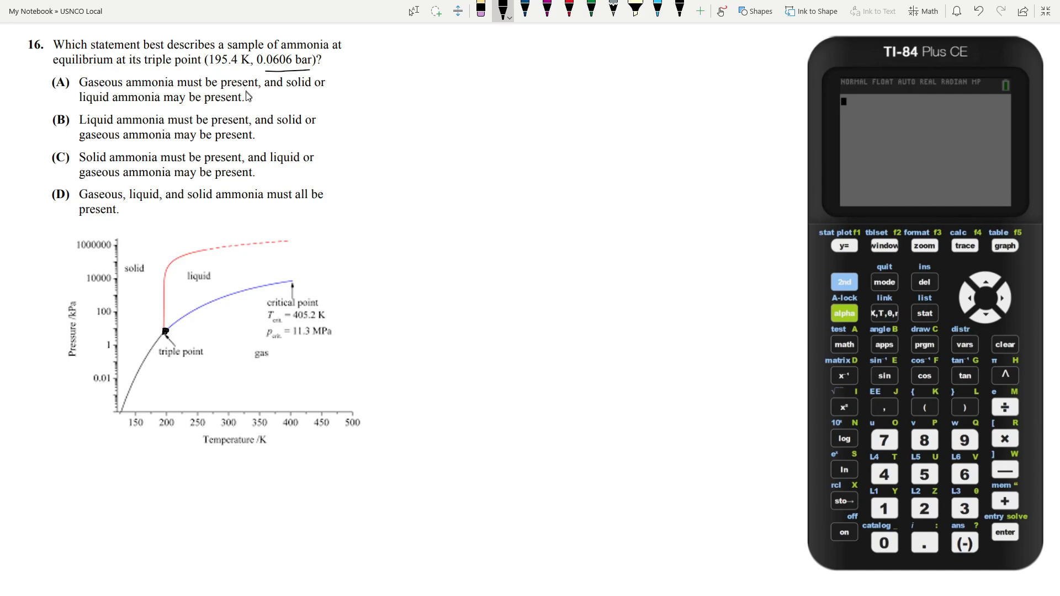
mouse_move(197, 101)
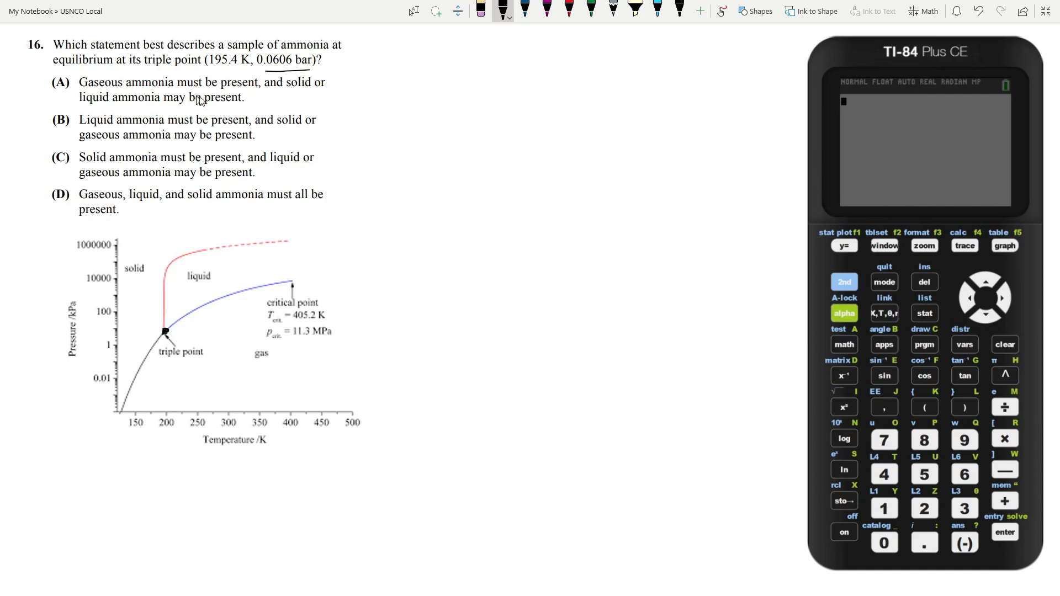
mouse_move(170, 77)
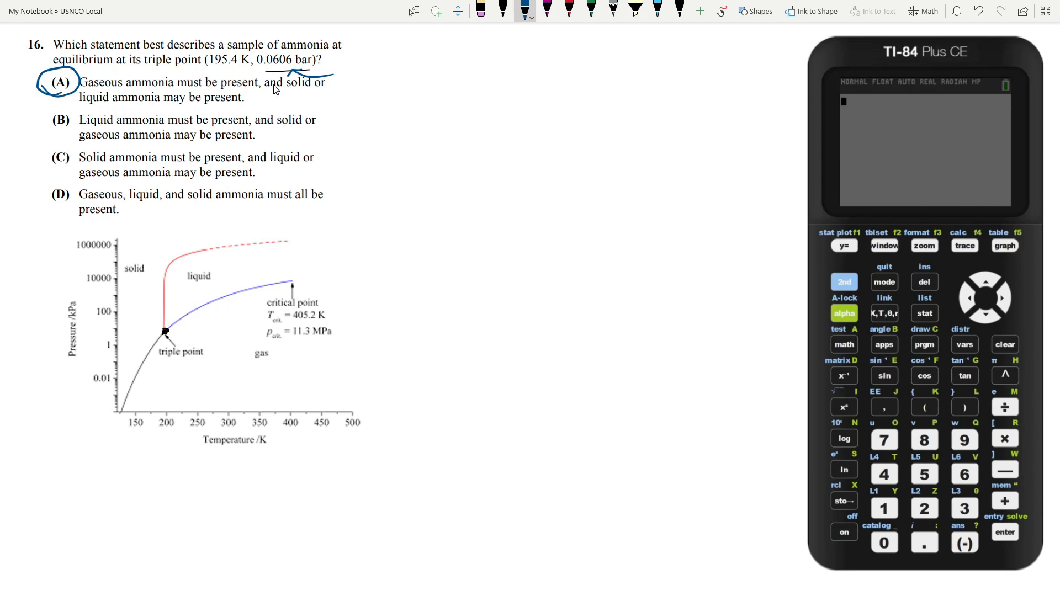
mouse_move(237, 126)
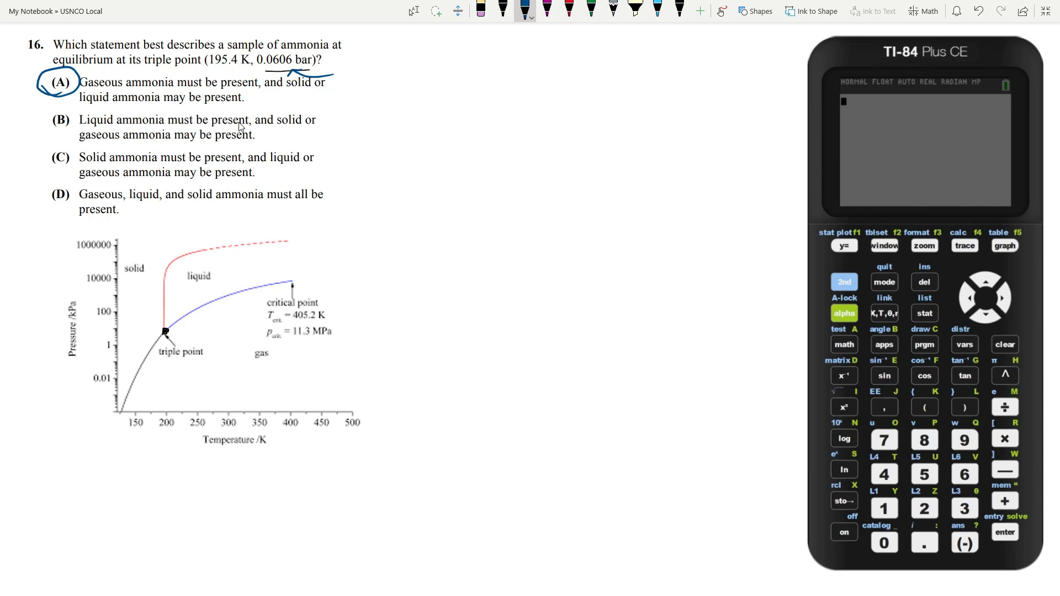
mouse_move(272, 131)
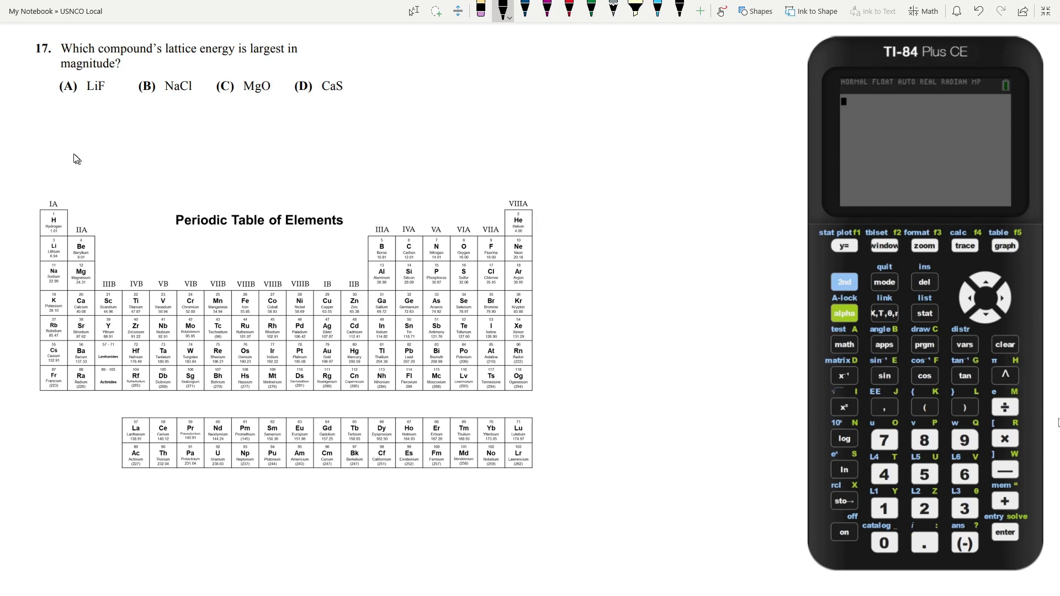
- Ink F = k q1q2/r² under question 17 with an arrow pointing at r²
left_click_drag(95, 131, 87, 152)
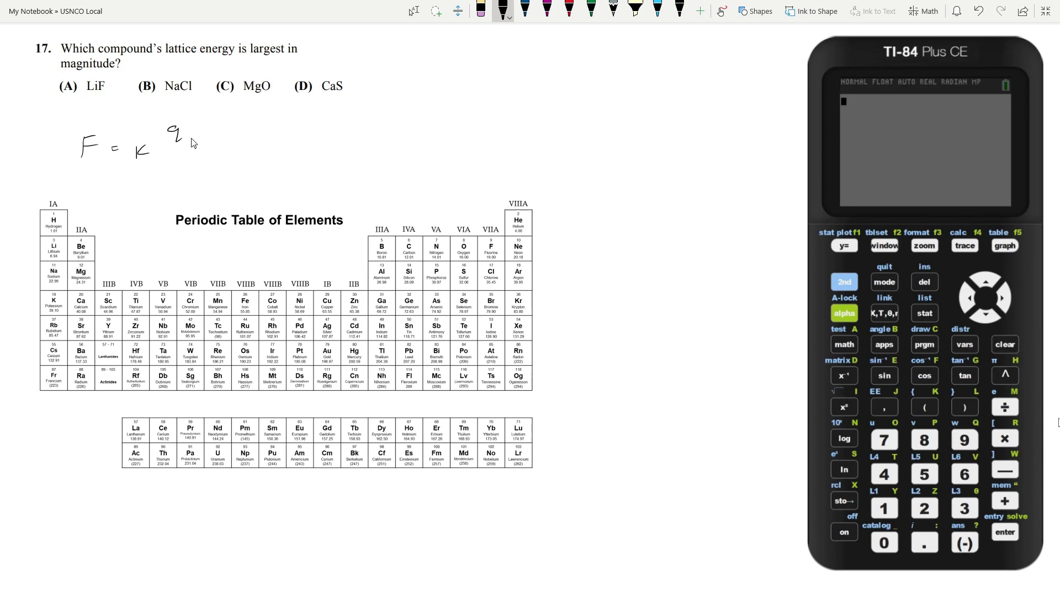
left_click_drag(182, 135, 226, 152)
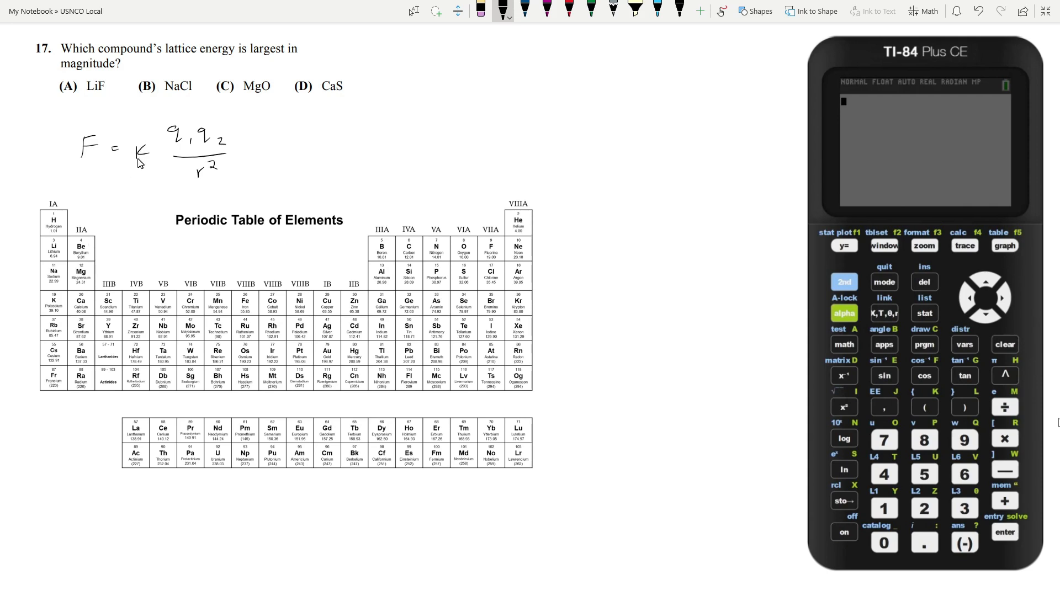
mouse_move(248, 128)
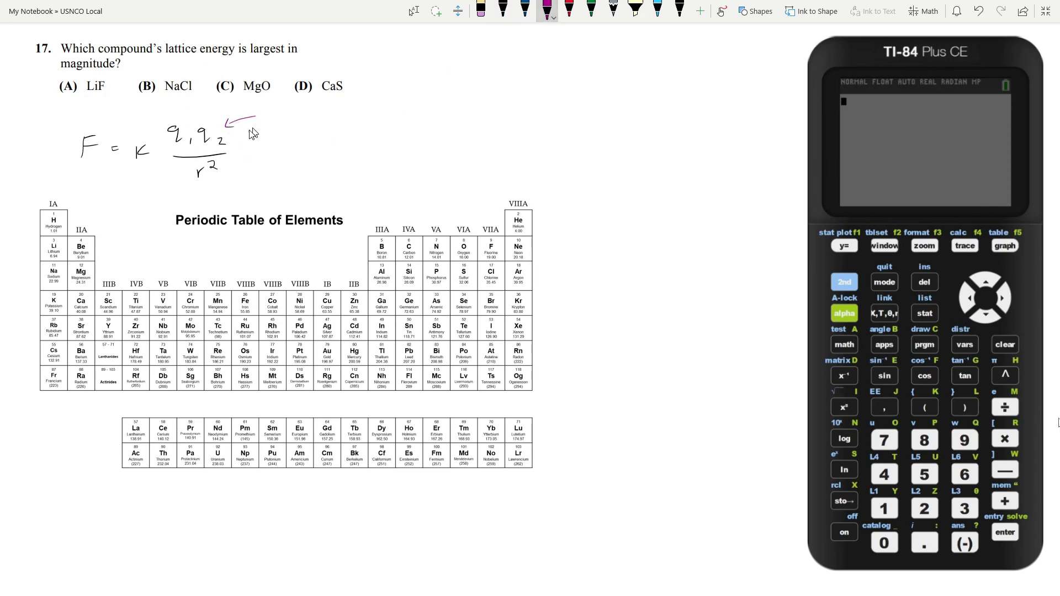
mouse_move(218, 190)
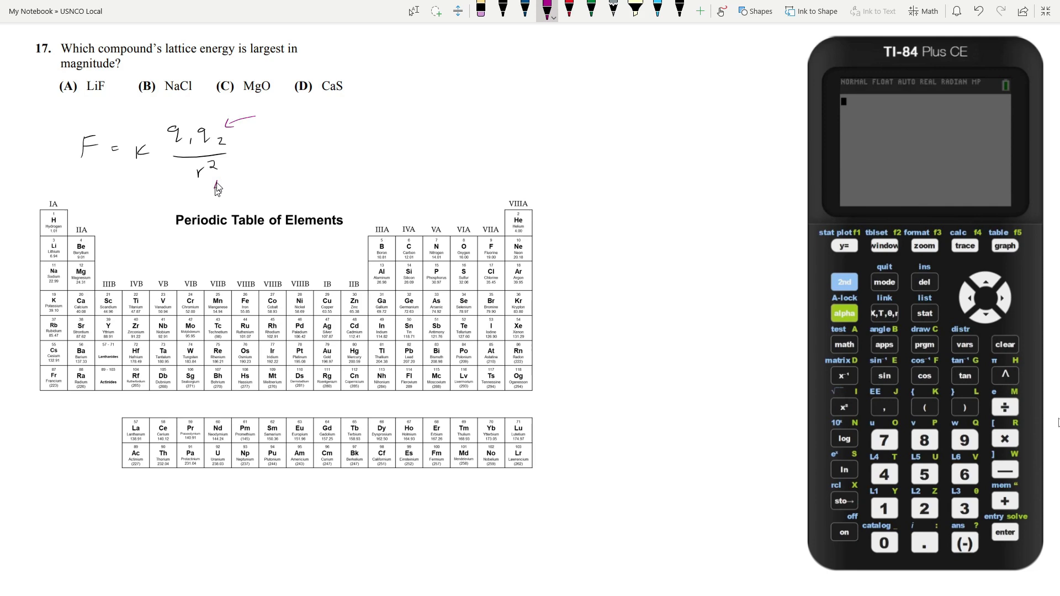
left_click_drag(233, 172, 216, 192)
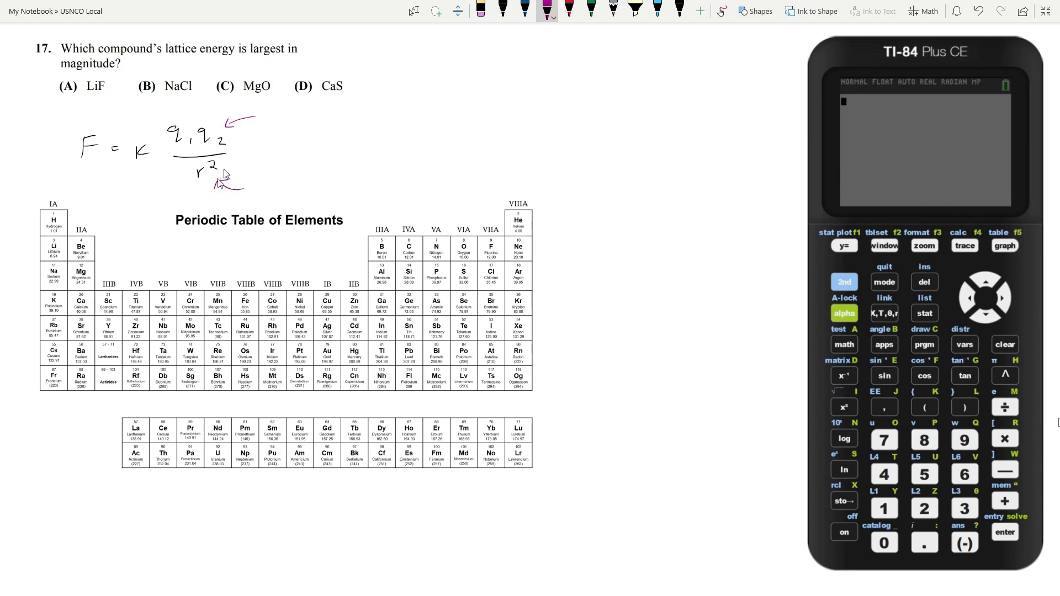
mouse_move(29, 126)
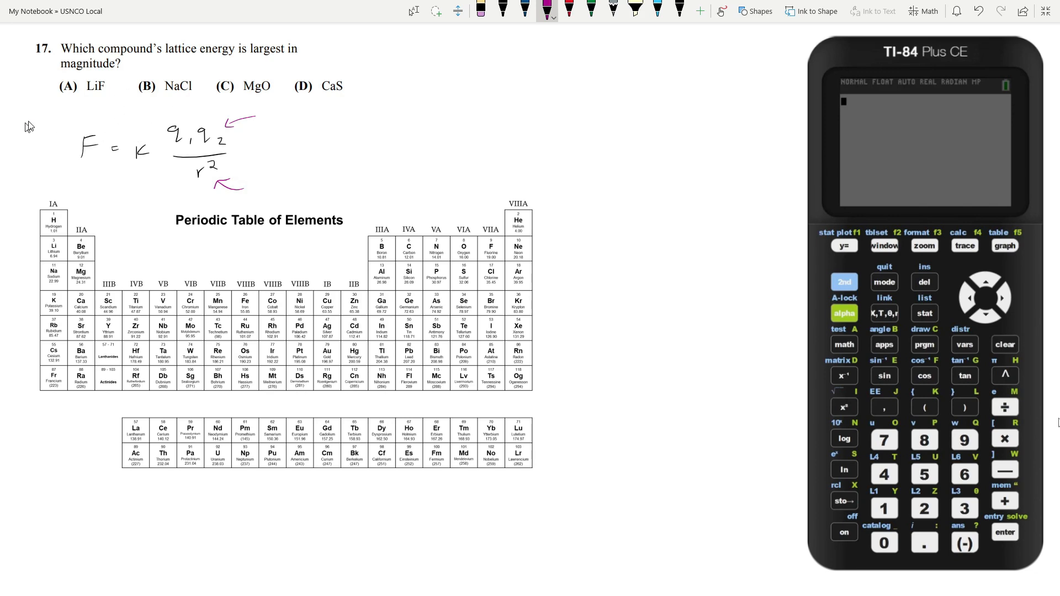
- Cross out choices A and B, circle Na and Cl on the periodic table and mark charges +1, -1, -2
left_click_drag(64, 74, 163, 92)
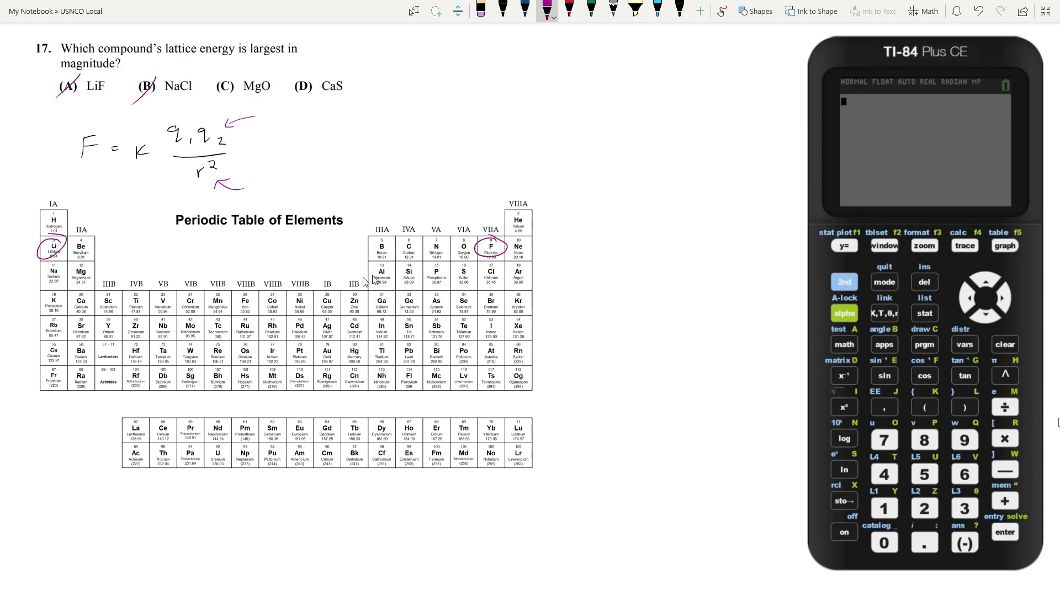
left_click_drag(40, 179, 58, 175)
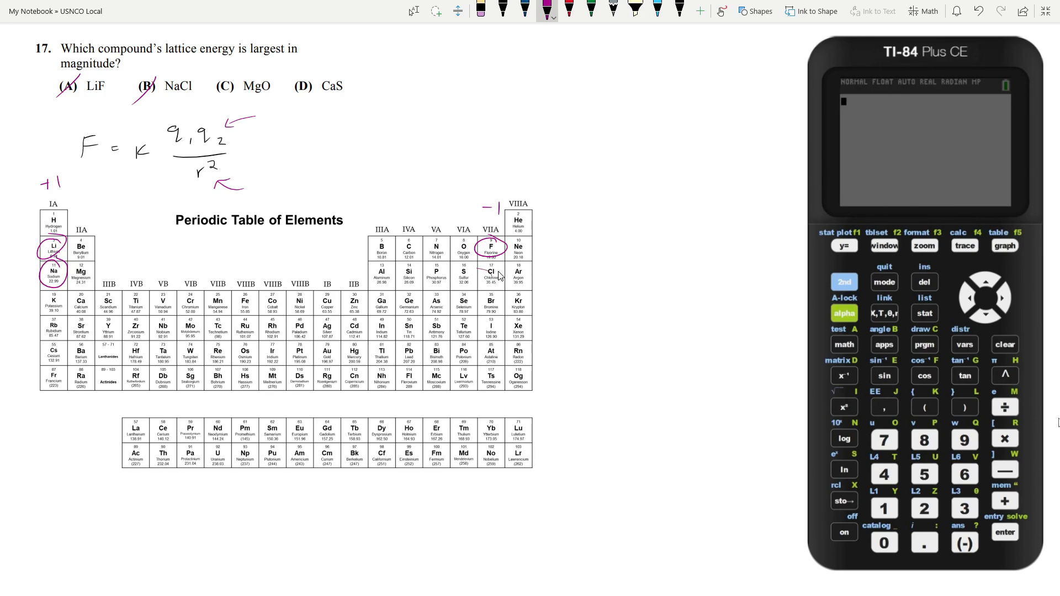
left_click_drag(481, 270, 503, 281)
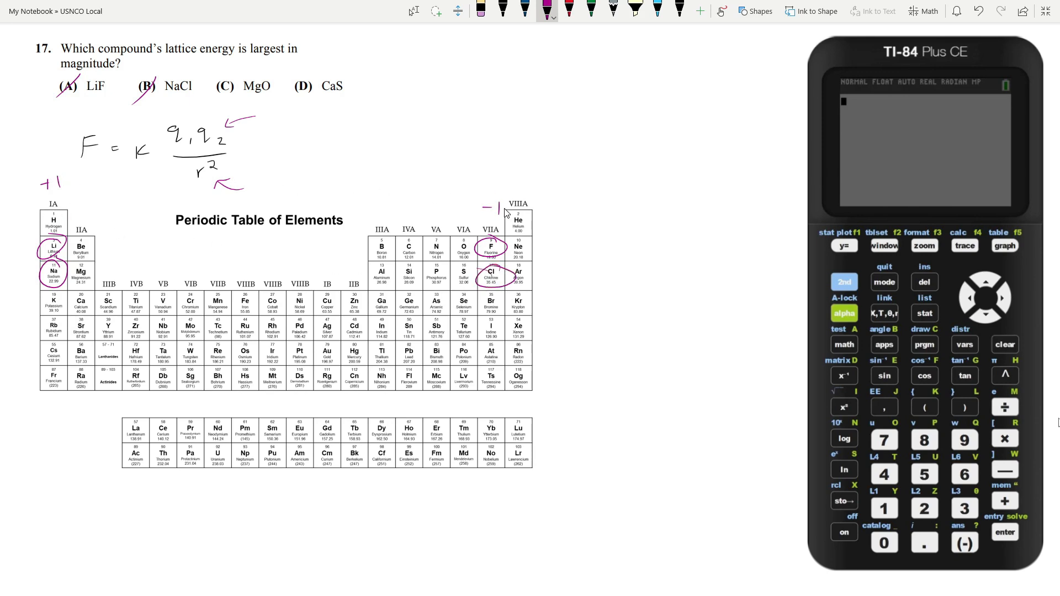
mouse_move(498, 282)
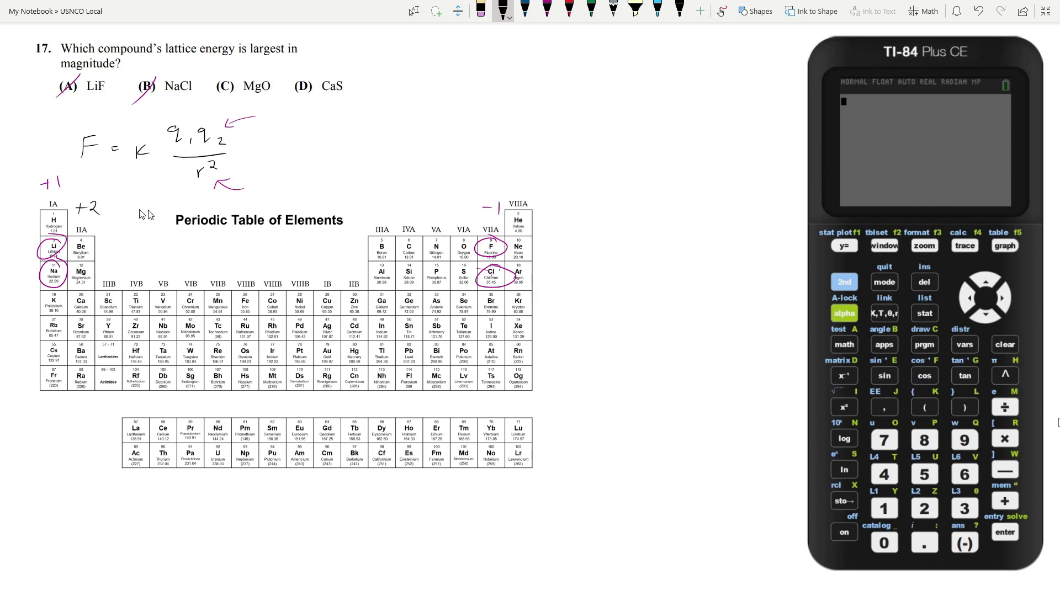
type("-2")
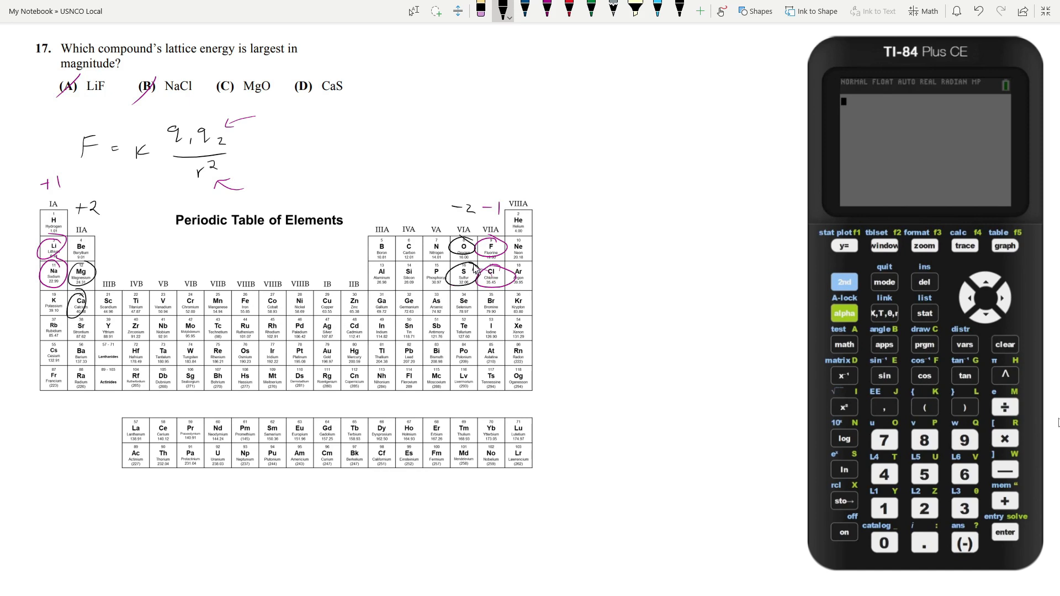
mouse_move(214, 68)
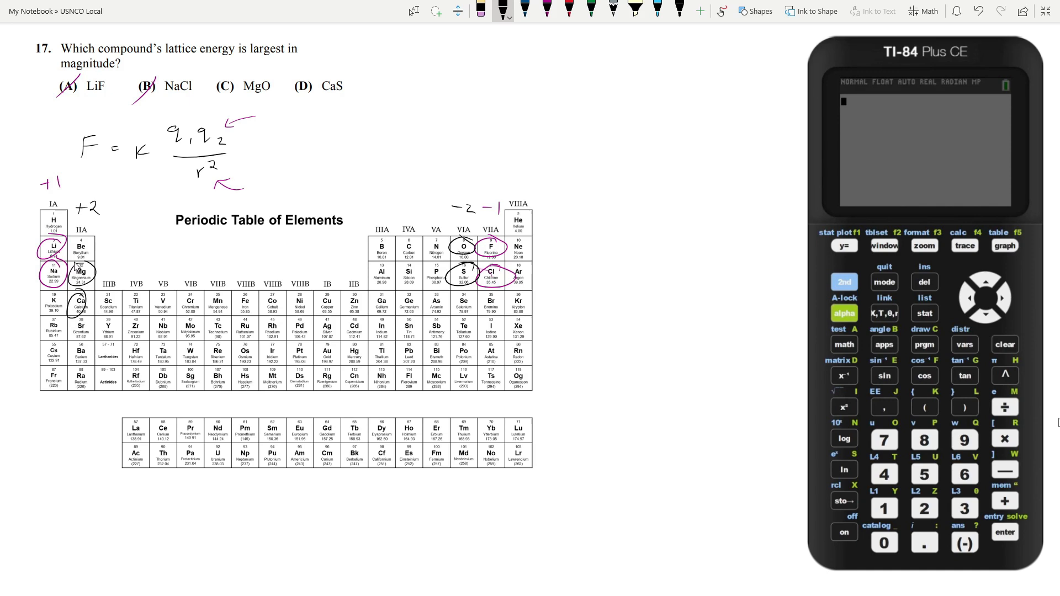
mouse_move(83, 315)
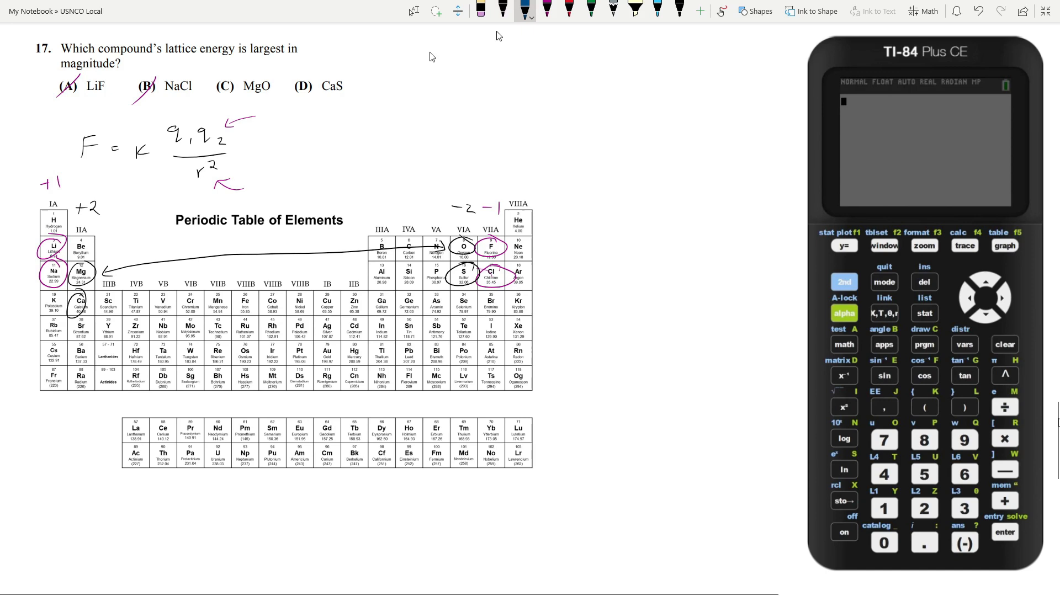
- Sketch a curved arrow under the cube and lines from the central atom to its neighbours
scroll("down", 3)
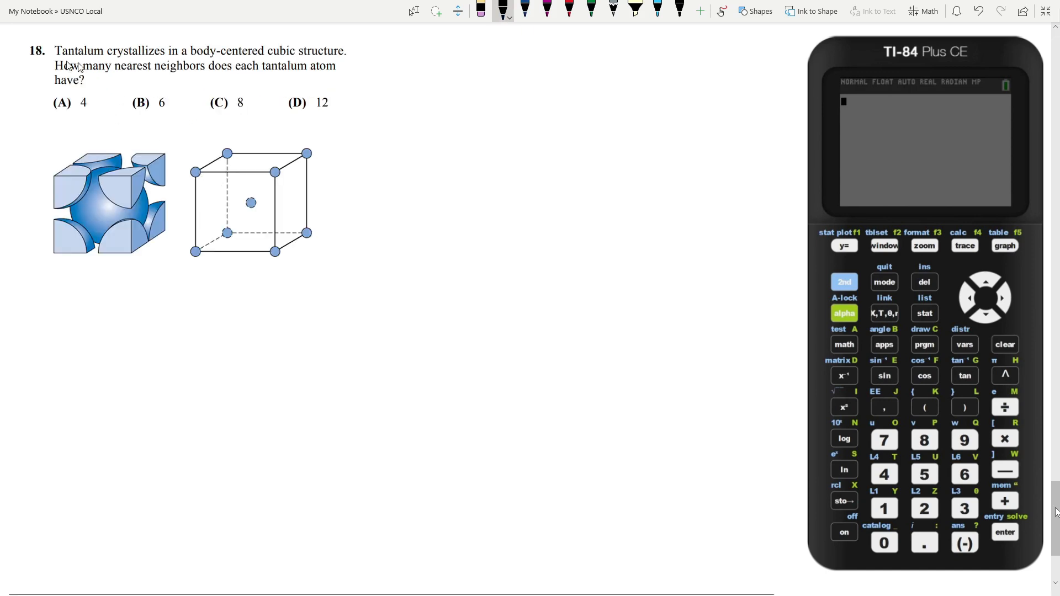
mouse_move(102, 59)
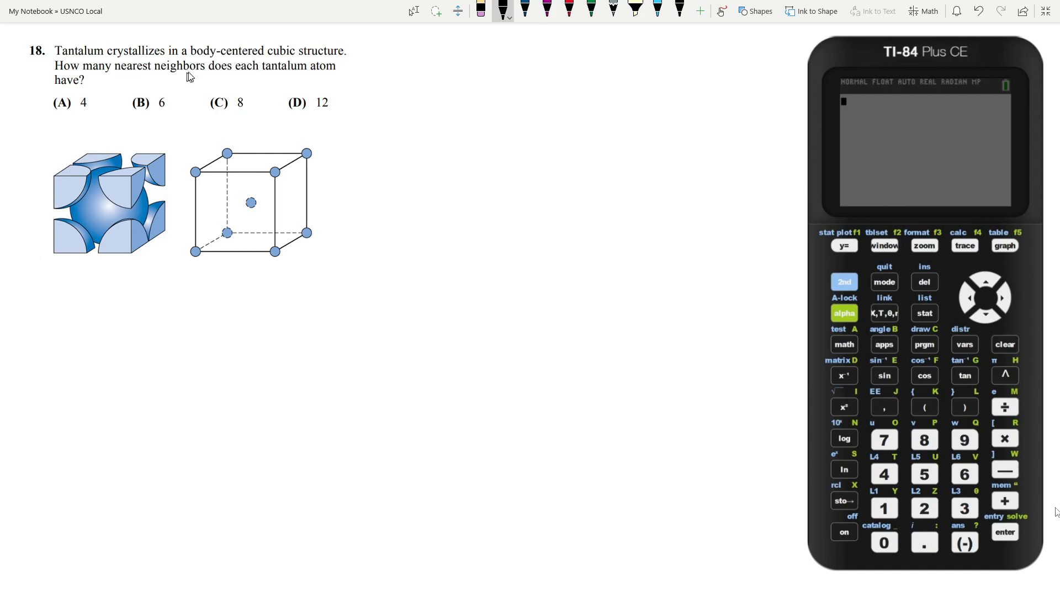
mouse_move(292, 78)
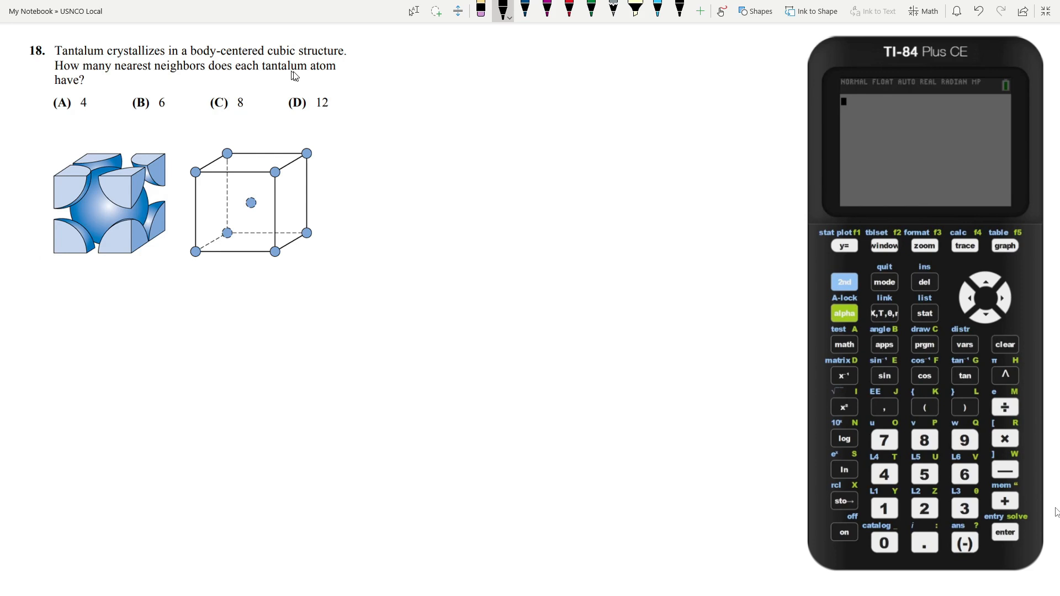
mouse_move(89, 263)
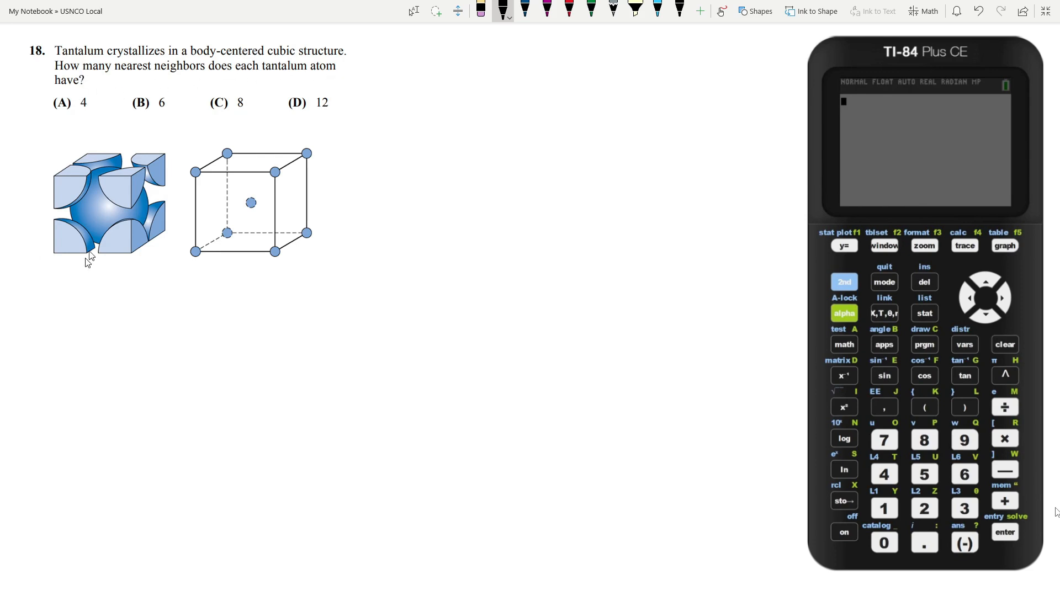
left_click_drag(108, 274, 128, 291)
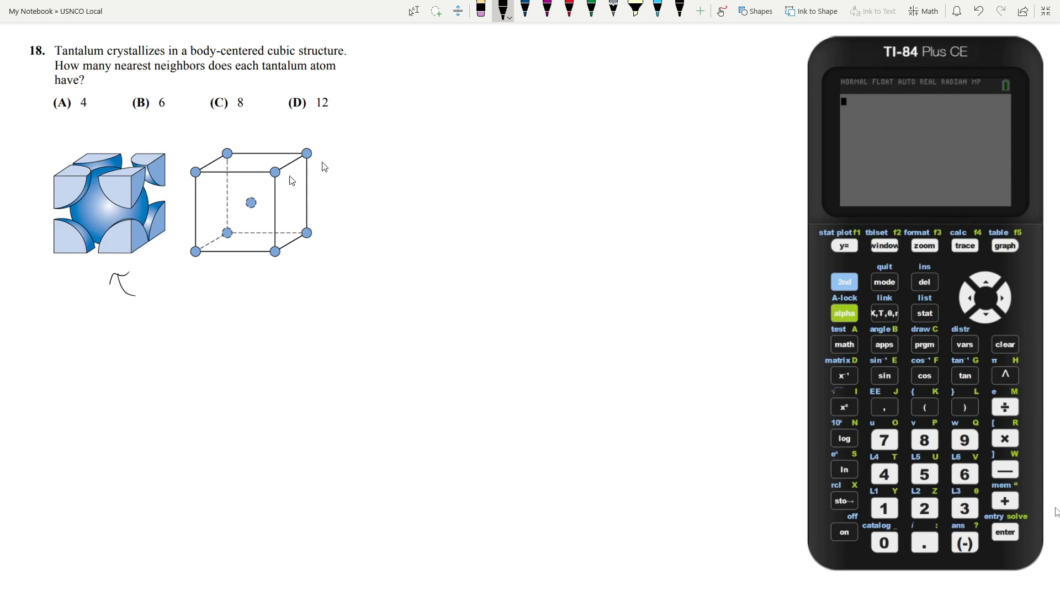
mouse_move(237, 194)
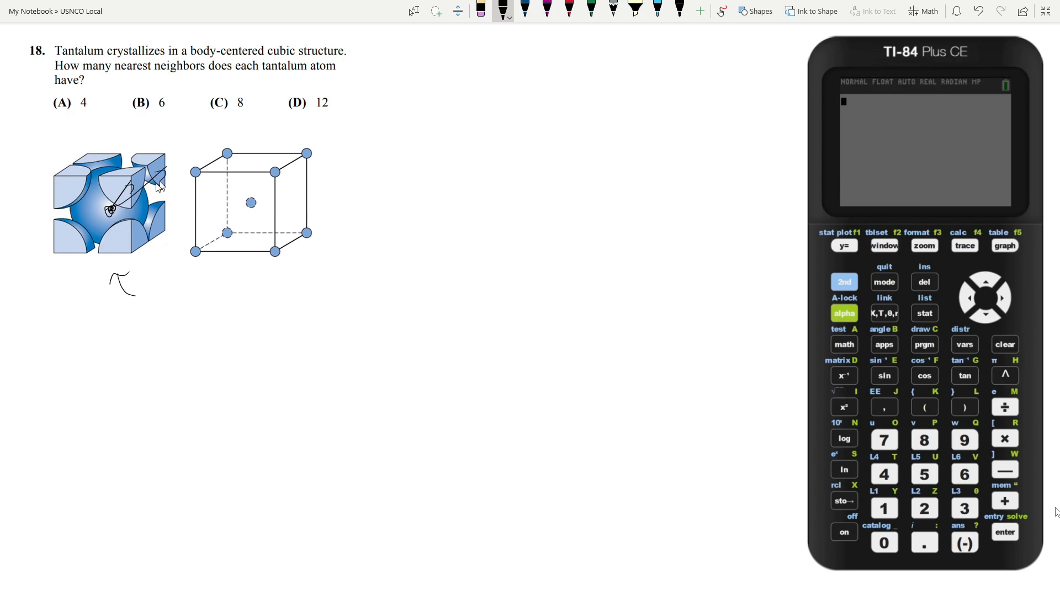
left_click_drag(135, 169, 108, 209)
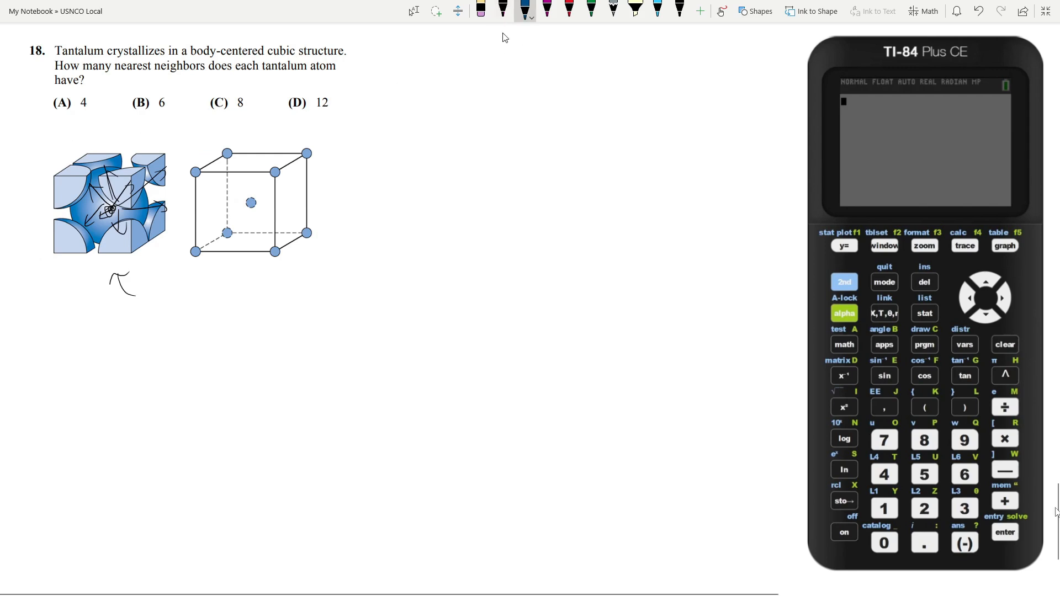
- Circle choice (C) 8 as the number of nearest neighbours for tantalum
left_click_drag(216, 92, 230, 119)
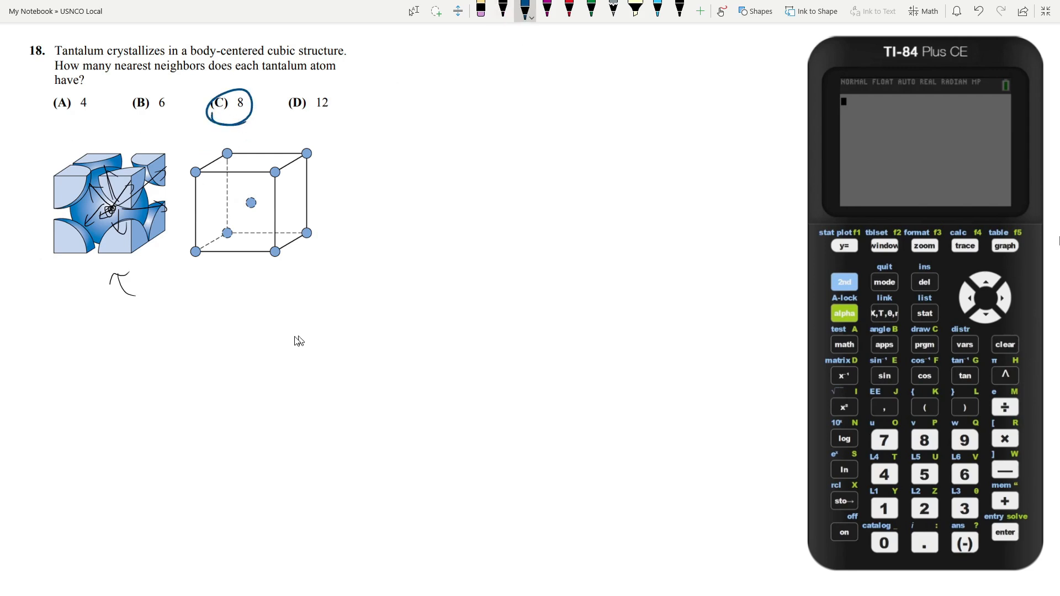
mouse_move(346, 291)
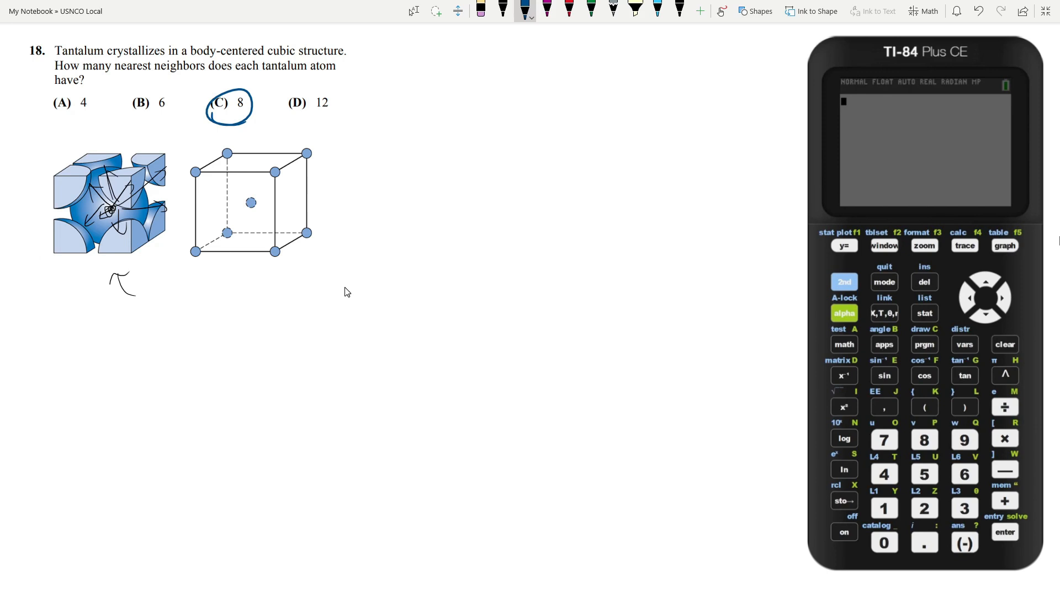
mouse_move(338, 289)
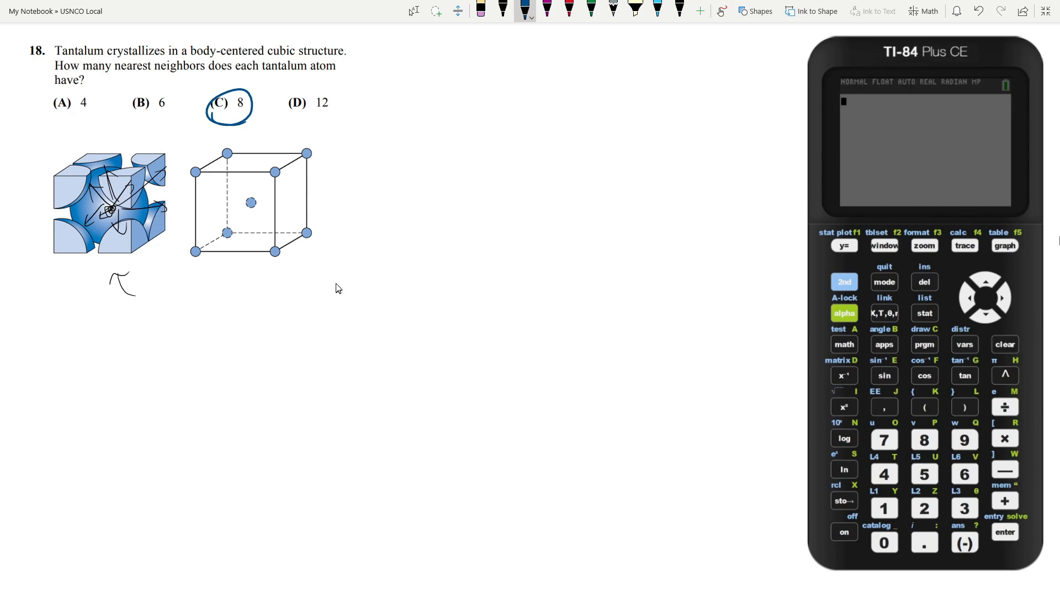
mouse_move(347, 271)
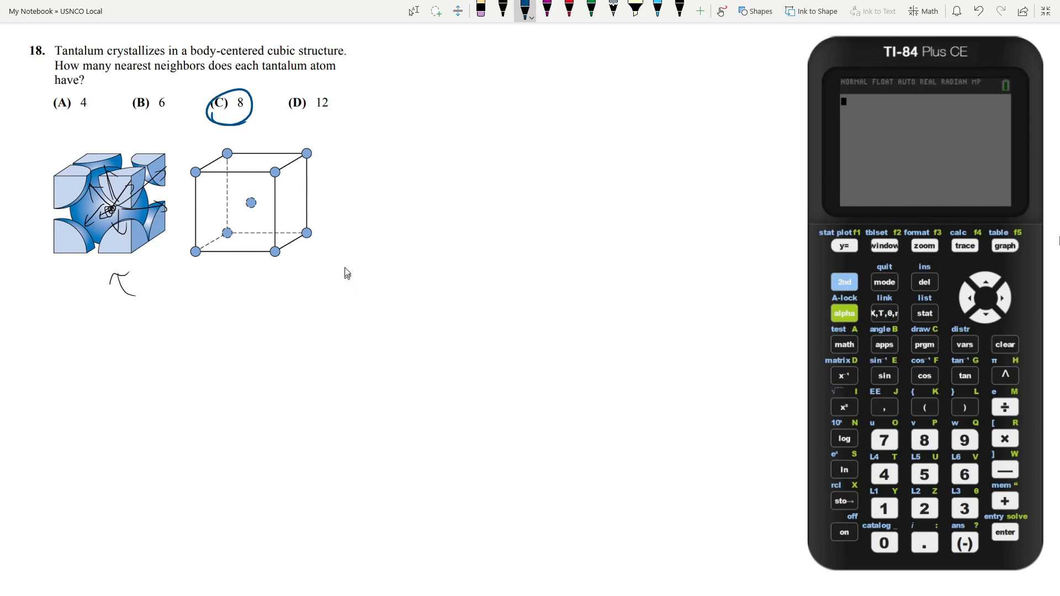
mouse_move(315, 290)
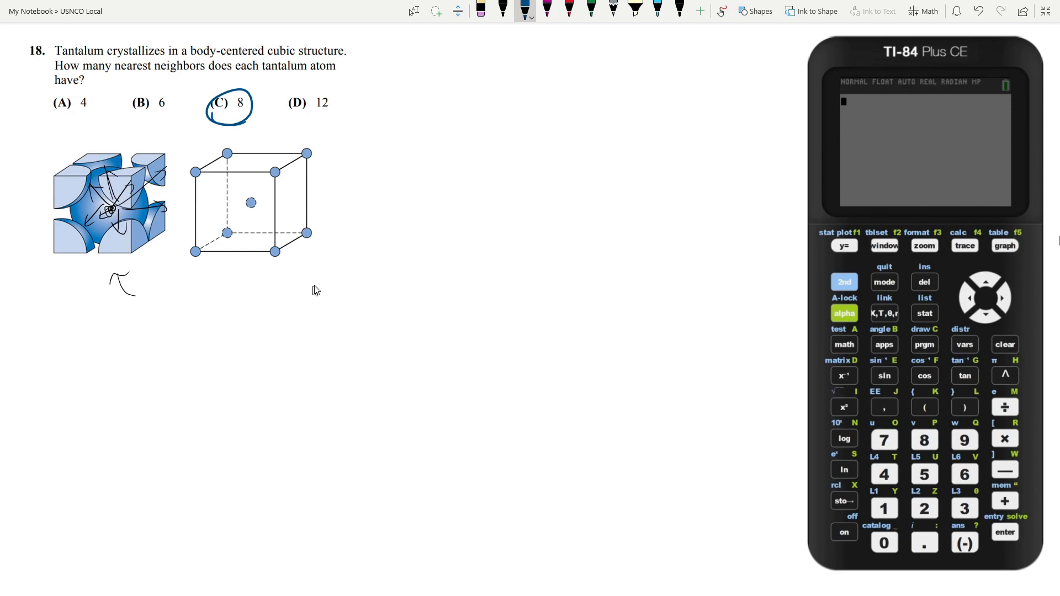